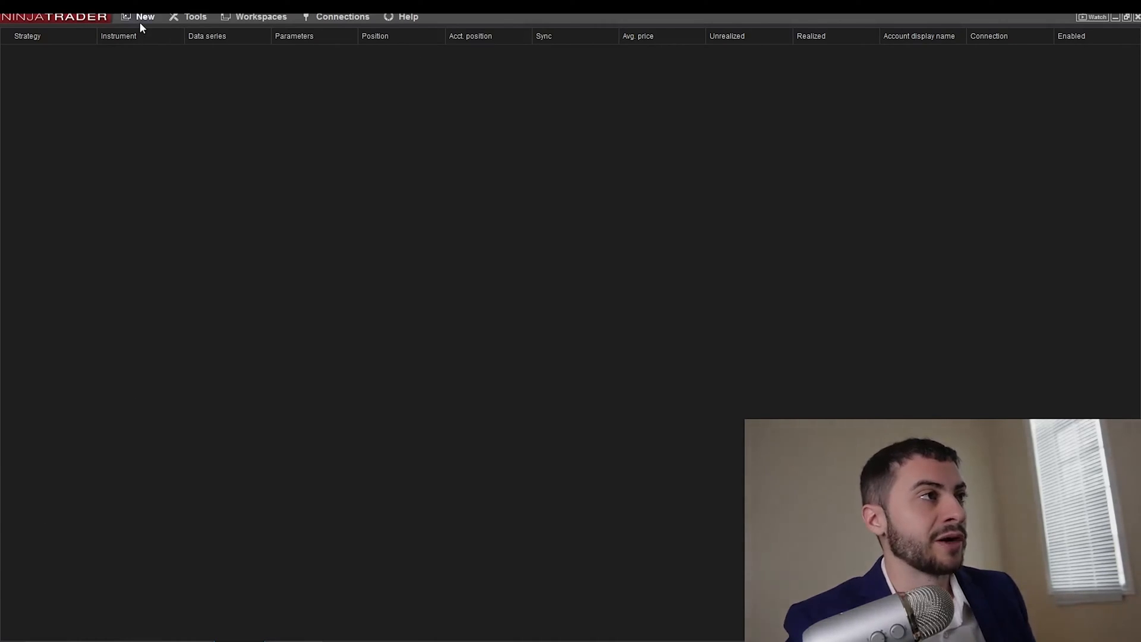
Launch Strategy Analyzer from the New menu and maximize its window
left_click(145, 16)
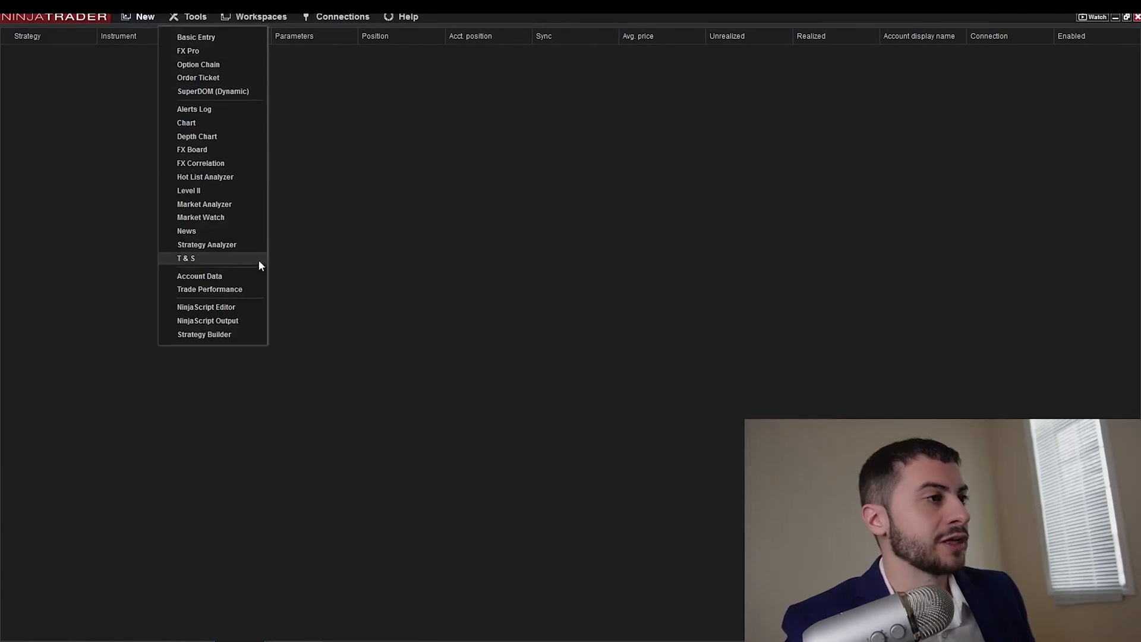
left_click(675, 228)
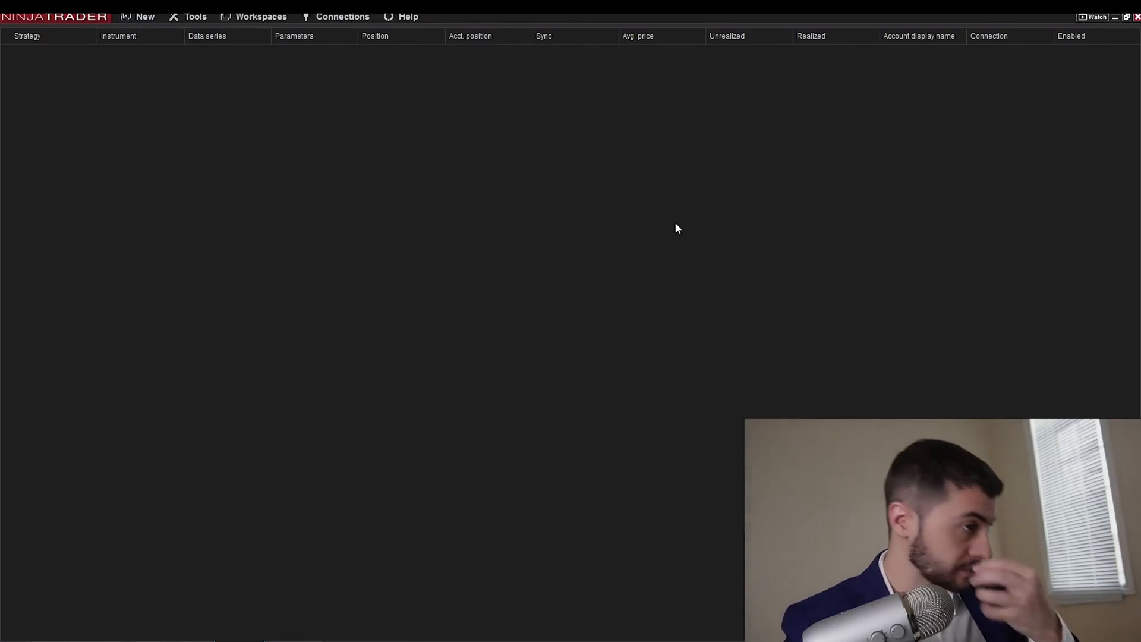
mouse_move(393, 230)
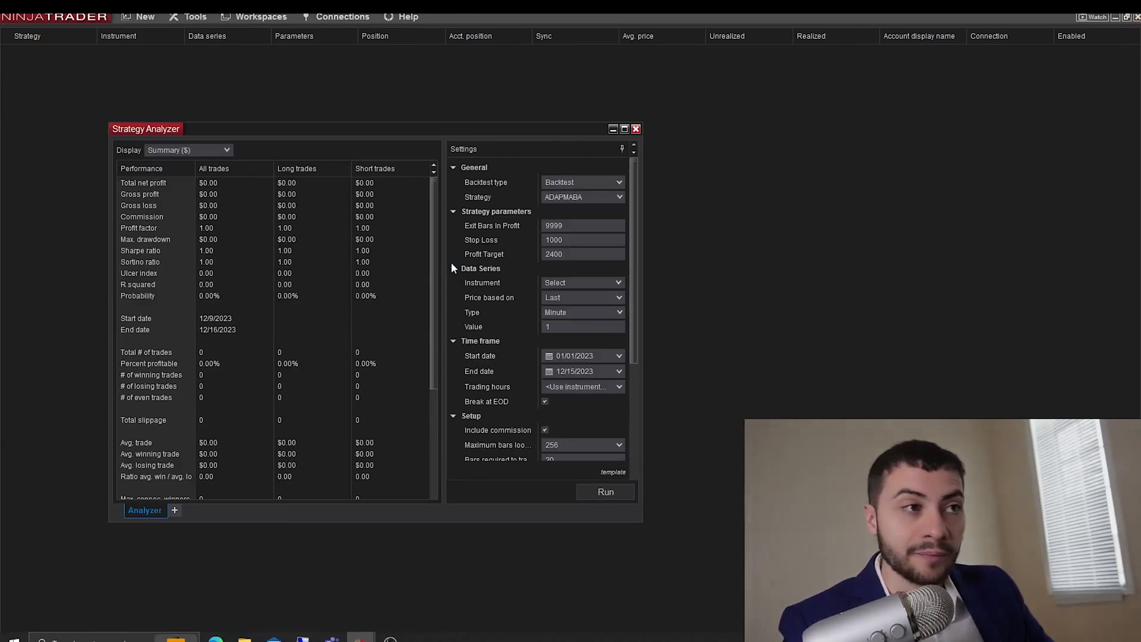
mouse_move(589, 133)
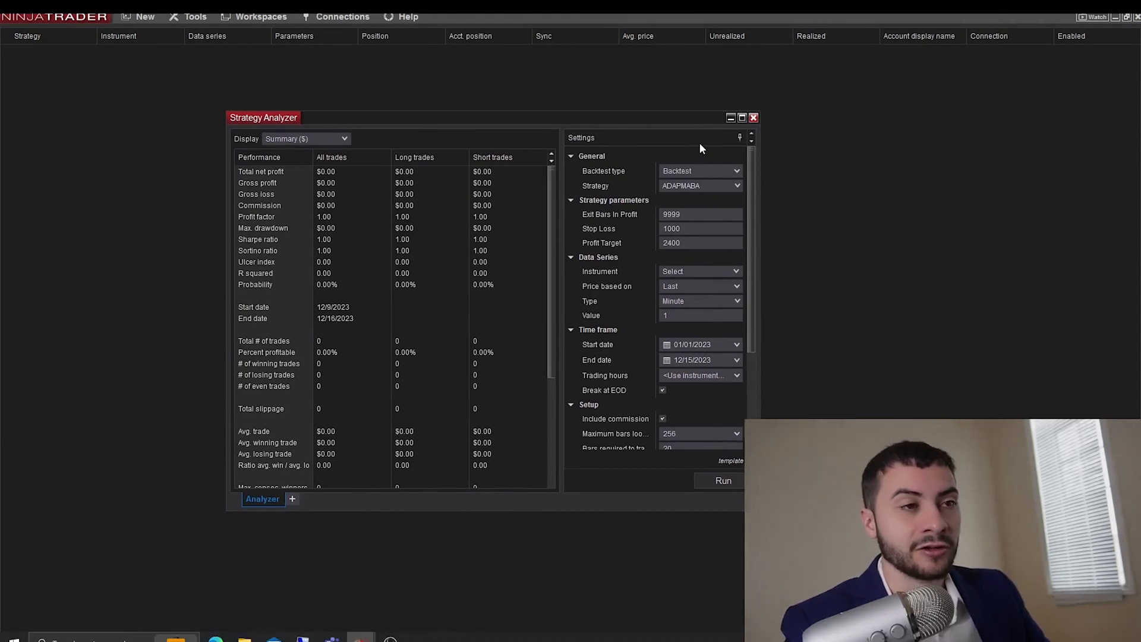
mouse_move(737, 133)
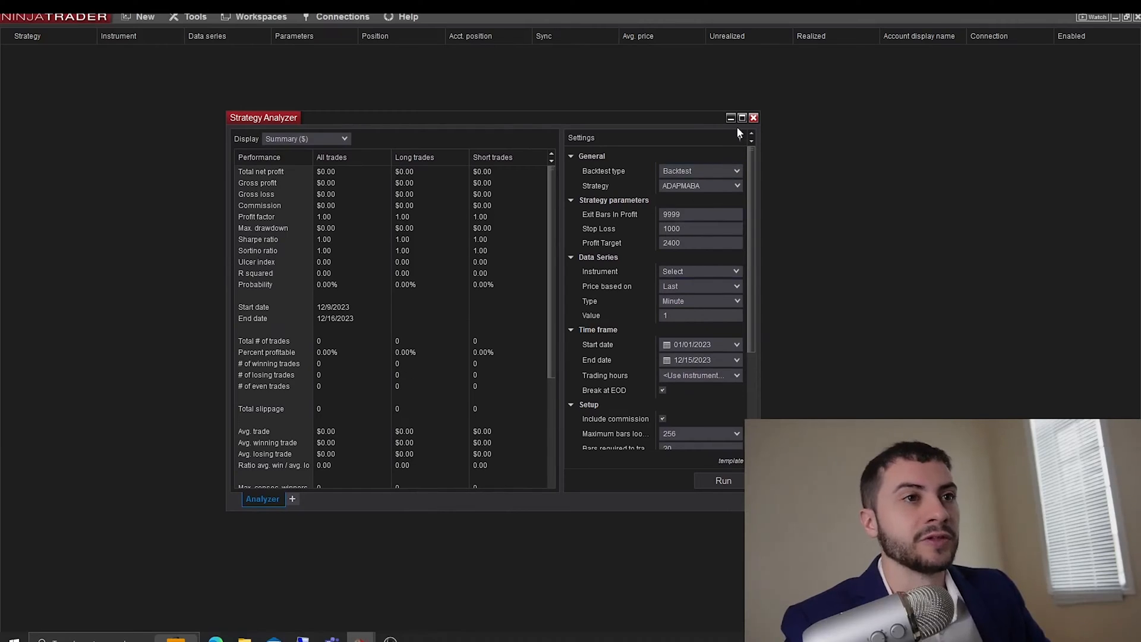
left_click(741, 117)
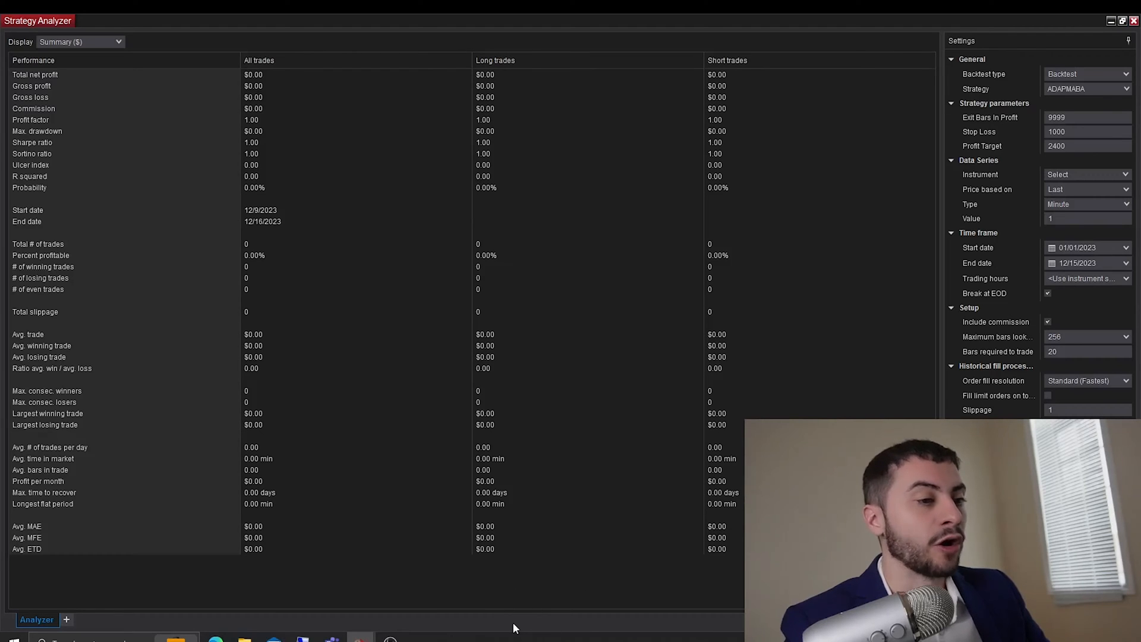
Show the analyzer's log of past backtest runs, then close the Strategy Analyzer
right_click(496, 625)
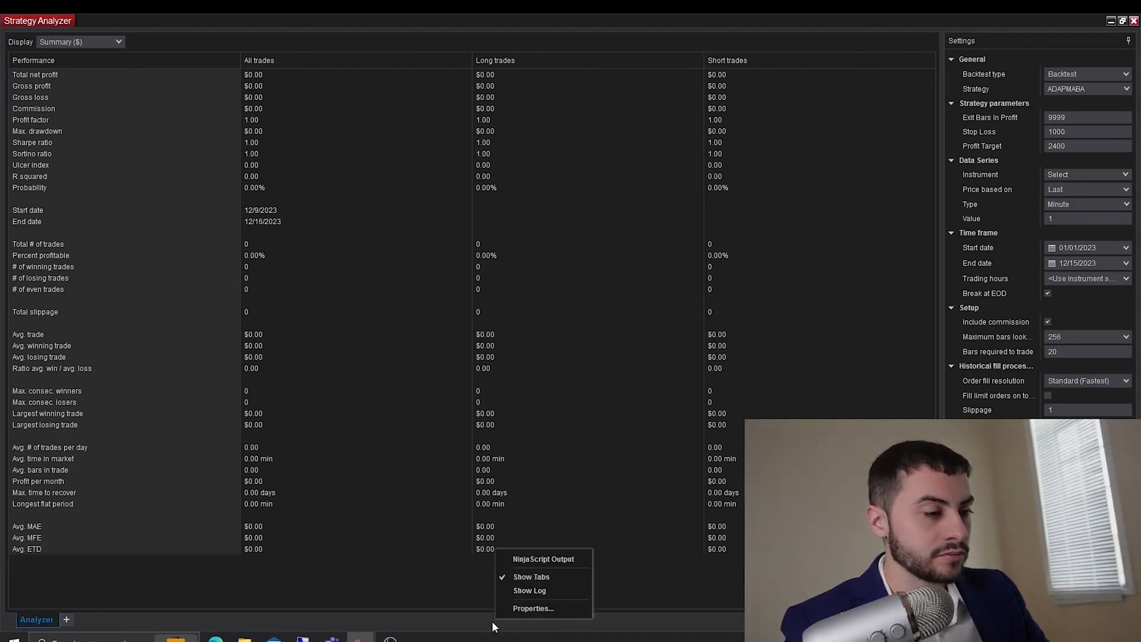
left_click(419, 628)
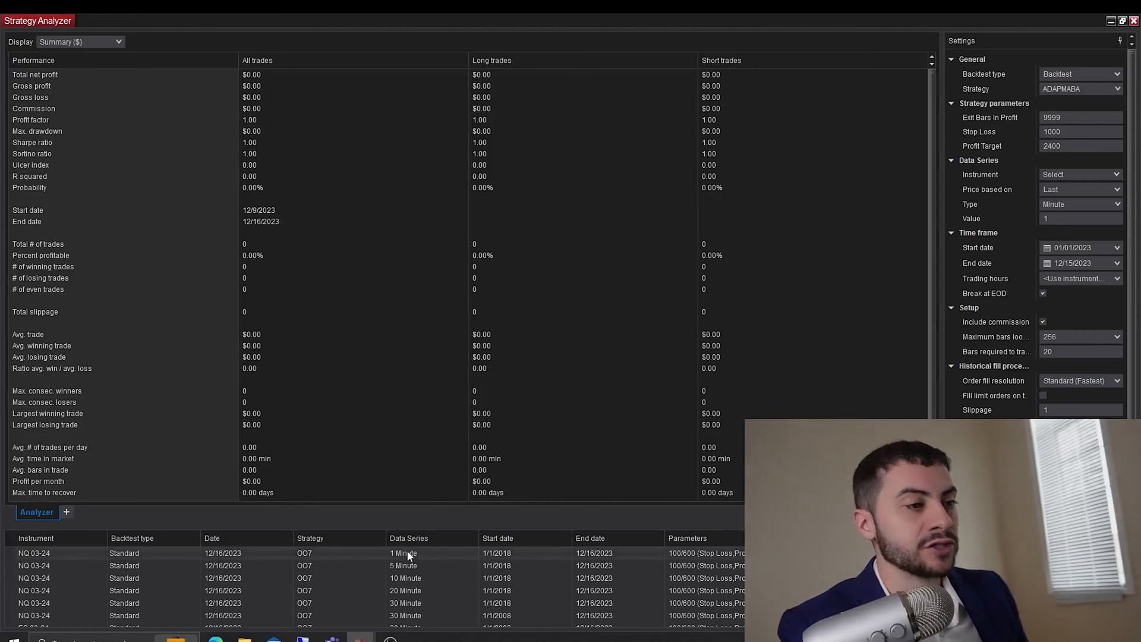
right_click(403, 553)
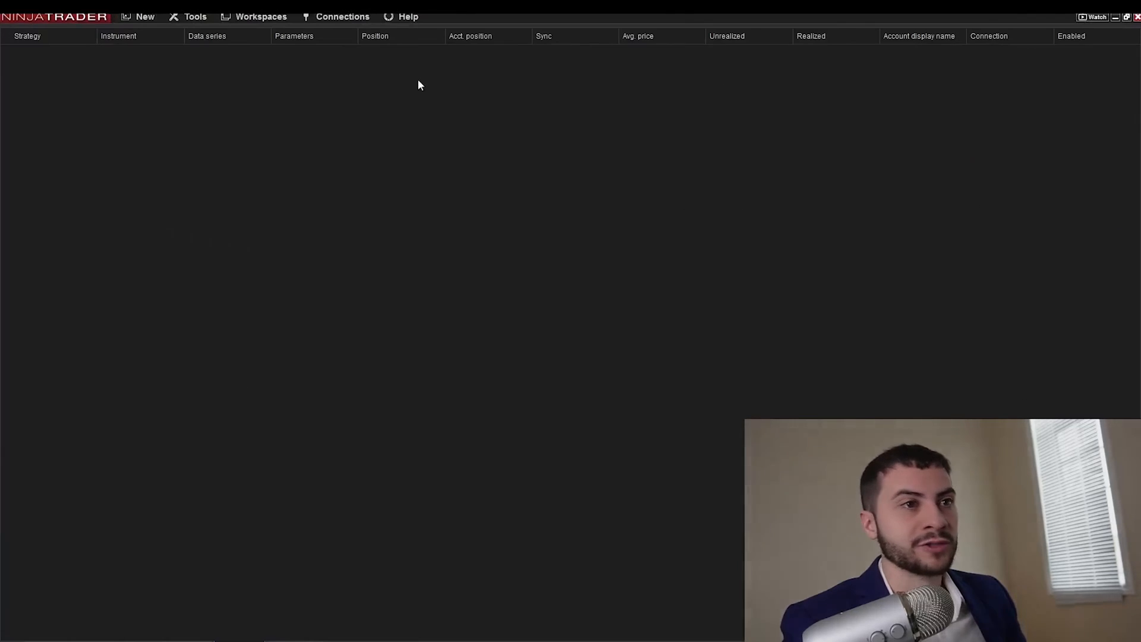
left_click(144, 16)
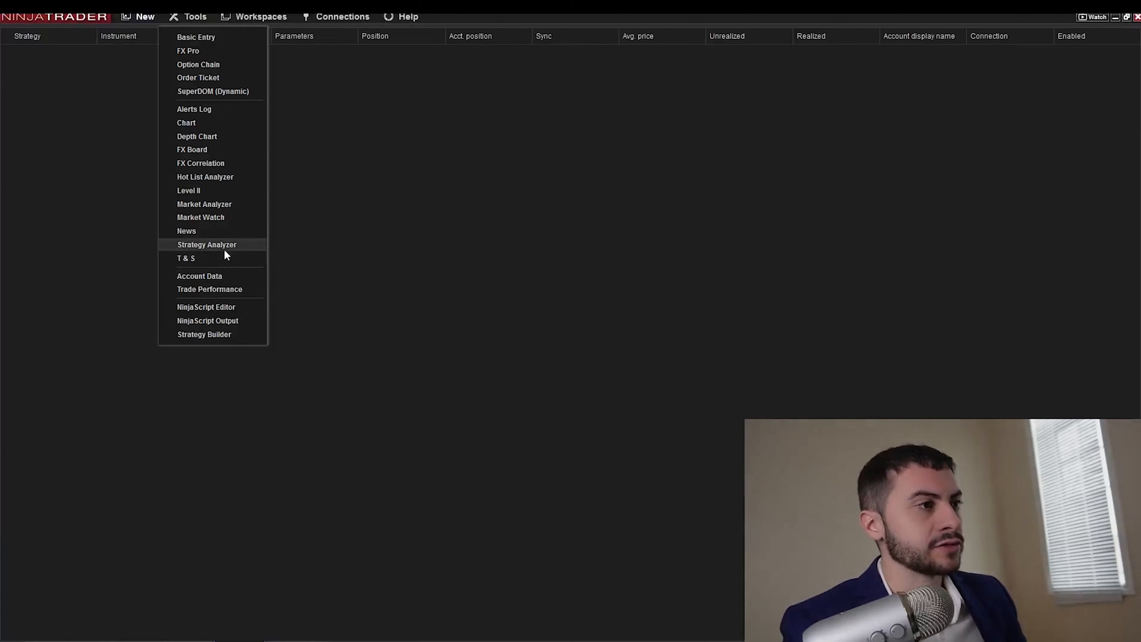
left_click(207, 244)
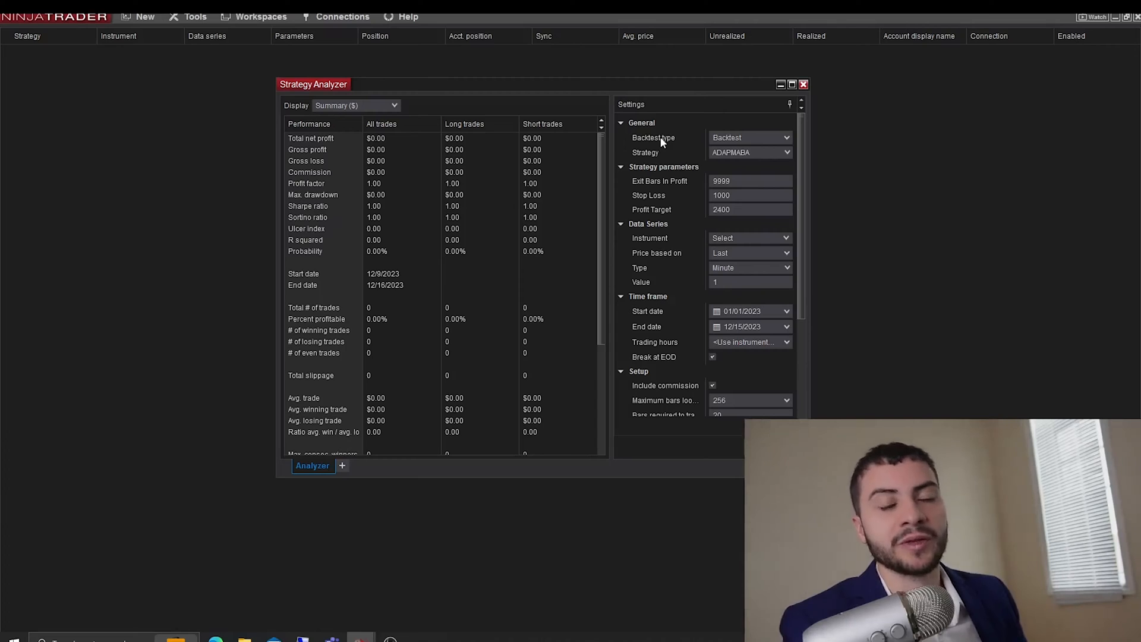
left_click(804, 84)
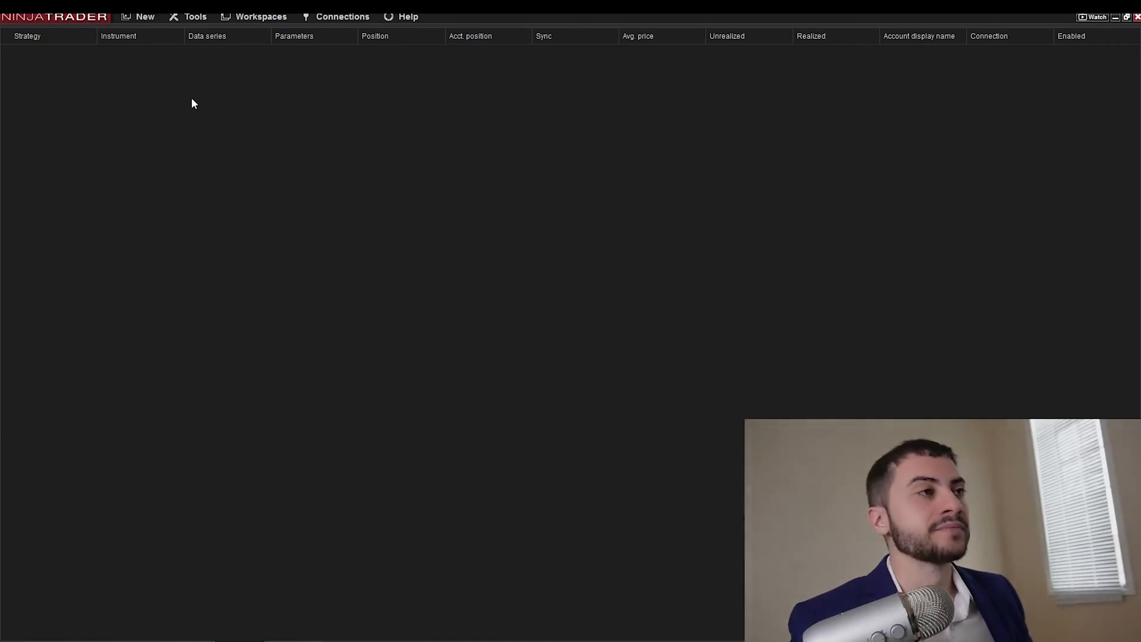
Remove the Historical data node's stored contracts in Historical Data, then close the window
left_click(195, 16)
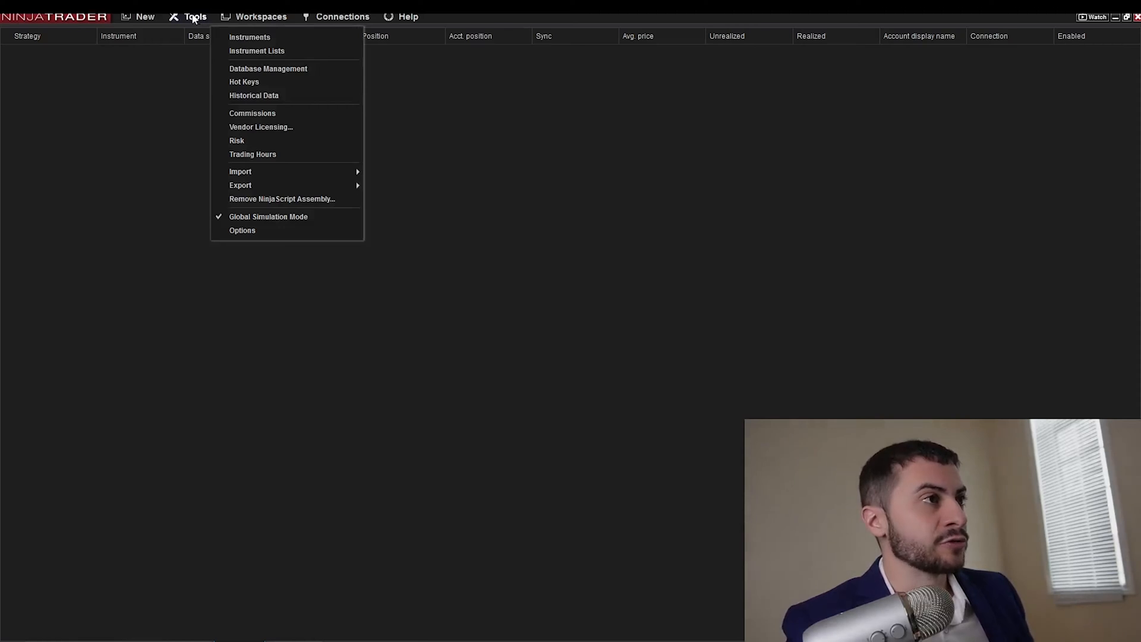
left_click(254, 95)
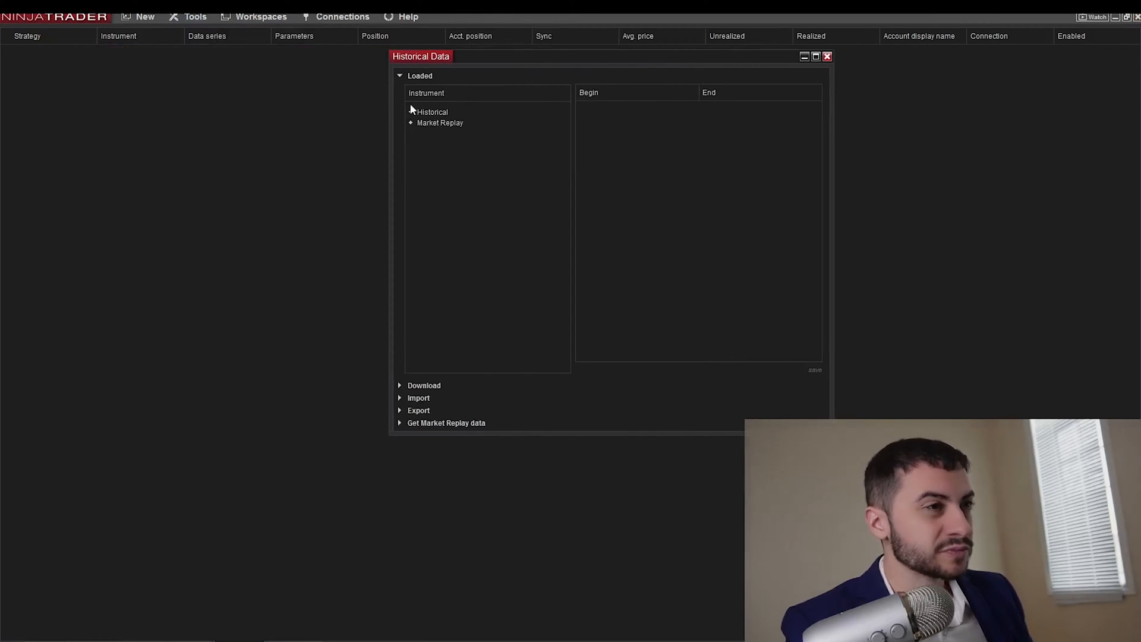
right_click(432, 113)
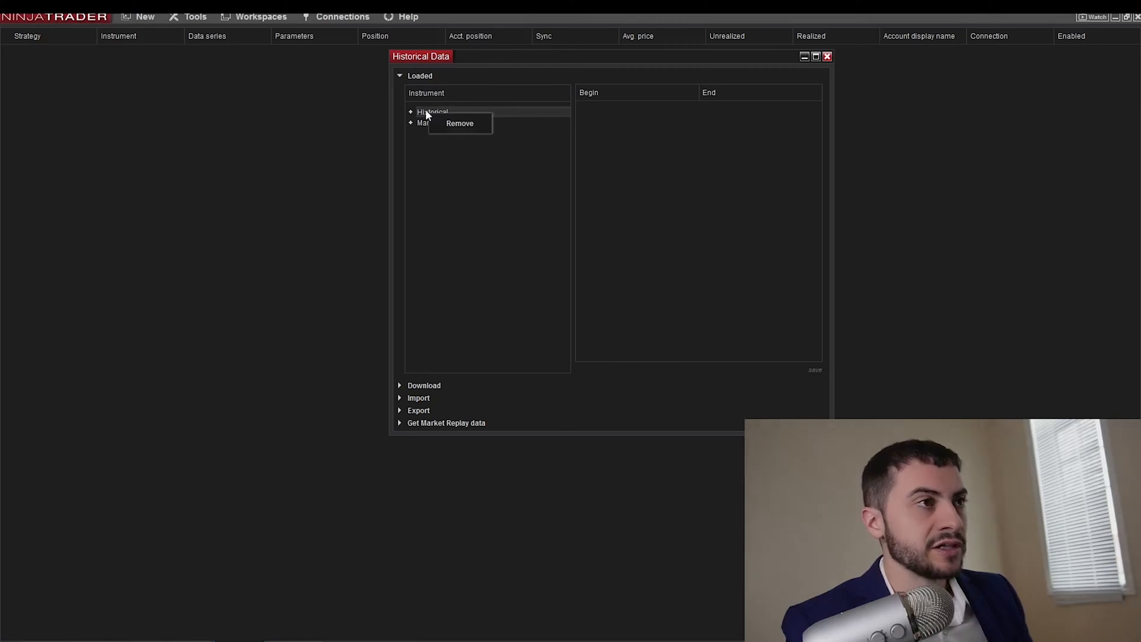
left_click(432, 112)
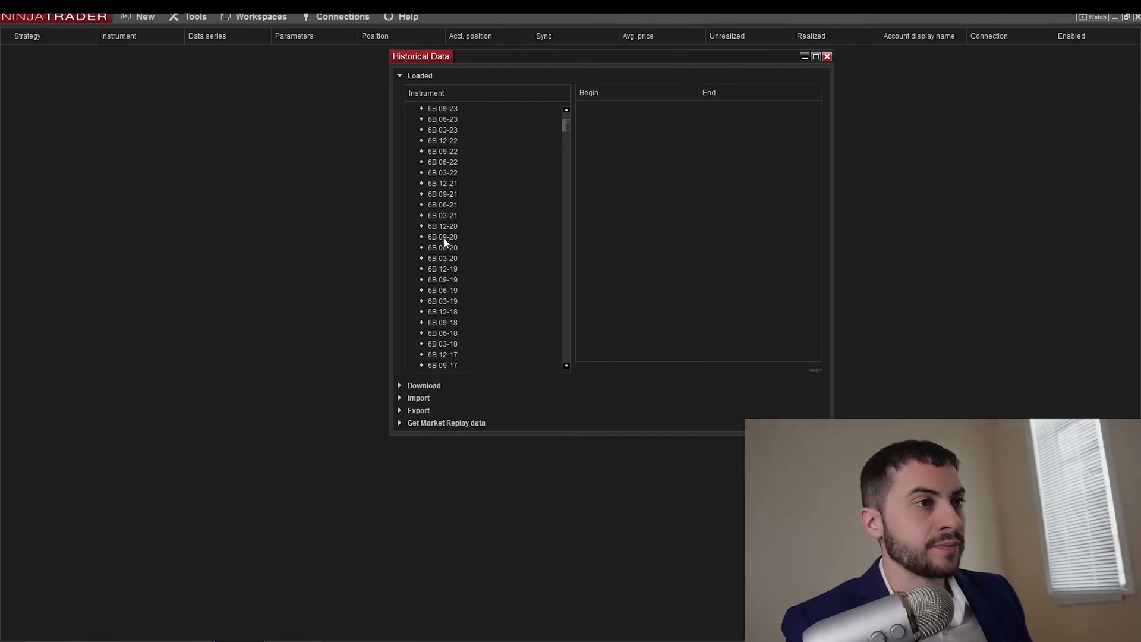
left_click(421, 108)
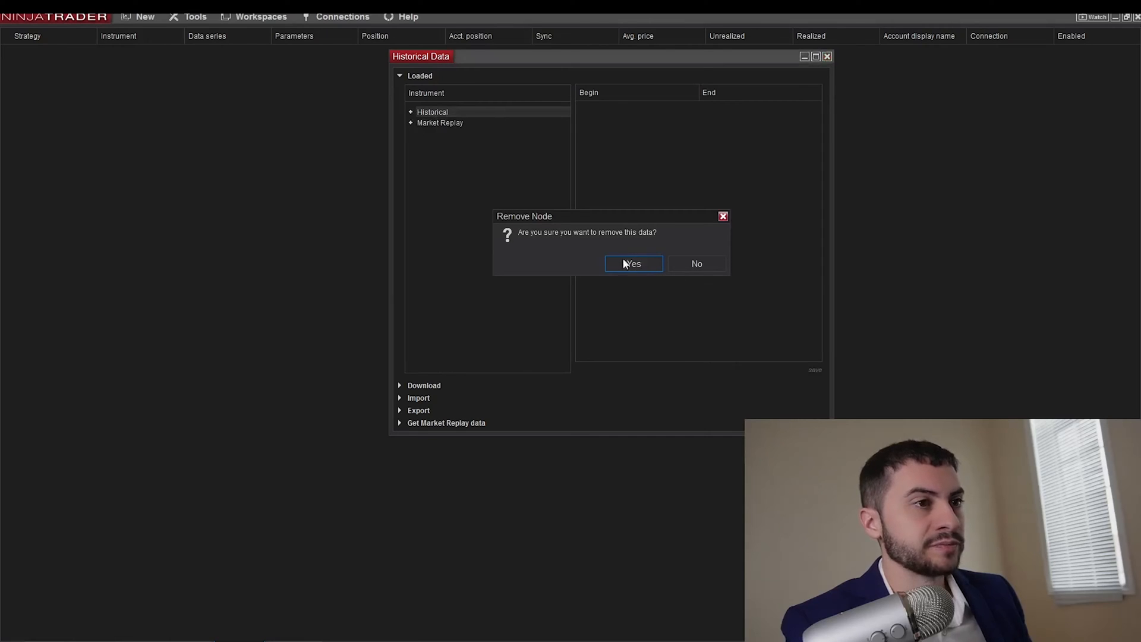
mouse_move(696, 245)
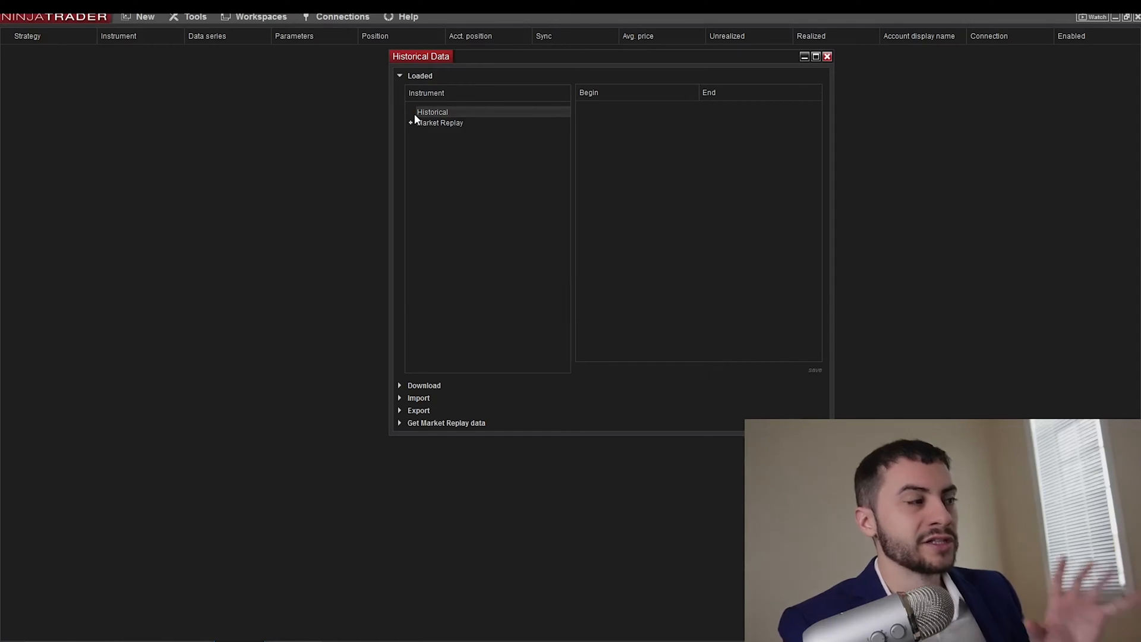
right_click(432, 111)
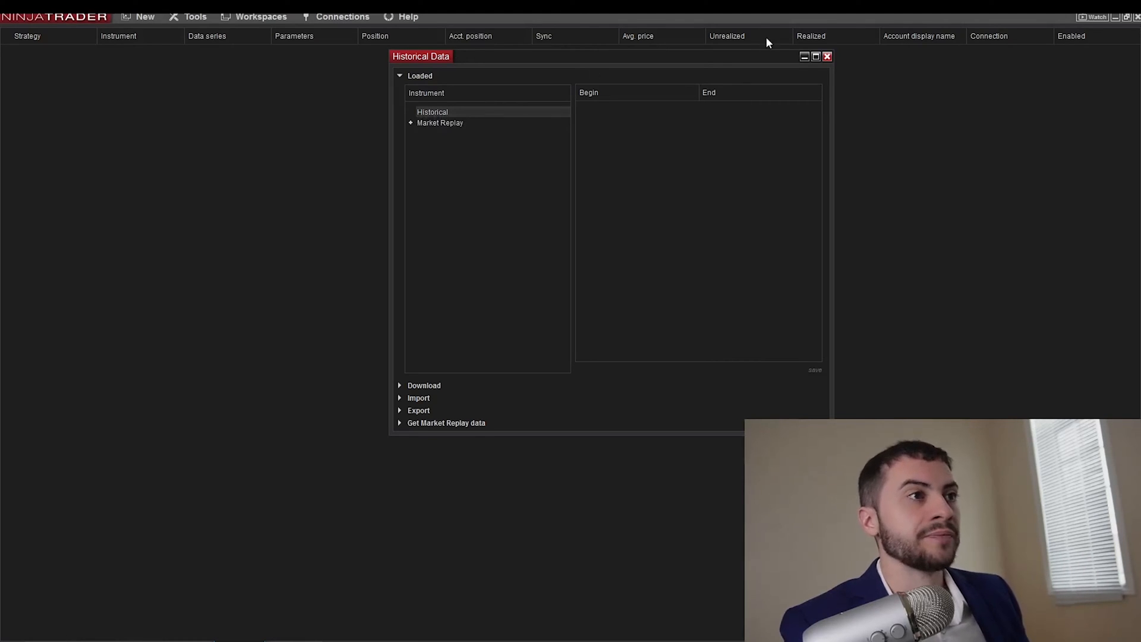
mouse_move(816, 57)
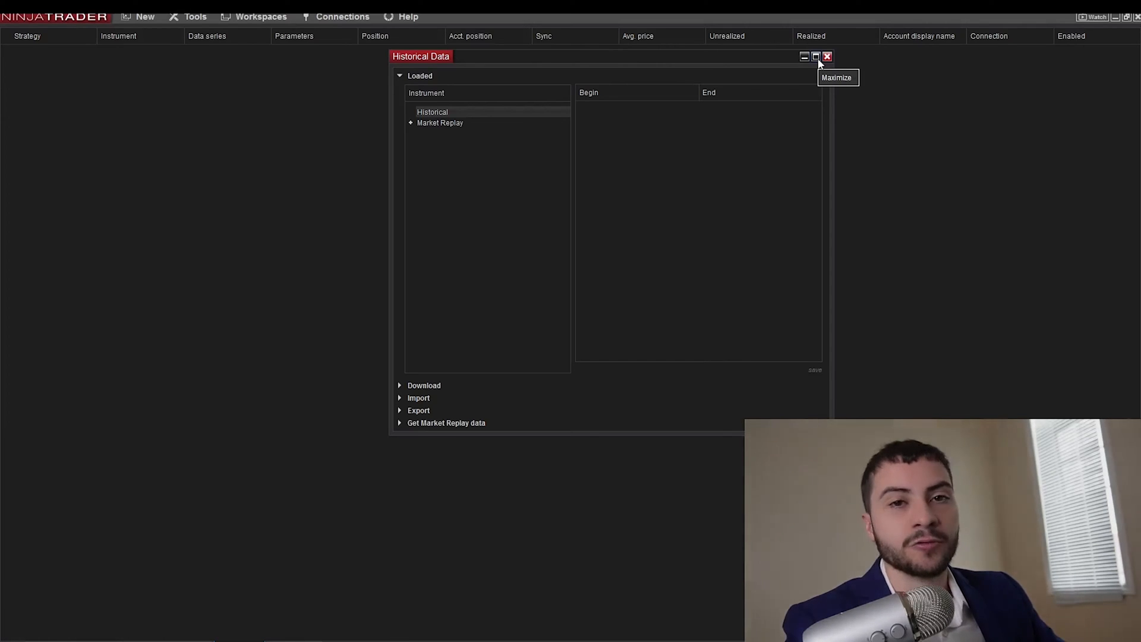
mouse_move(808, 43)
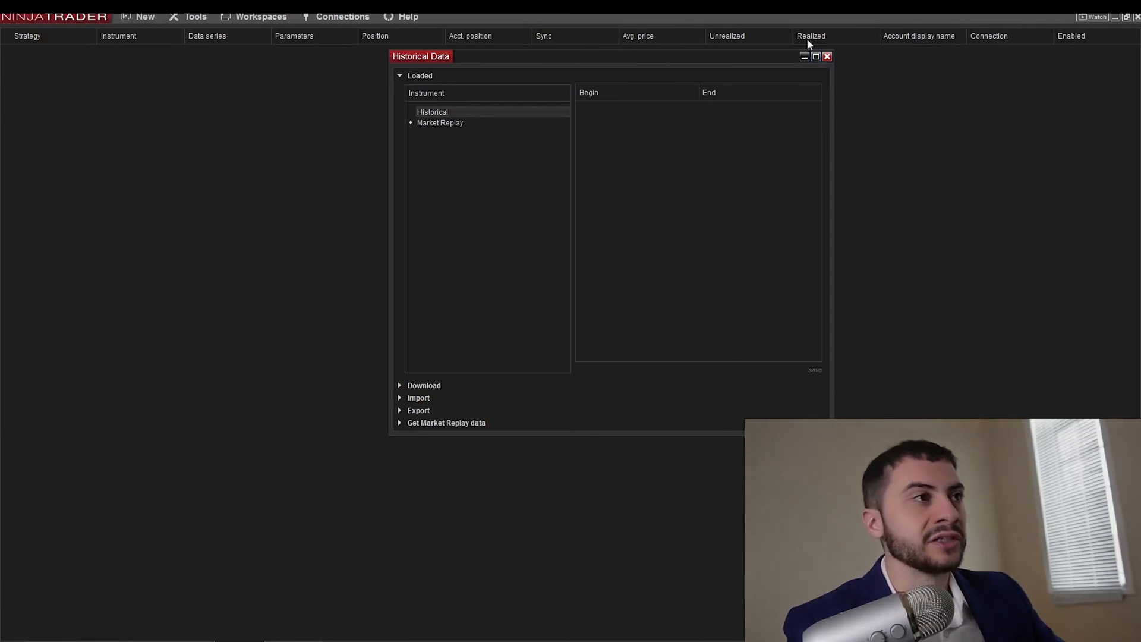
left_click(341, 16)
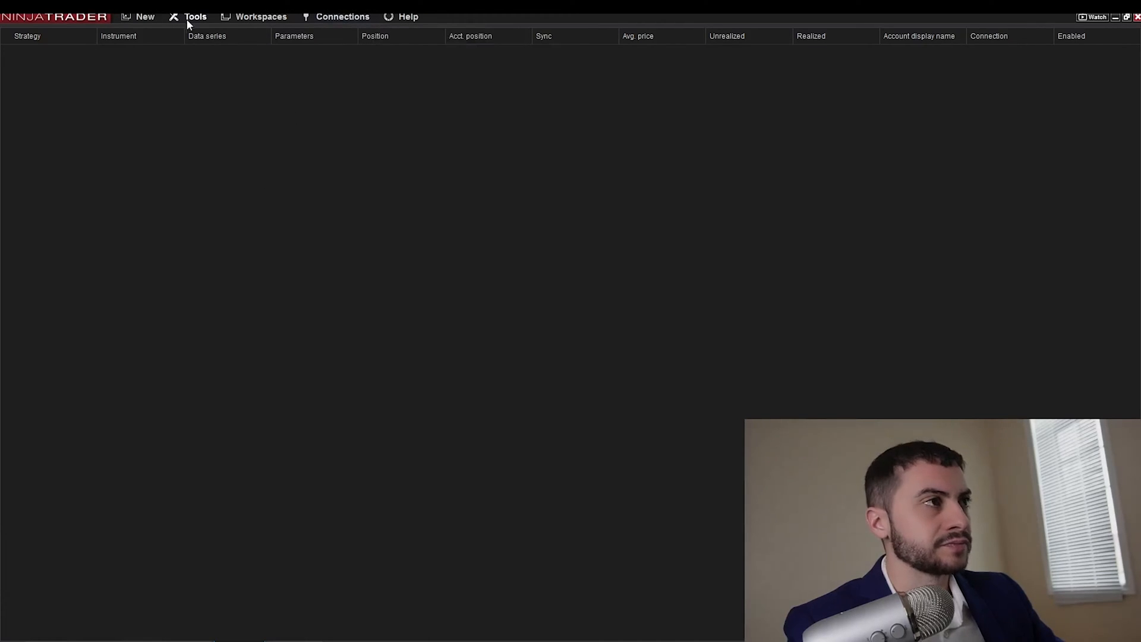
Download ES 03-24 minute history starting 12/09/2007, then close Historical Data
left_click(194, 16)
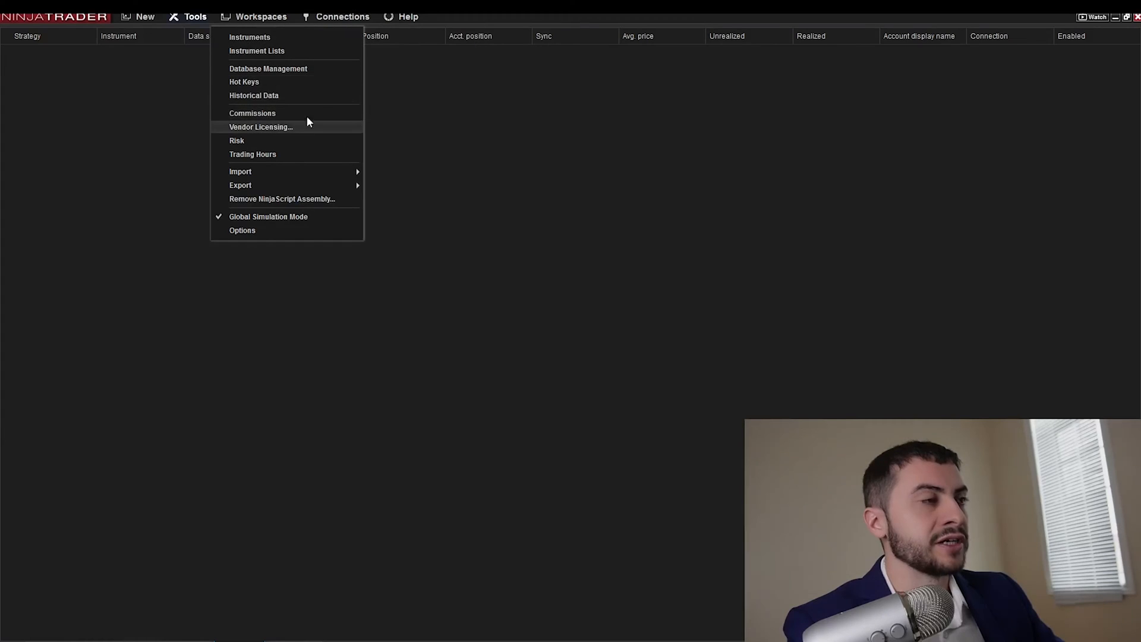
mouse_move(272, 95)
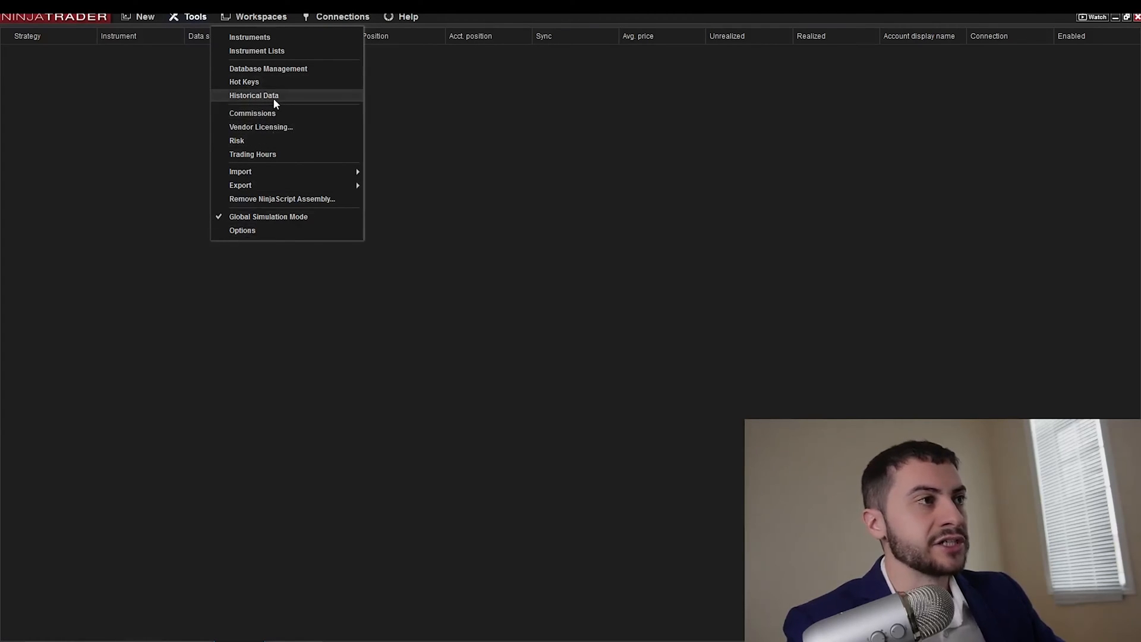
mouse_move(280, 50)
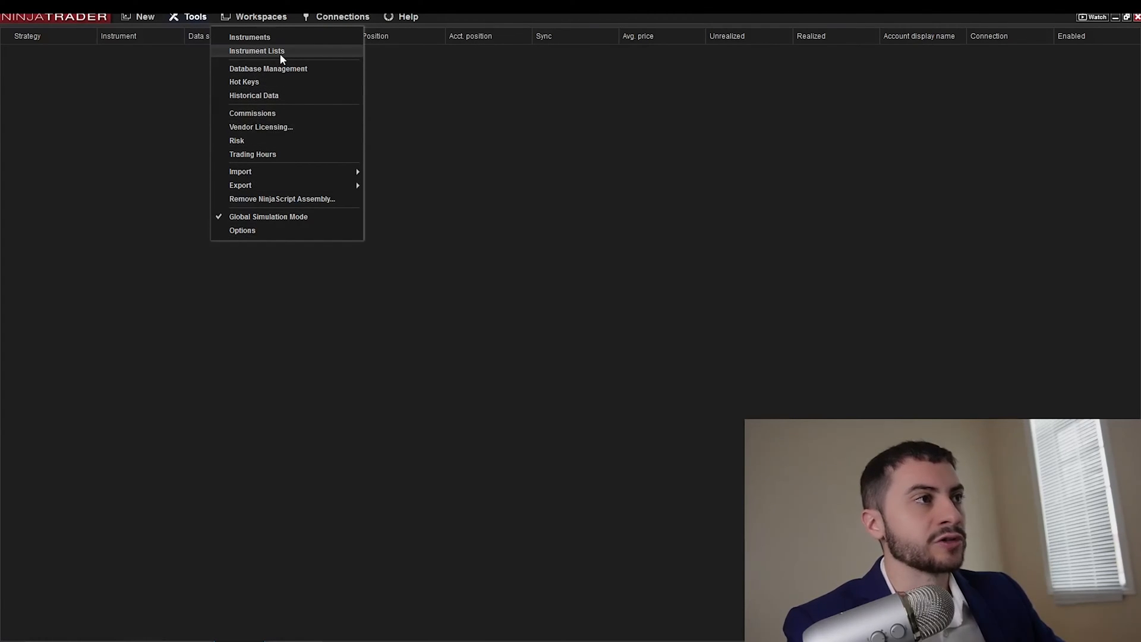
mouse_move(282, 85)
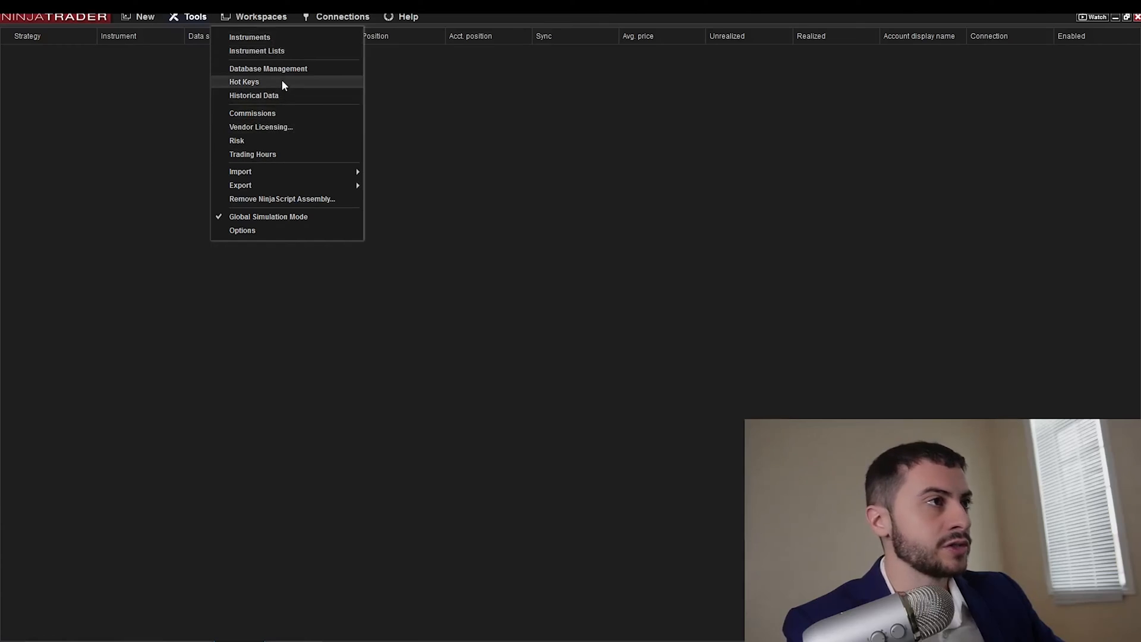
left_click(253, 95)
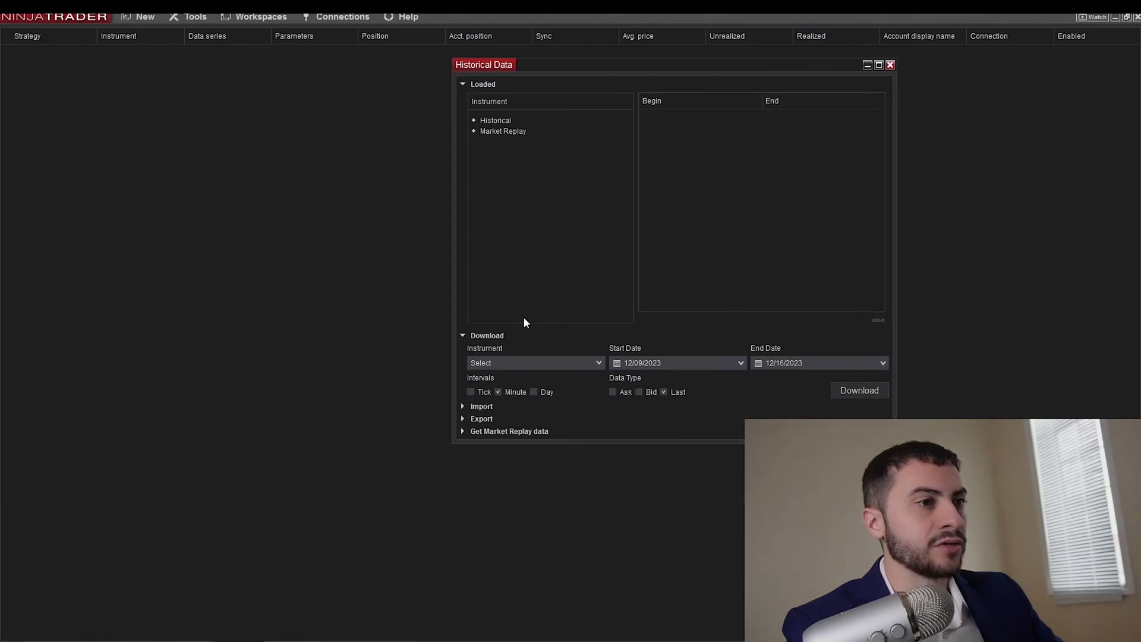
type("ES")
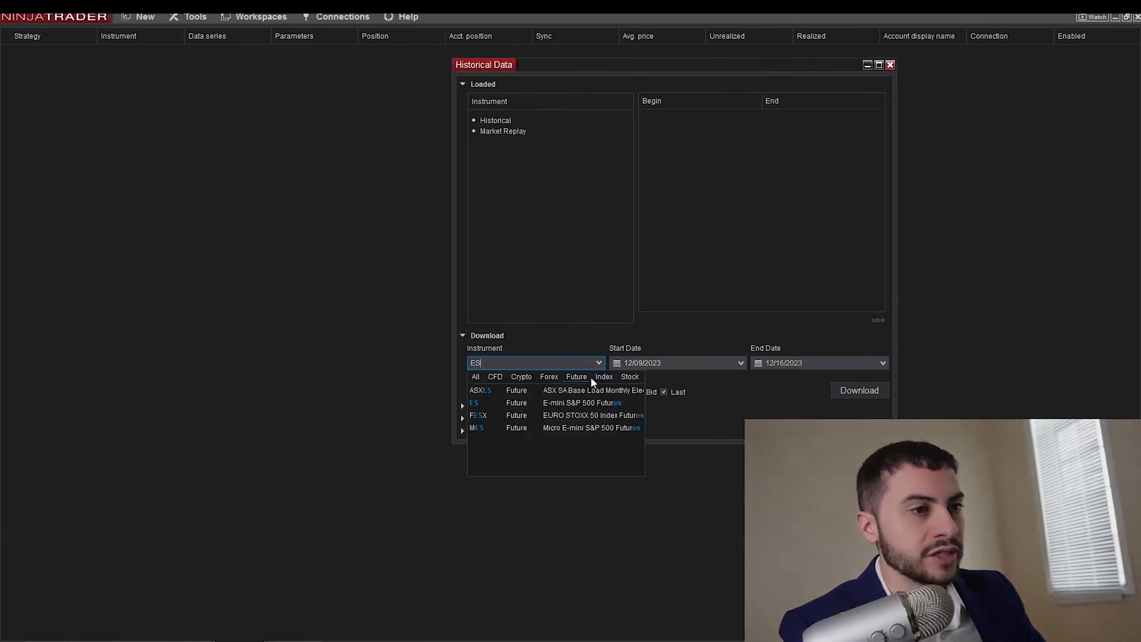
left_click(474, 403)
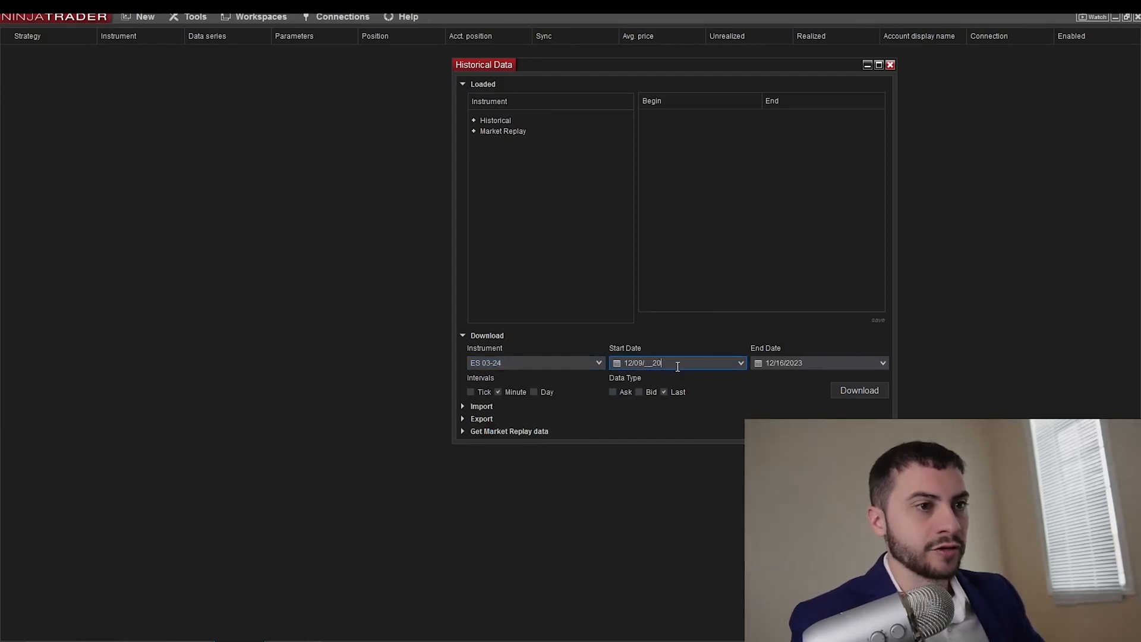
type("07")
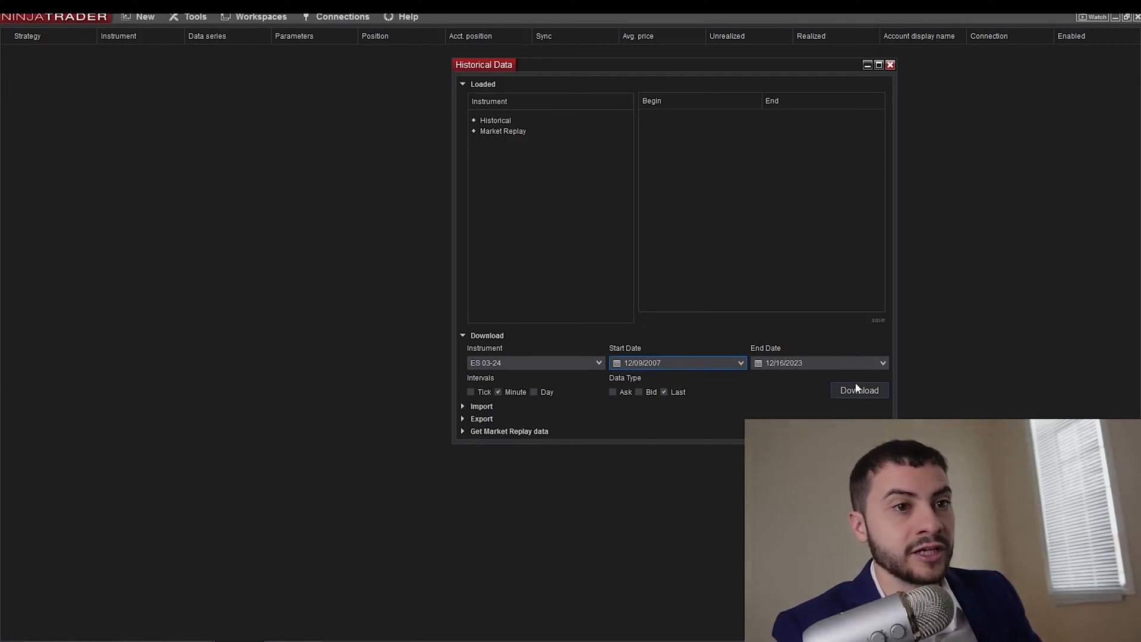
left_click(859, 389)
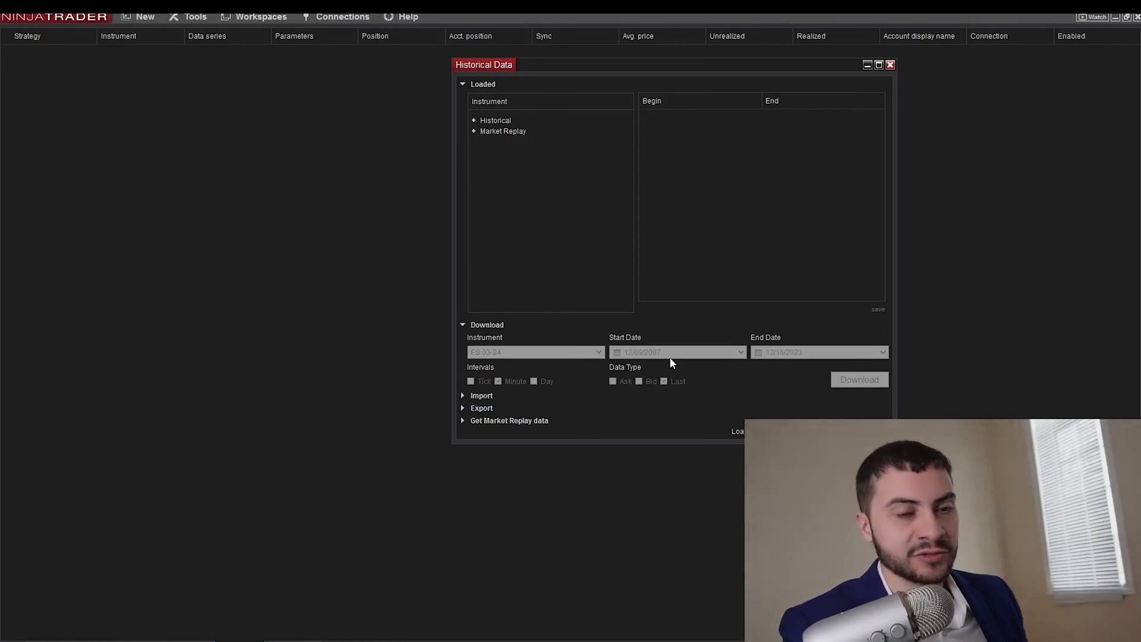
mouse_move(45, 18)
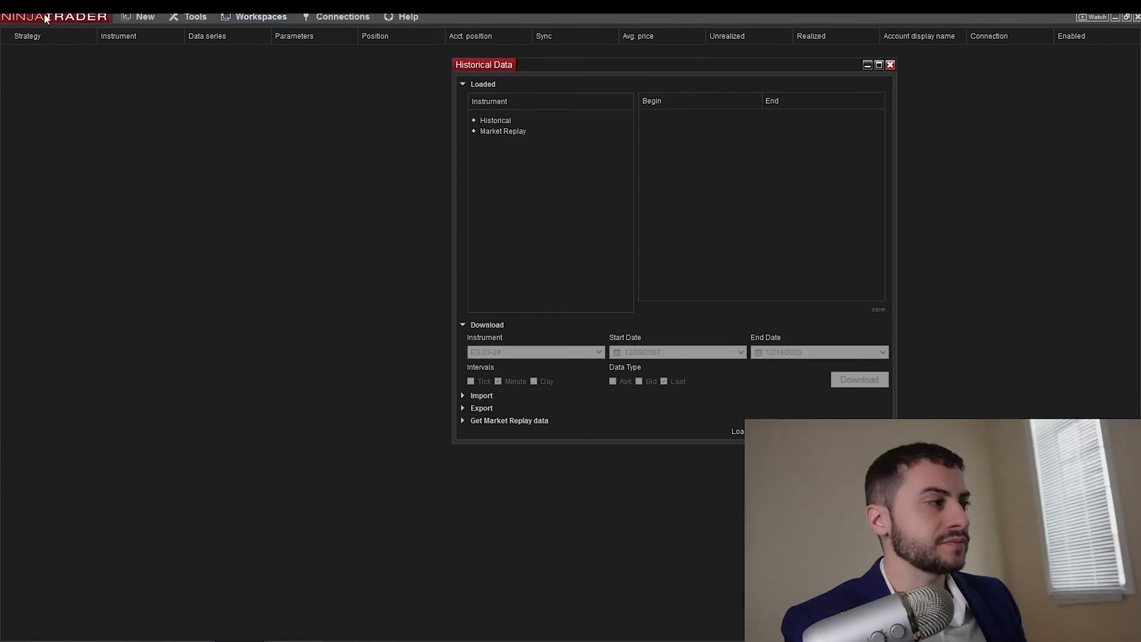
left_click(890, 65)
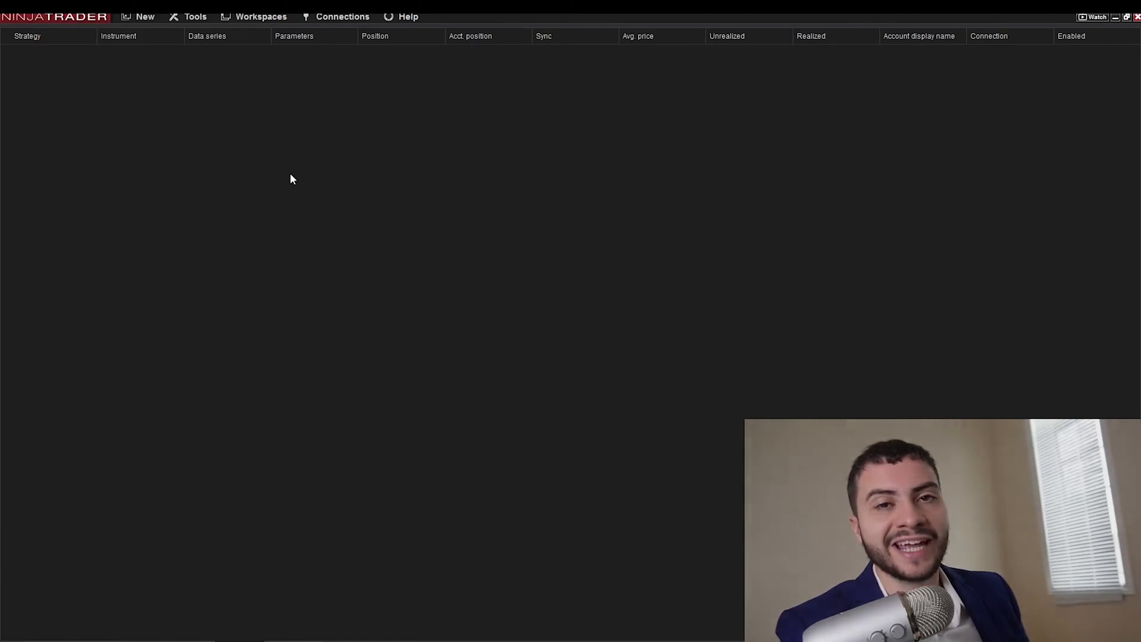
mouse_move(284, 176)
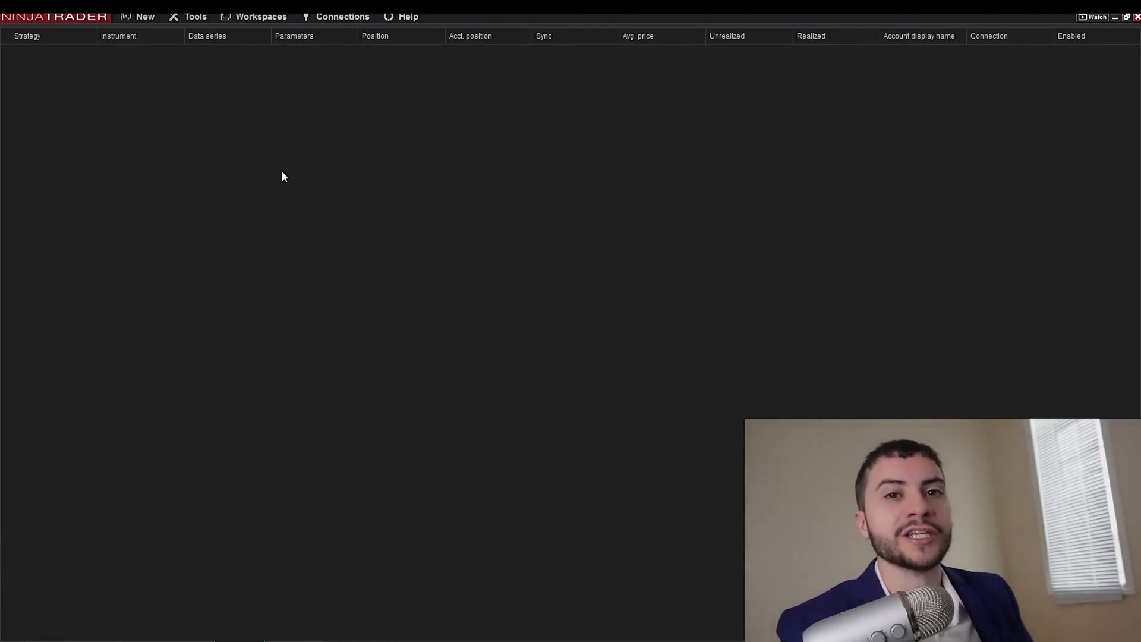
mouse_move(255, 181)
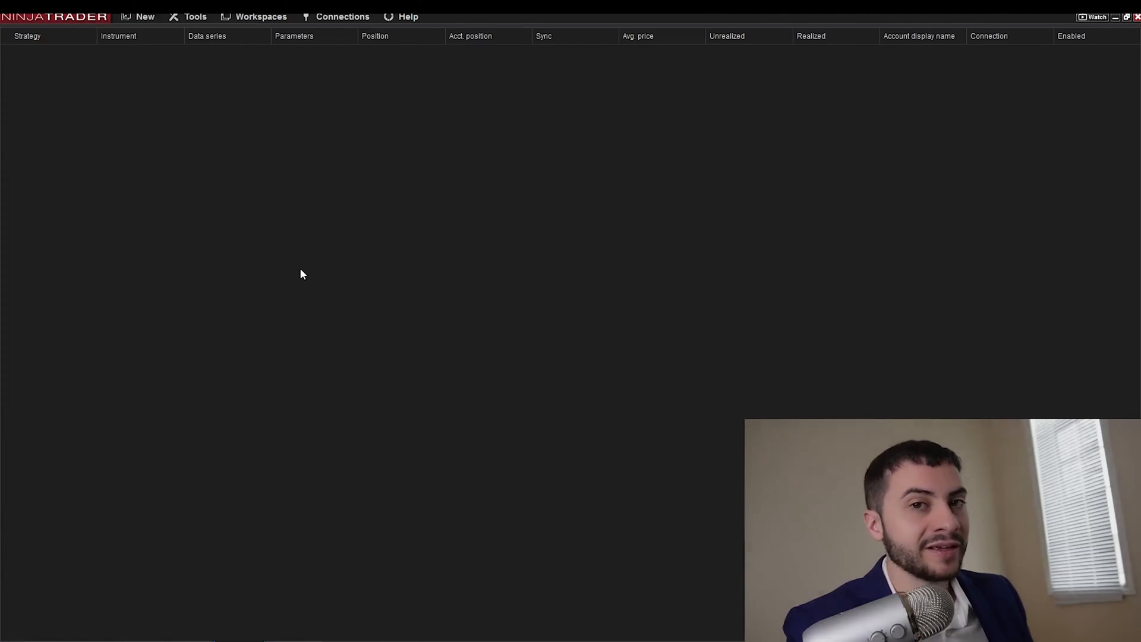
mouse_move(121, 52)
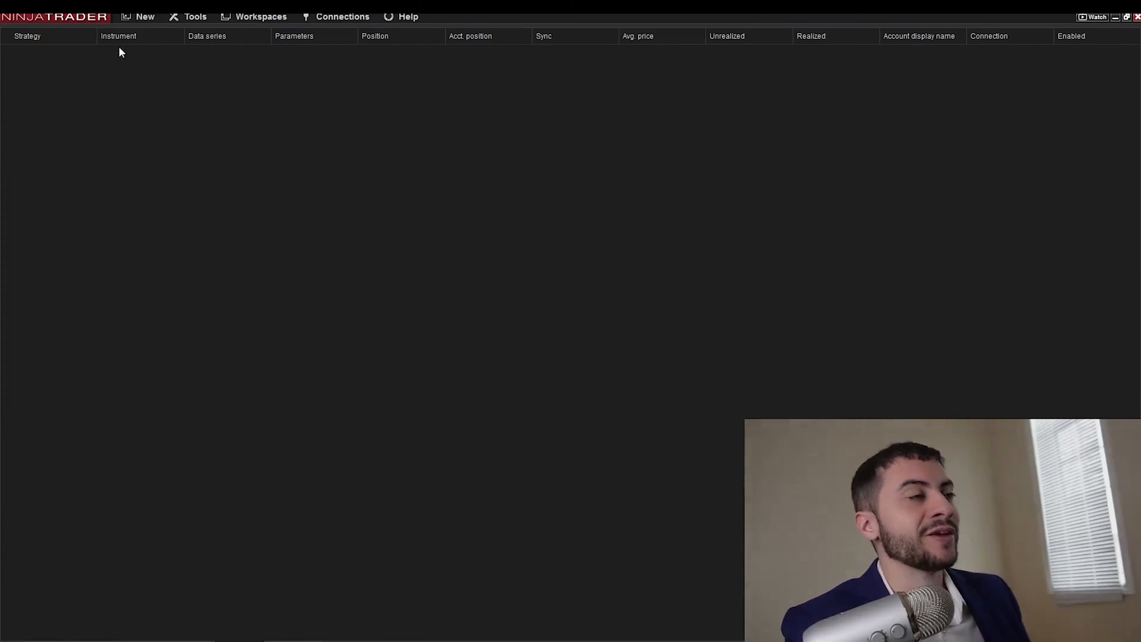
Open a Strategy Analyzer from the Control Center's New menu
left_click(145, 16)
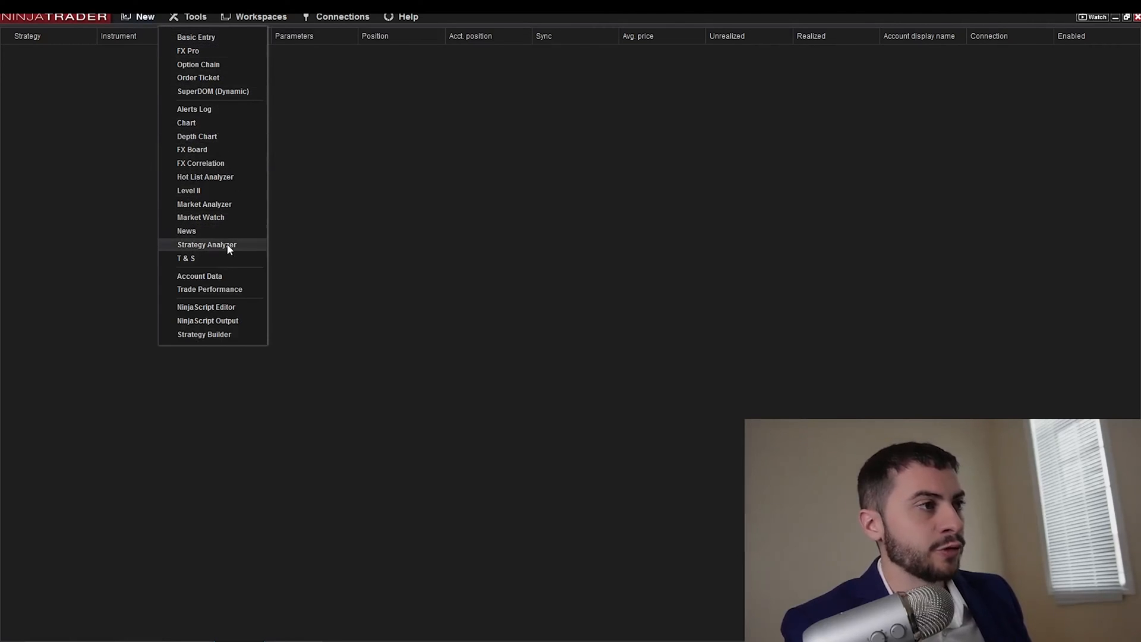
left_click(207, 244)
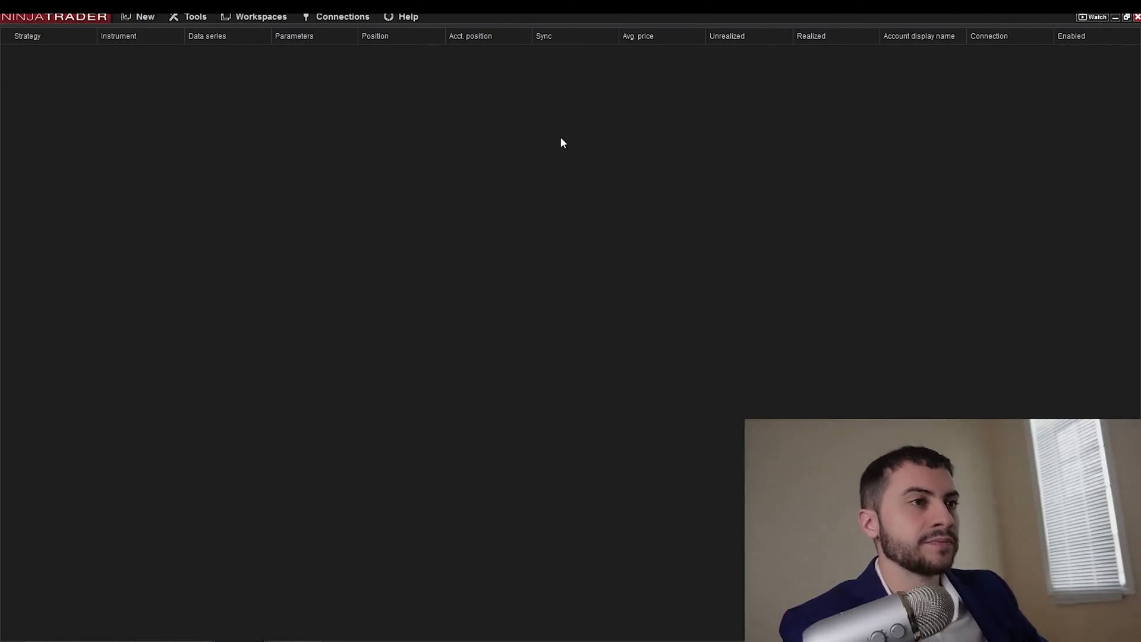
mouse_move(567, 134)
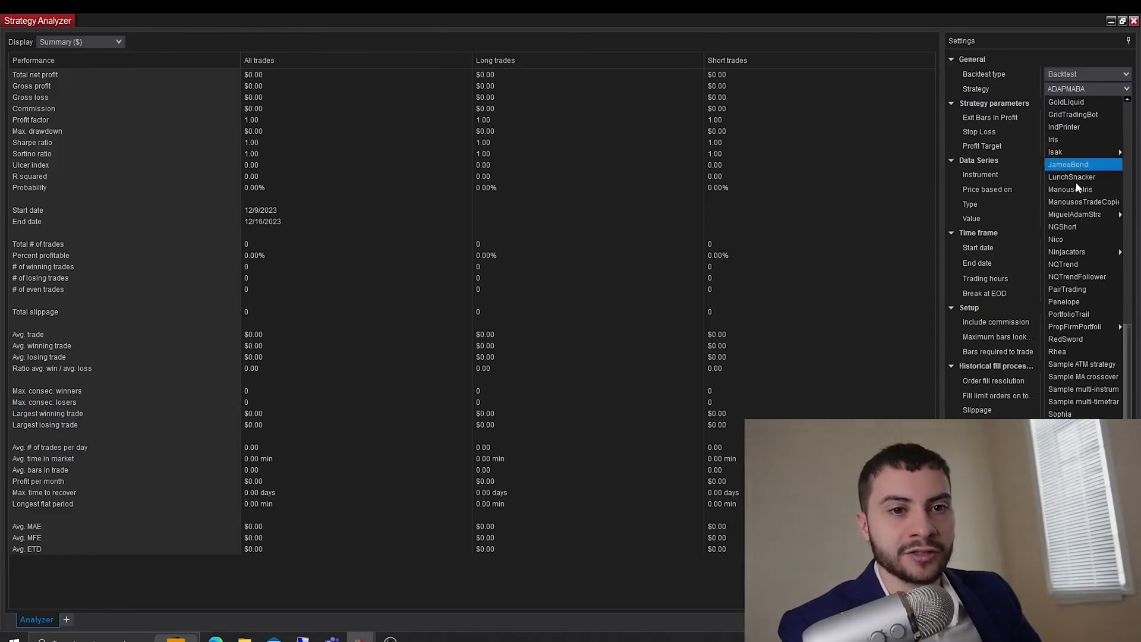
Choose Sample MA crossover, instrument ES 03-24 and Day bars, then edit Start date
scroll("up", 3)
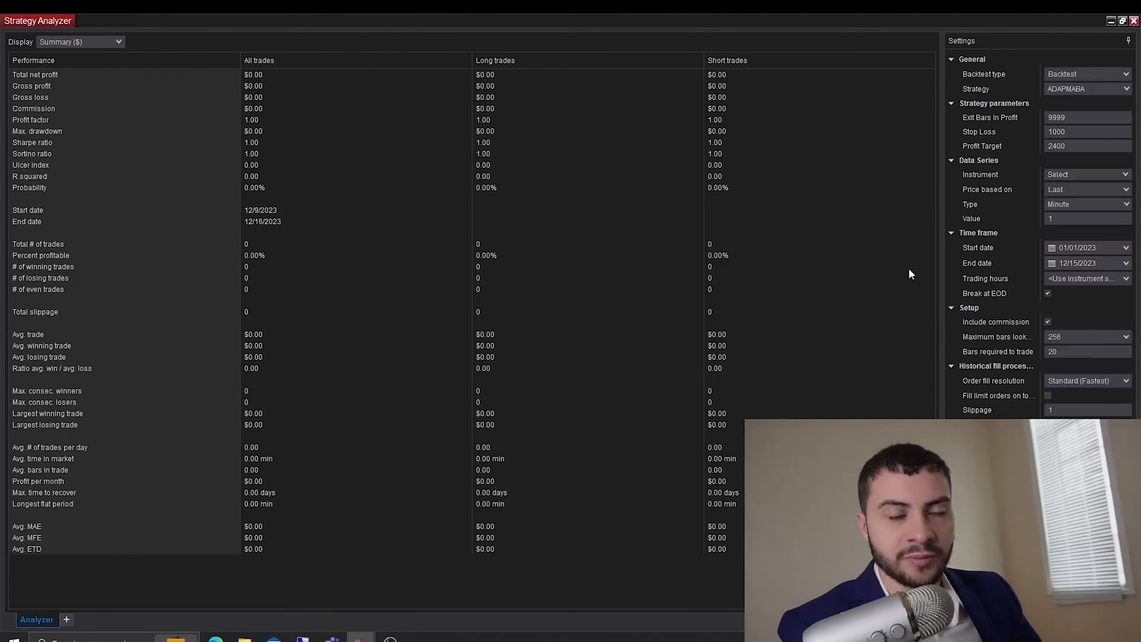
left_click(1086, 88)
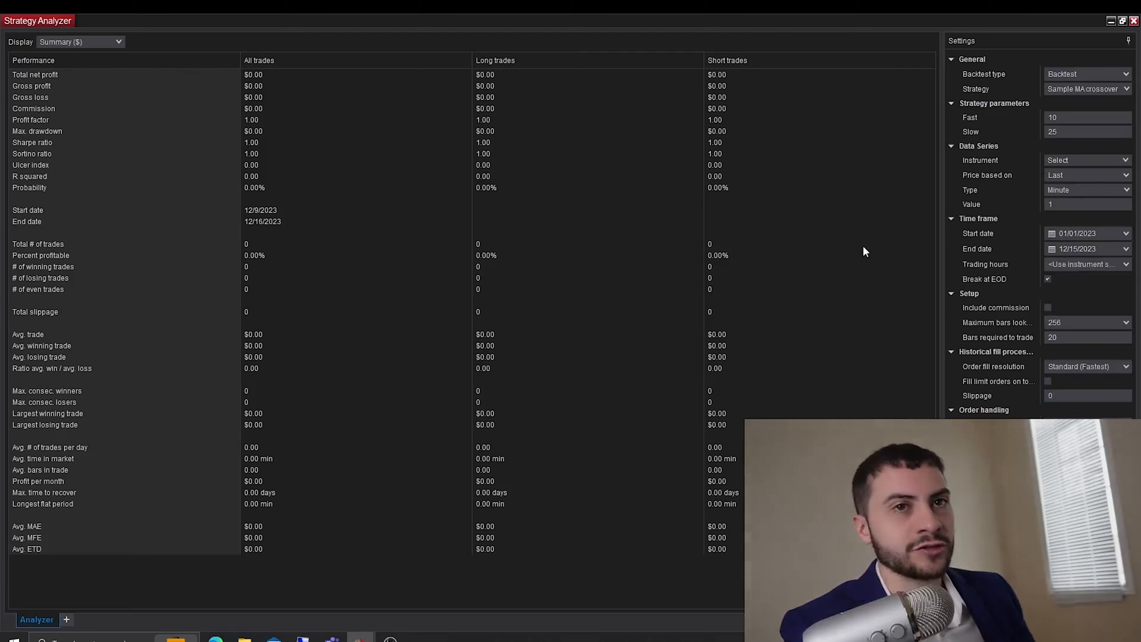
mouse_move(932, 154)
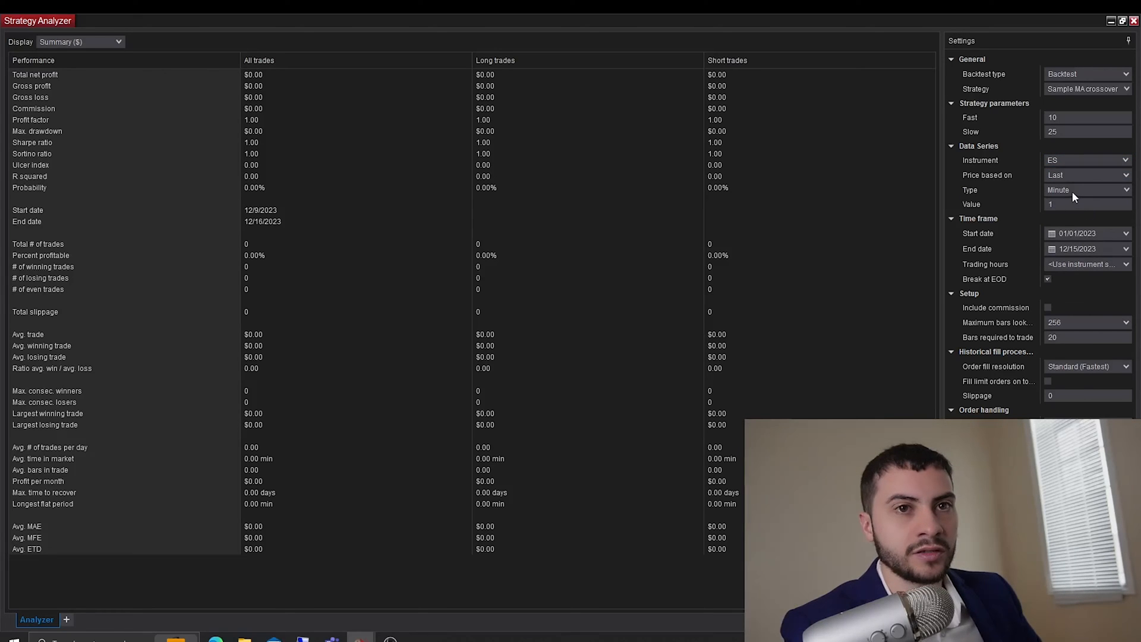
left_click(1084, 160)
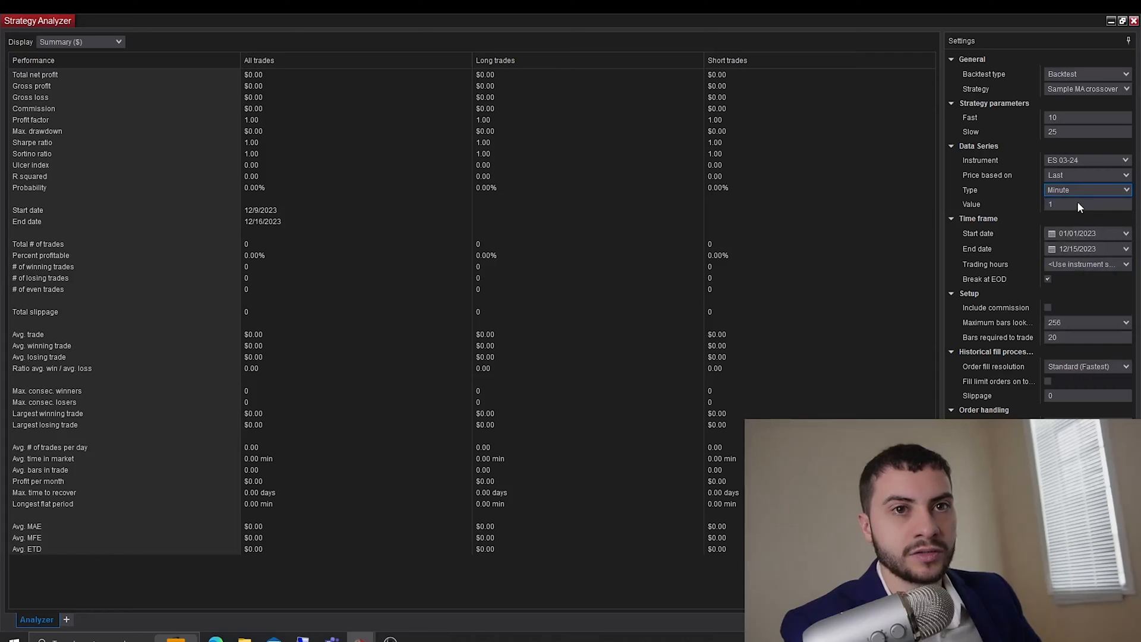
left_click(1087, 189)
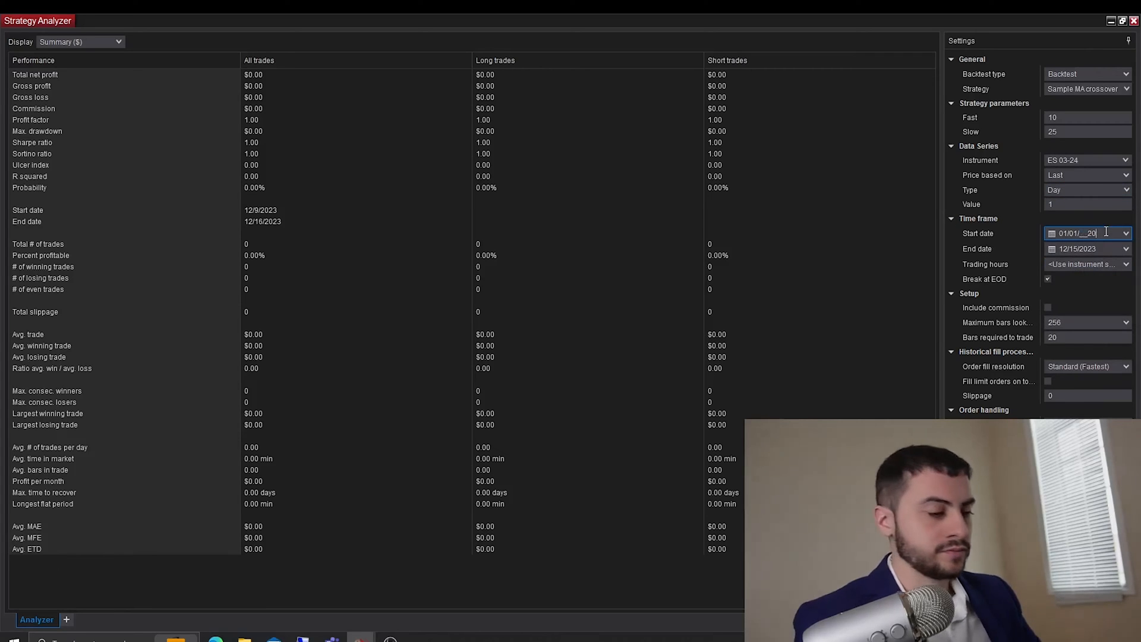
type("08")
left_click(1088, 396)
type("1")
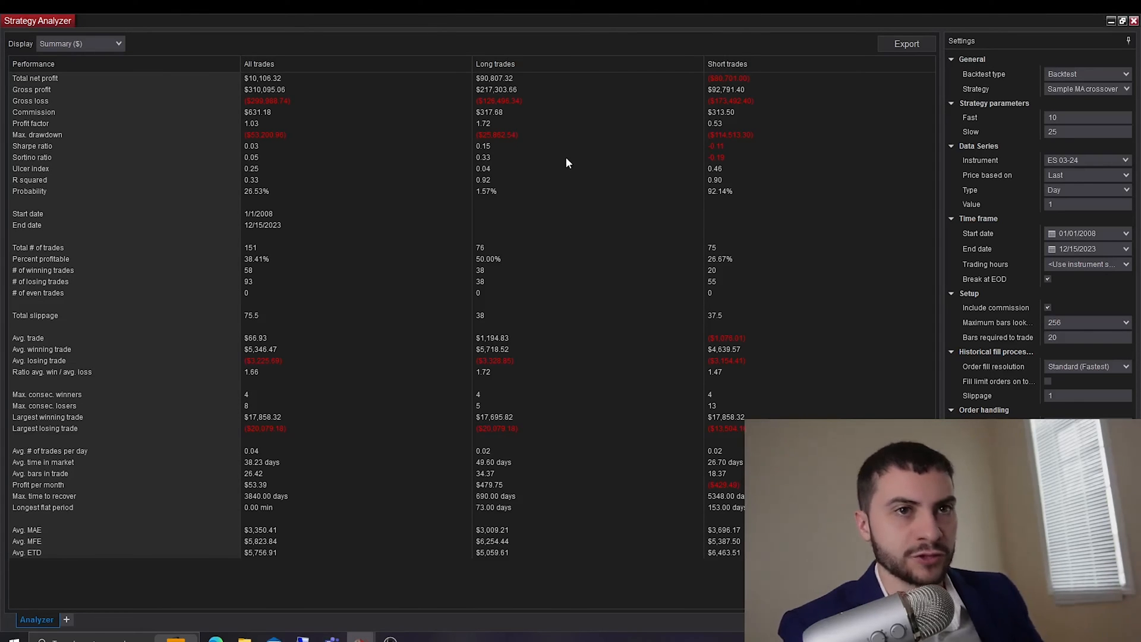
mouse_move(564, 161)
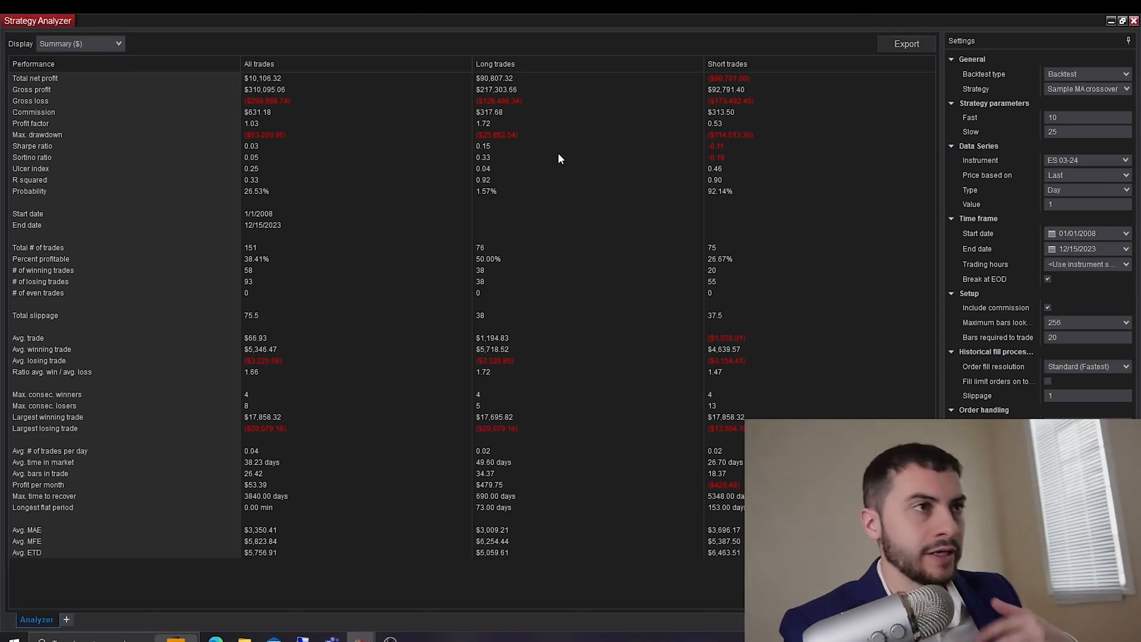
mouse_move(594, 161)
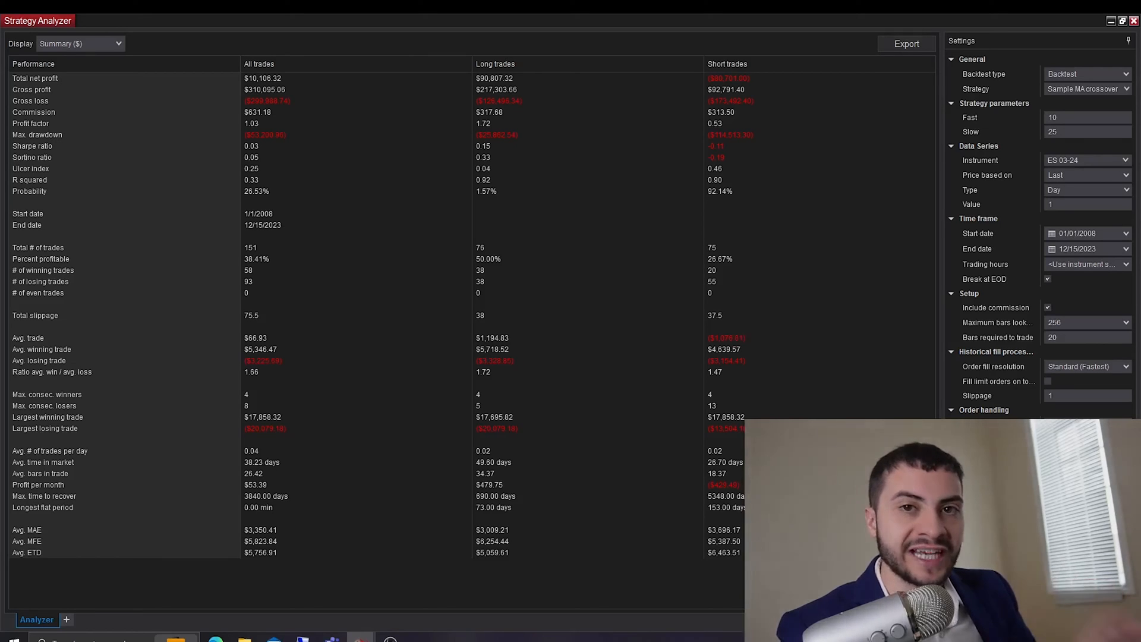
mouse_move(1053, 296)
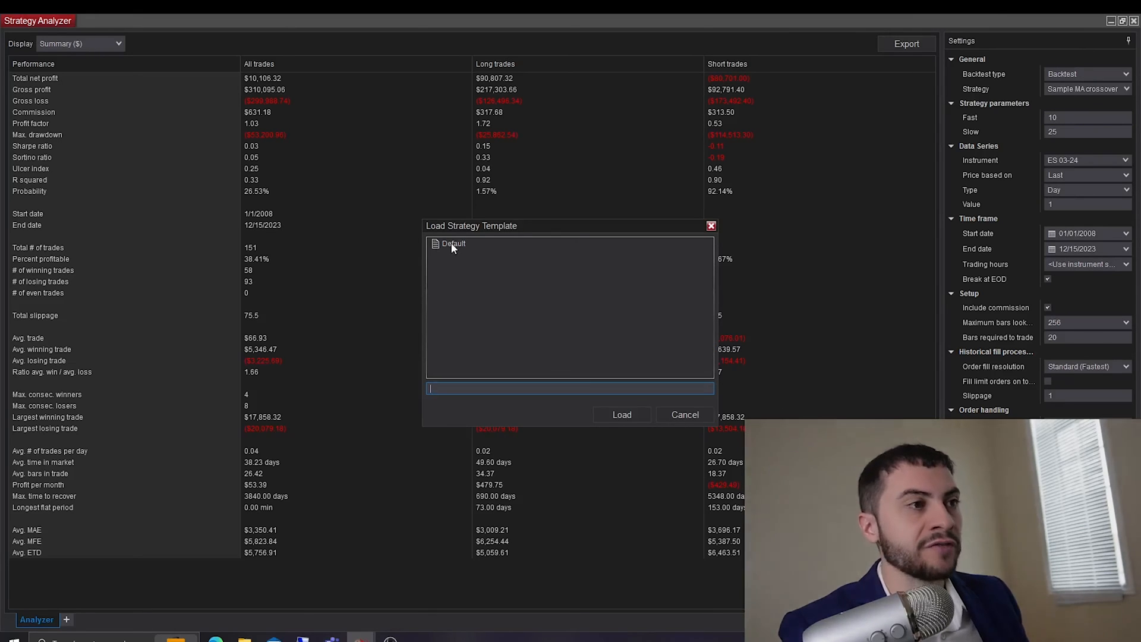
mouse_move(719, 440)
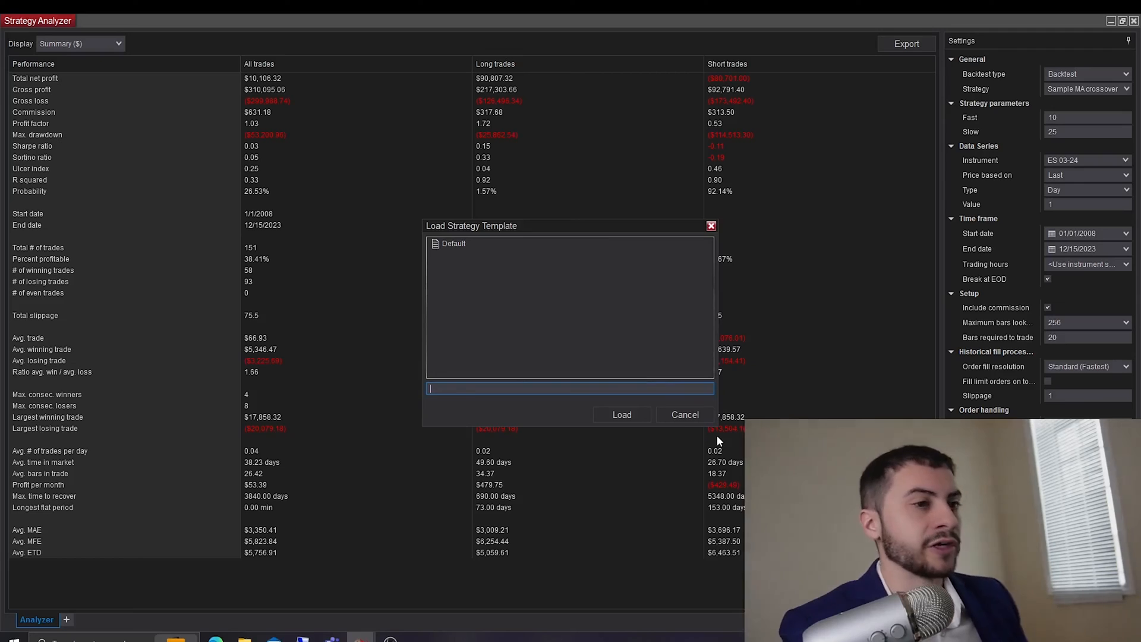
Cancel the Load Strategy Template dialog and minimize the Strategy Analyzer
left_click(684, 414)
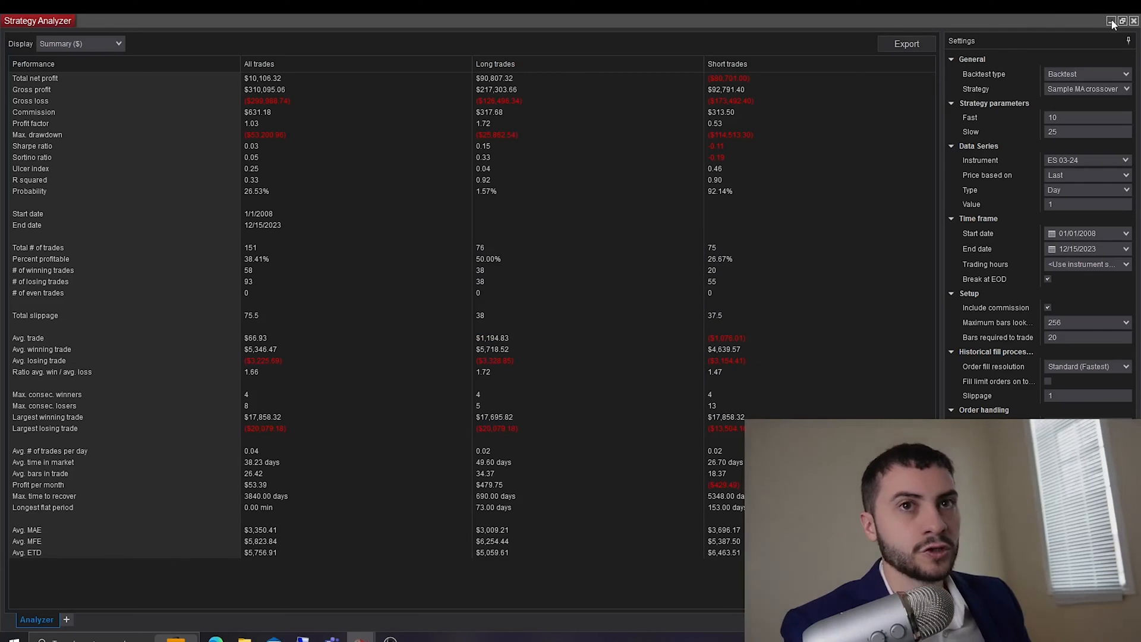
left_click(1111, 20)
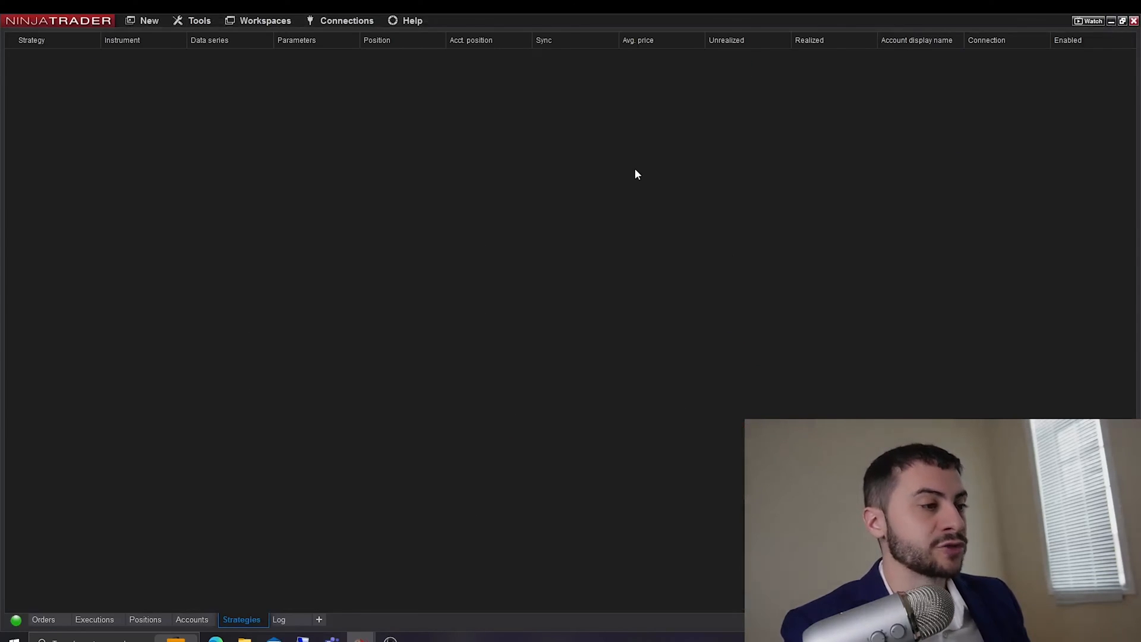
Check Accounts, return to the Strategies grid, and choose New Strategy
left_click(191, 620)
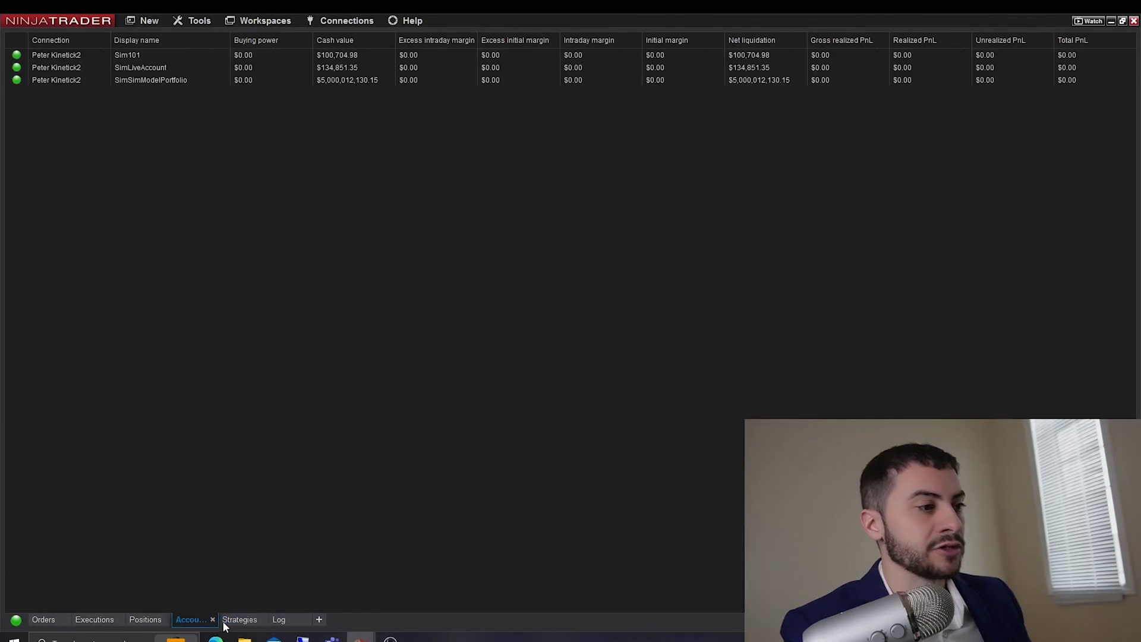
left_click(241, 619)
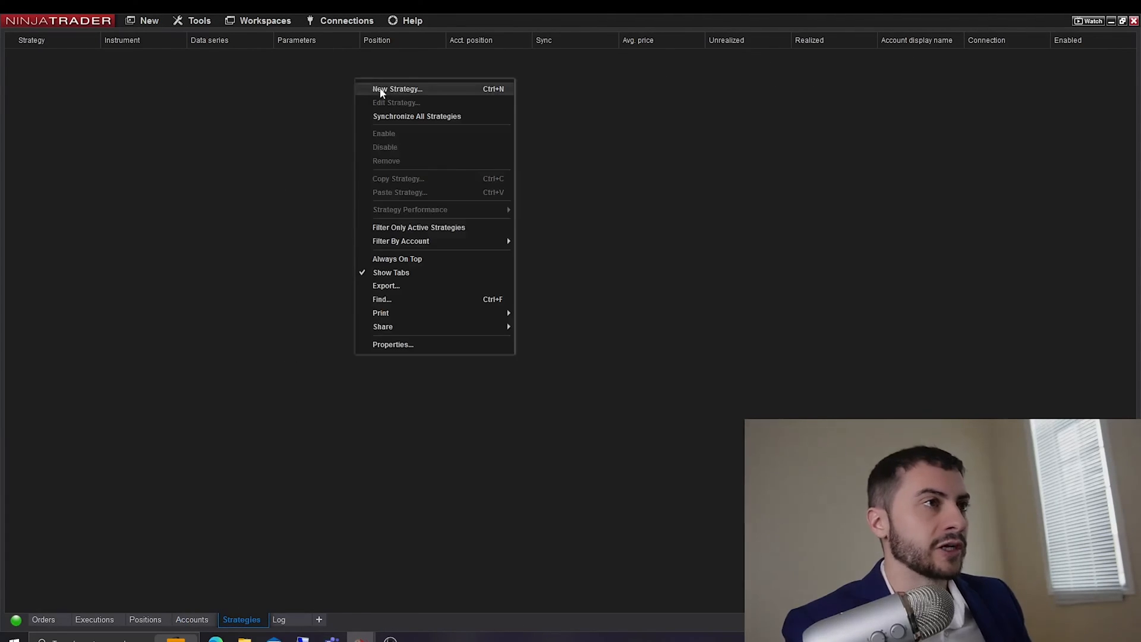
left_click(398, 88)
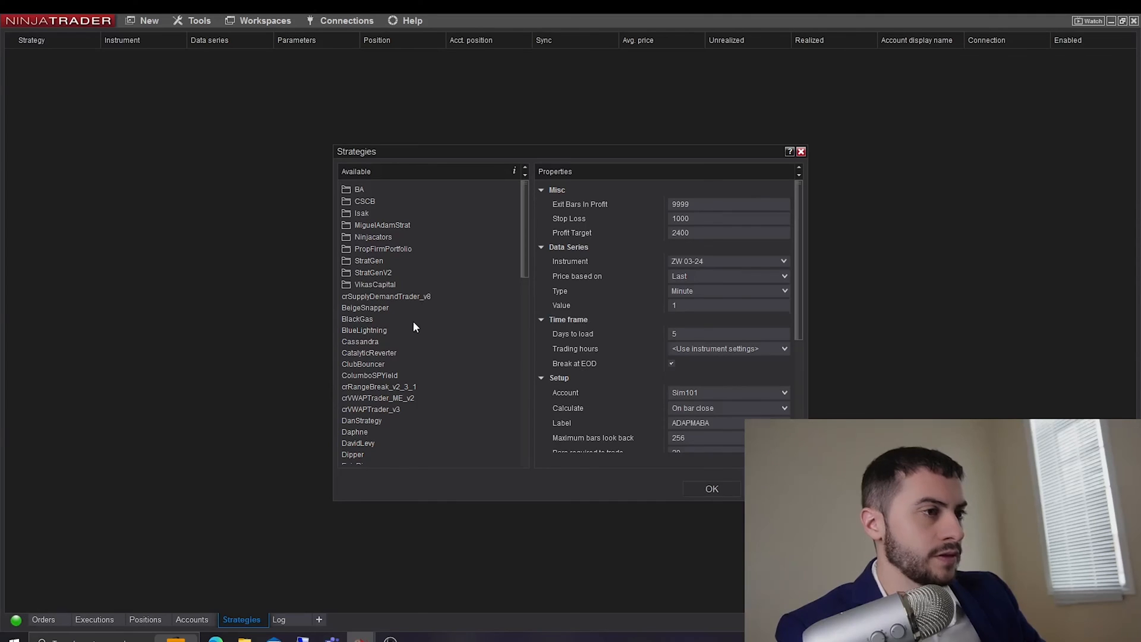
Select Sample MA crossover, showing ES 03-24 daily with Fast 10 and Slow 25
scroll("down", 3)
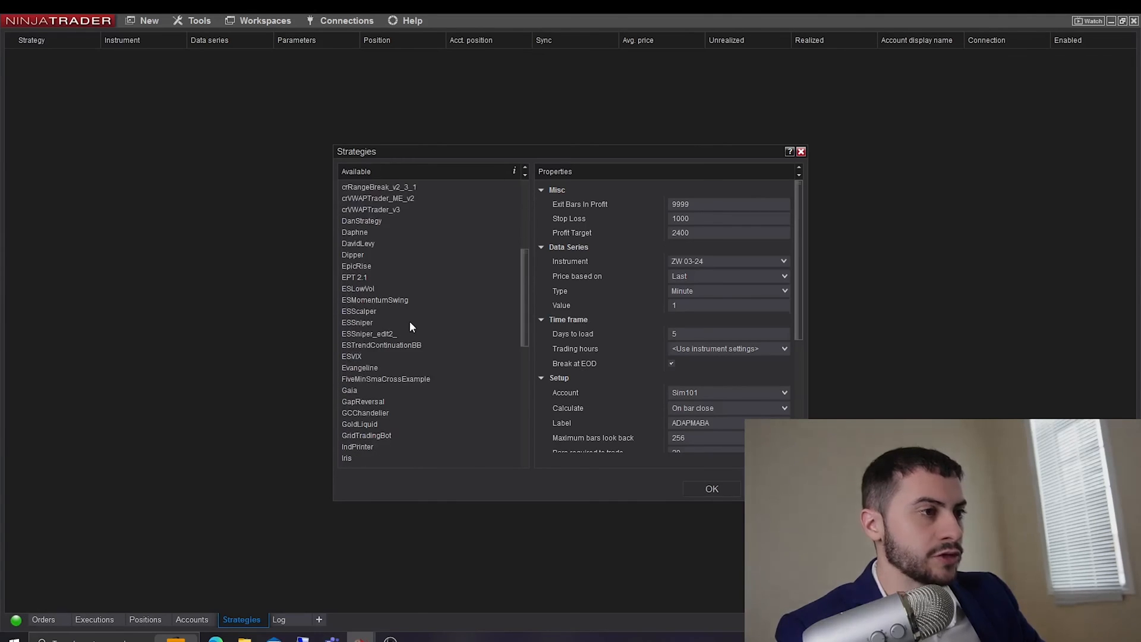
scroll("down", 3)
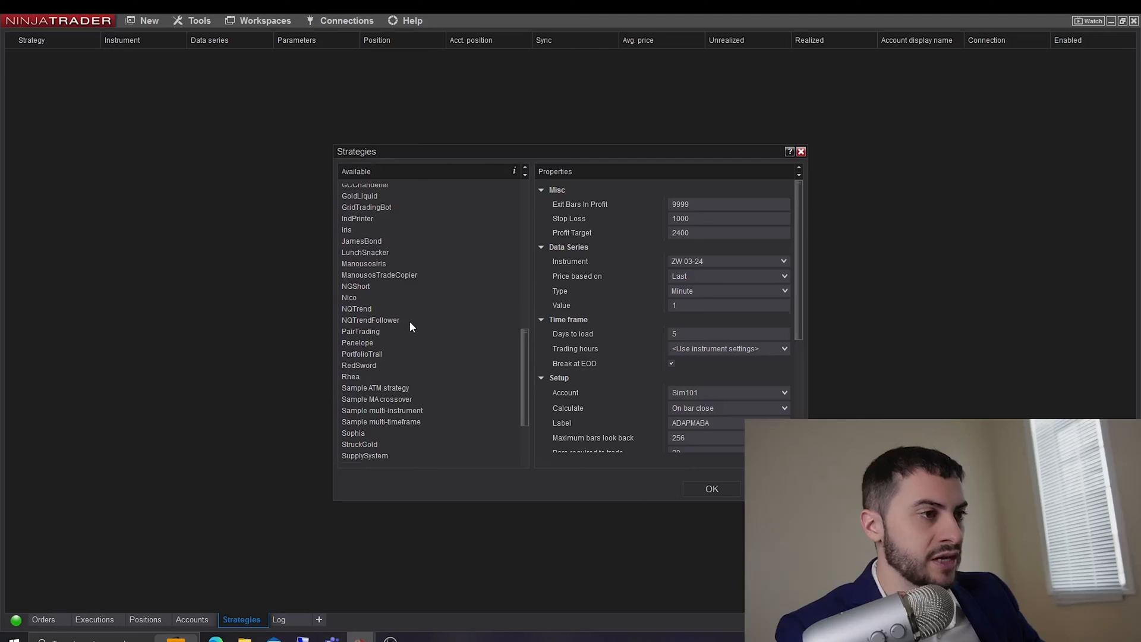
left_click(376, 399)
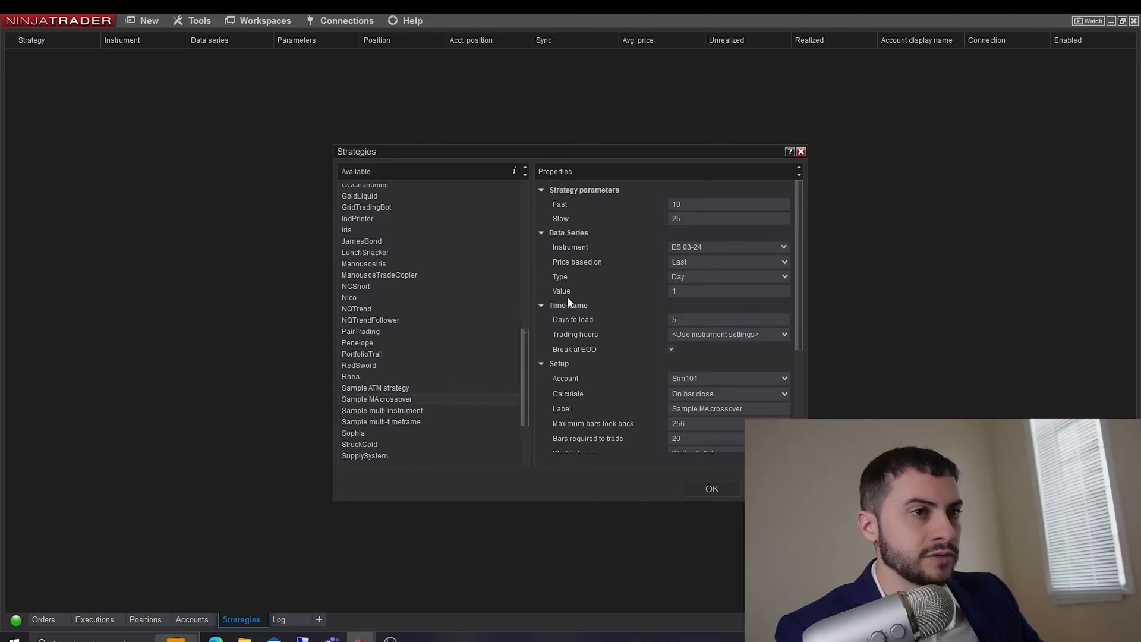
left_click(727, 218)
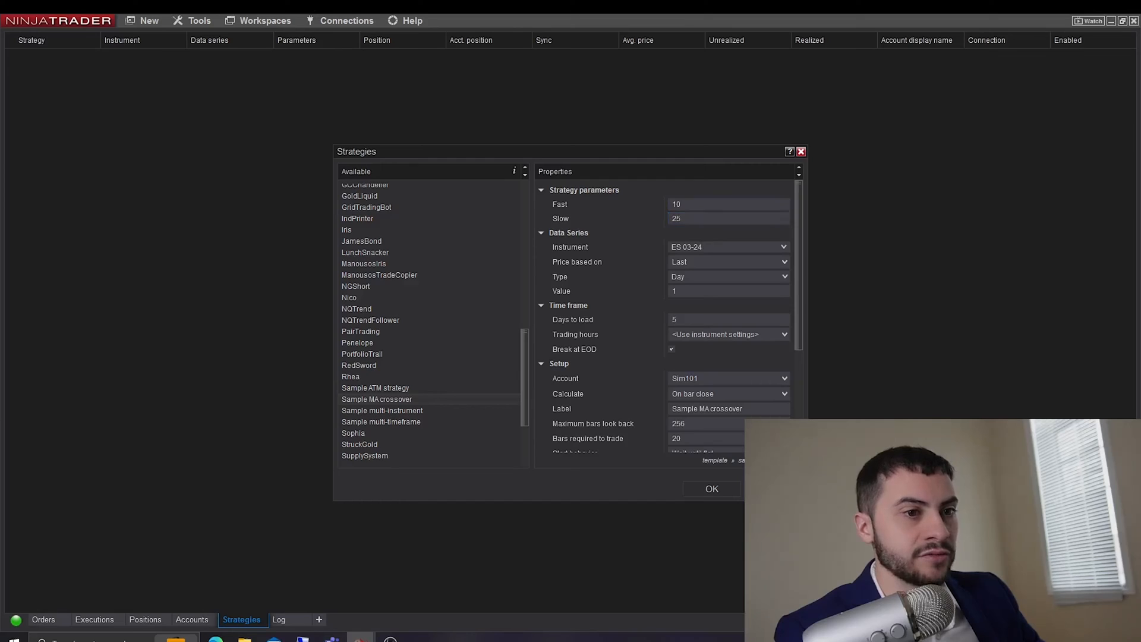
mouse_move(502, 218)
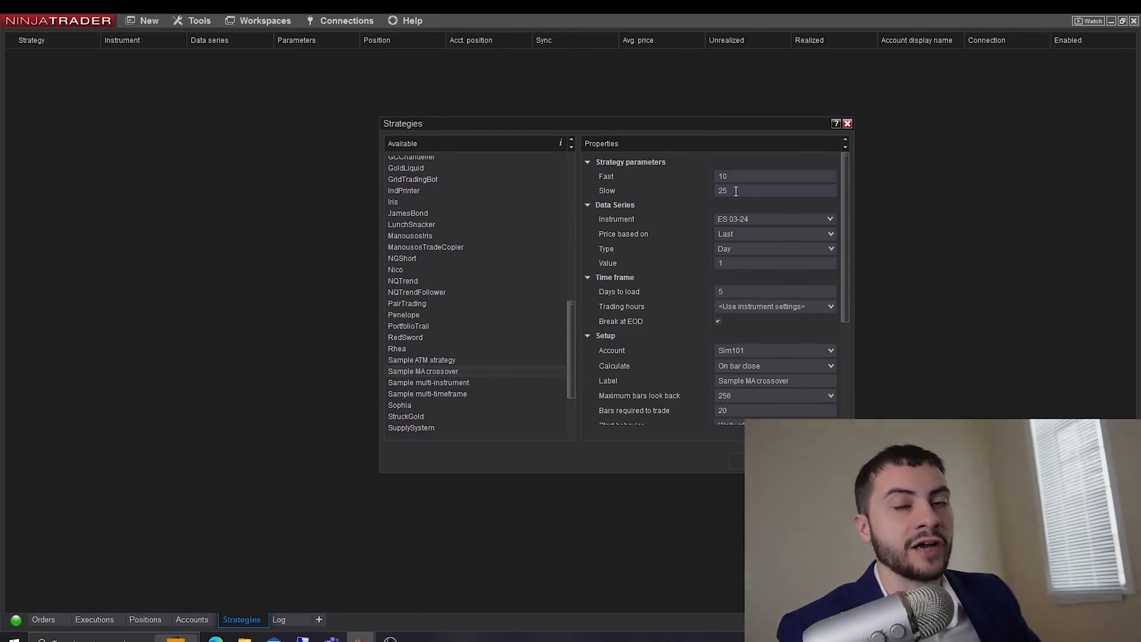
Change the strategy's Days to load from 5 to 200
scroll("down", 3)
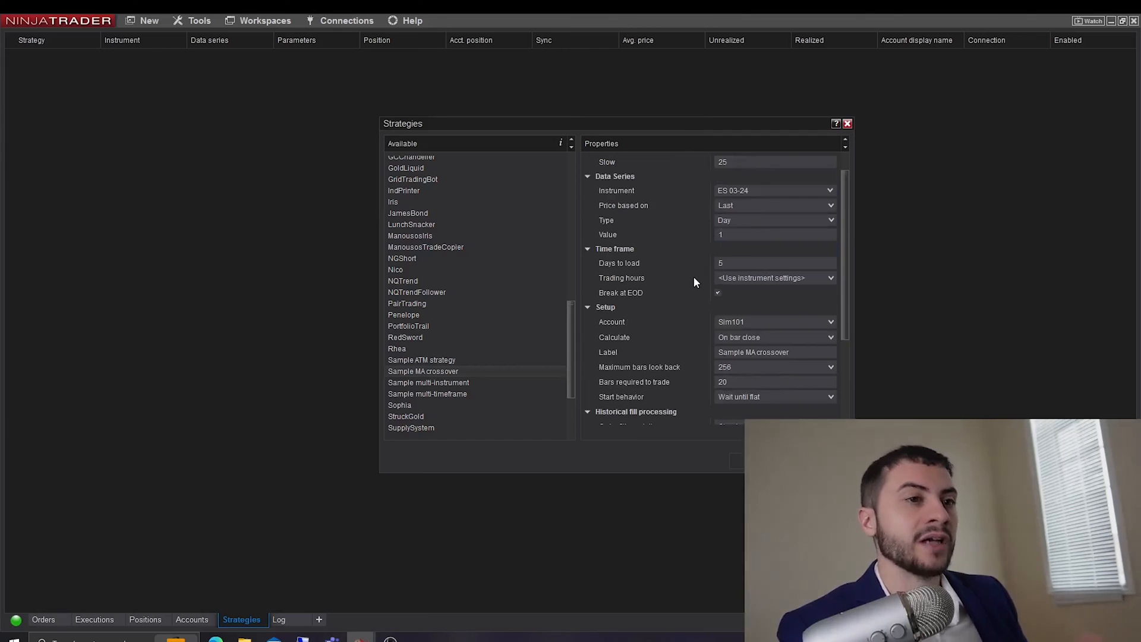
mouse_move(649, 262)
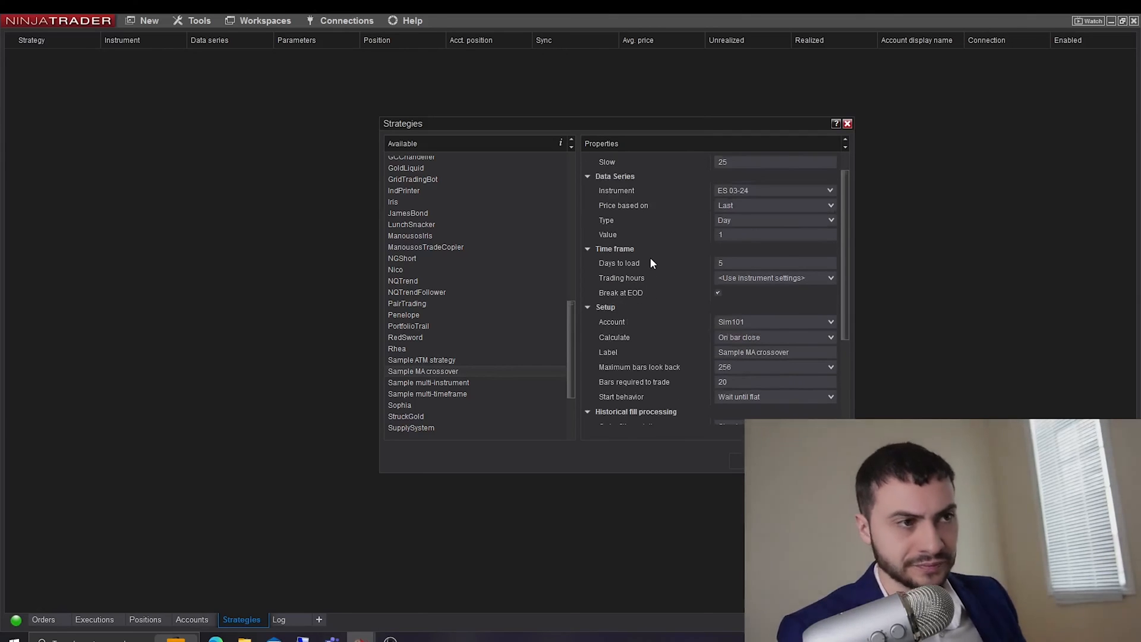
left_click(774, 262)
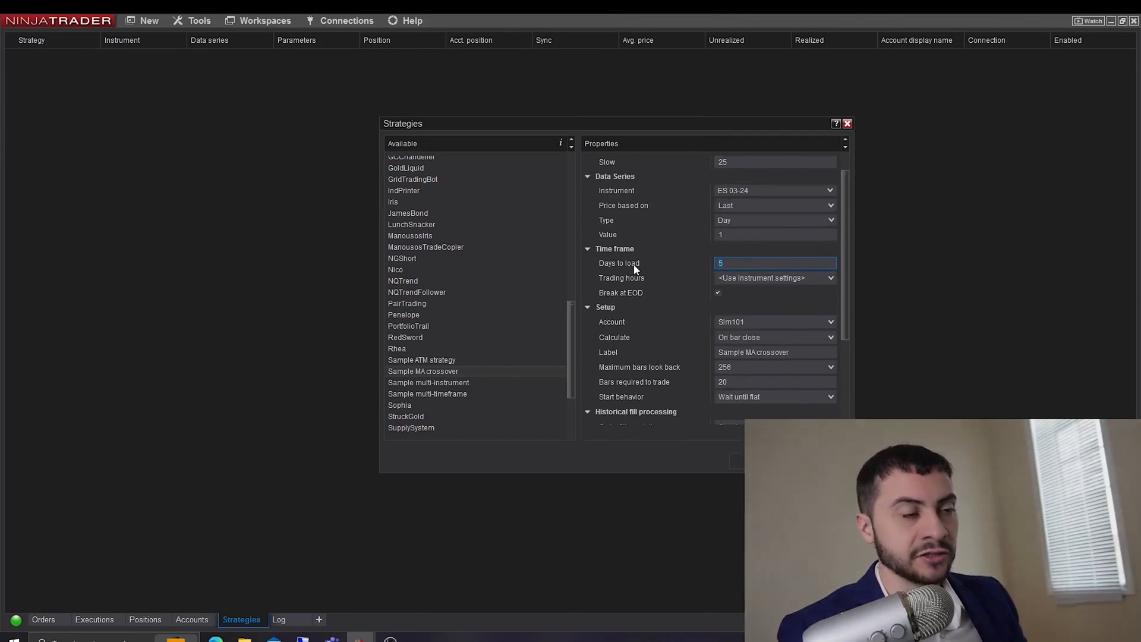
scroll("up", 3)
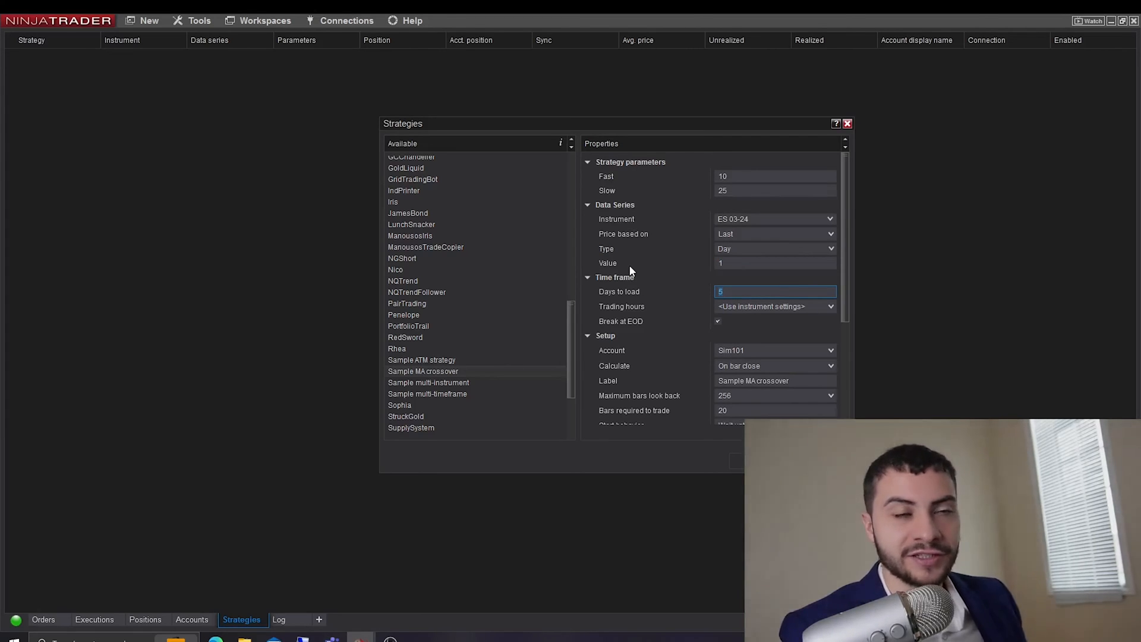
mouse_move(732, 290)
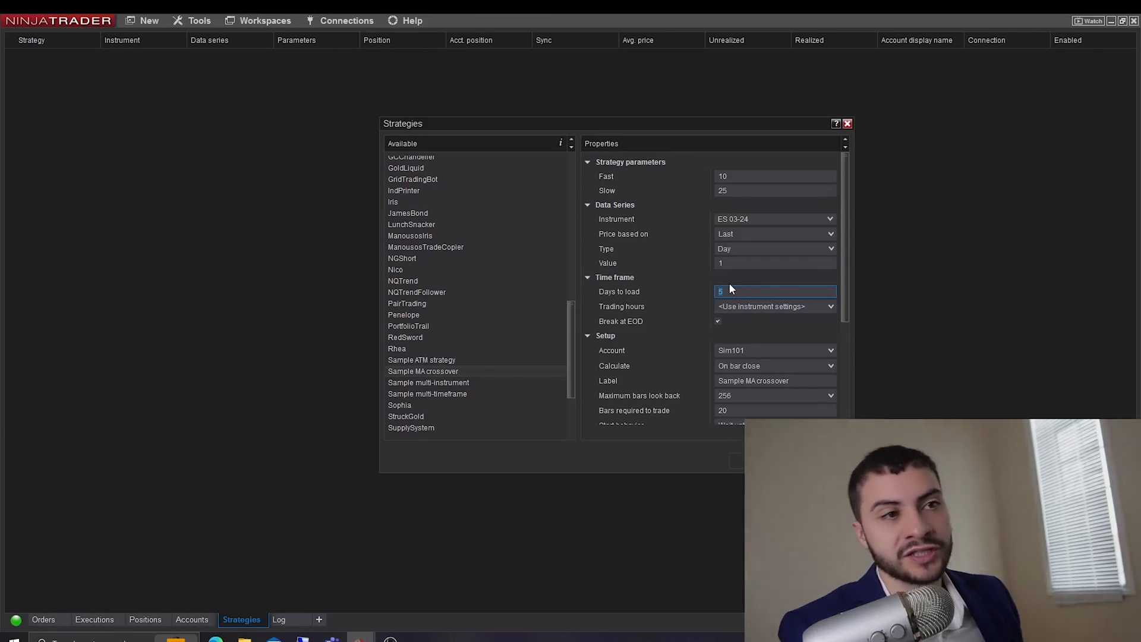
left_click(775, 263)
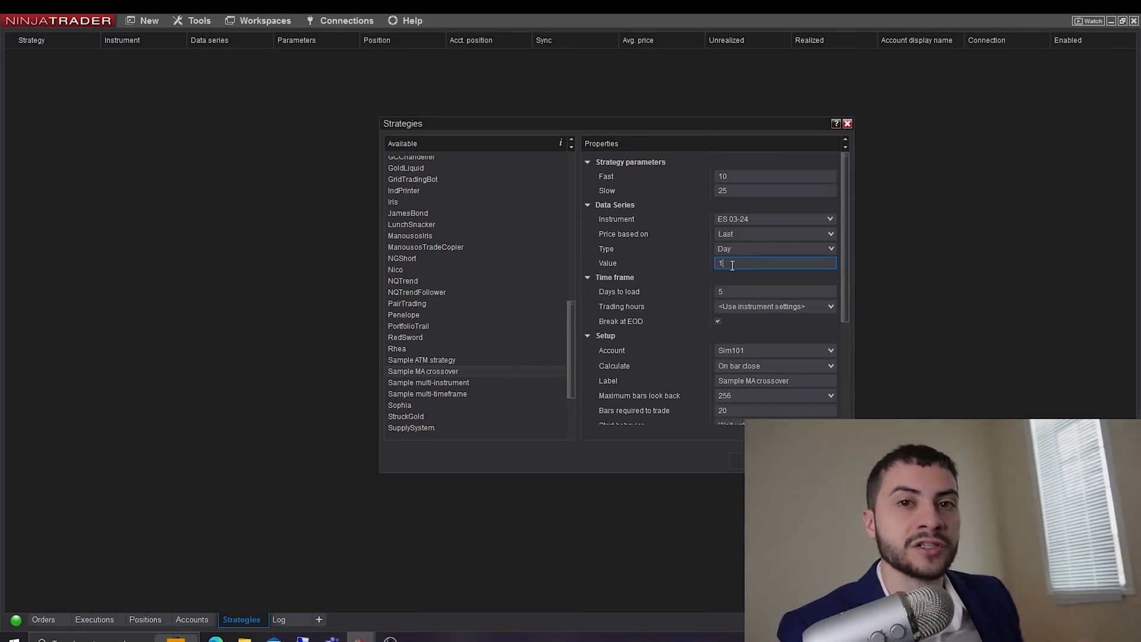
left_click(775, 291)
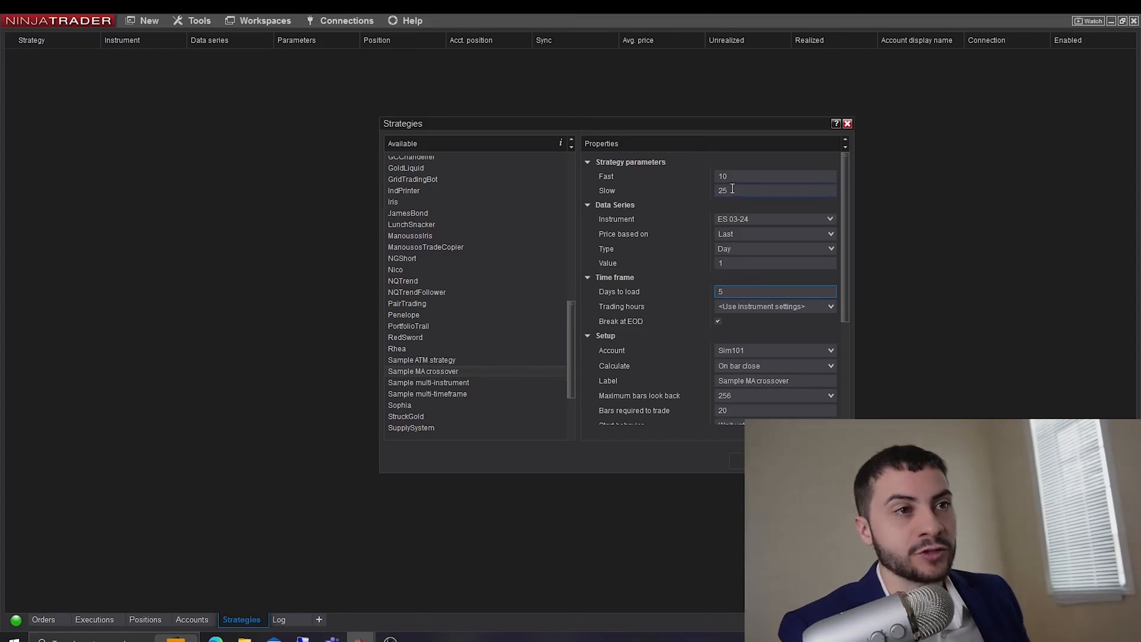
left_click(775, 190)
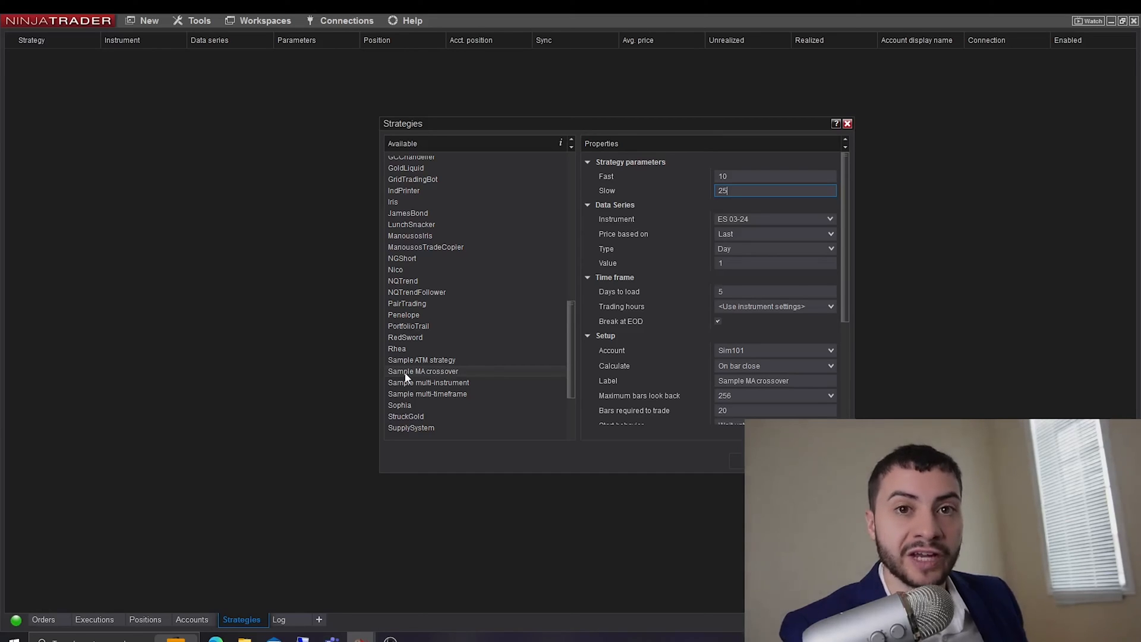
left_click(775, 291)
type("2")
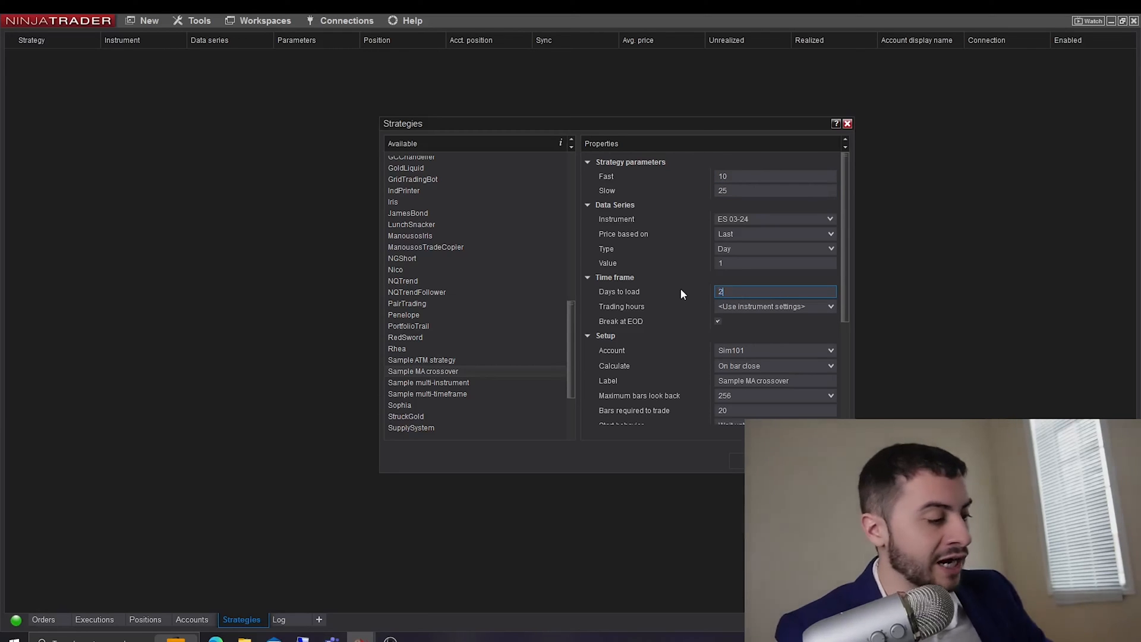
type("00")
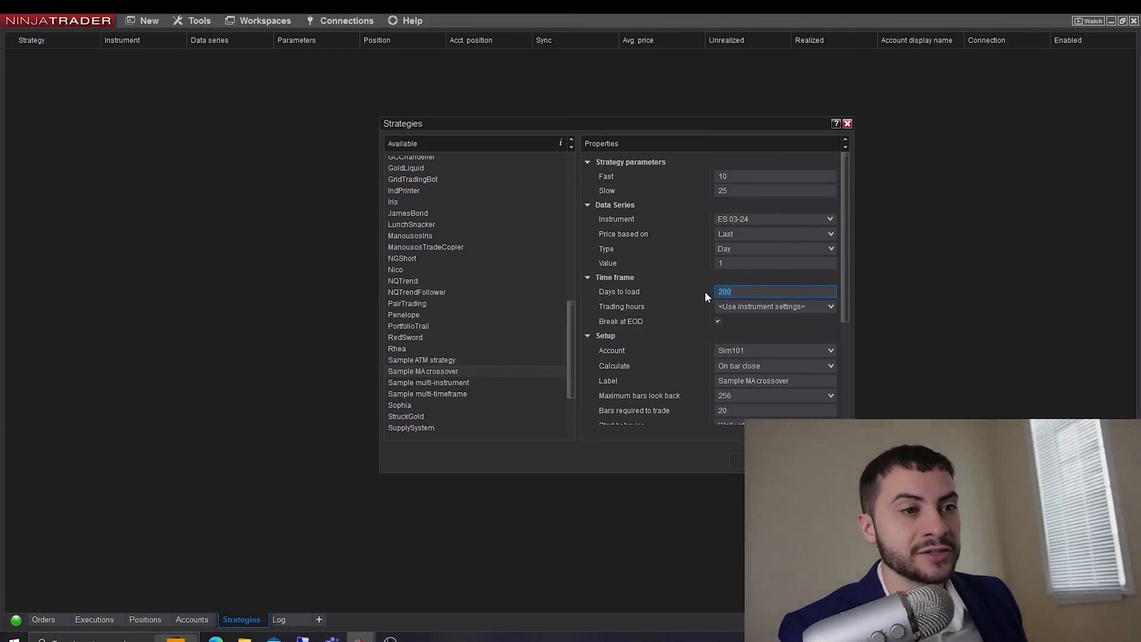
scroll("down", 3)
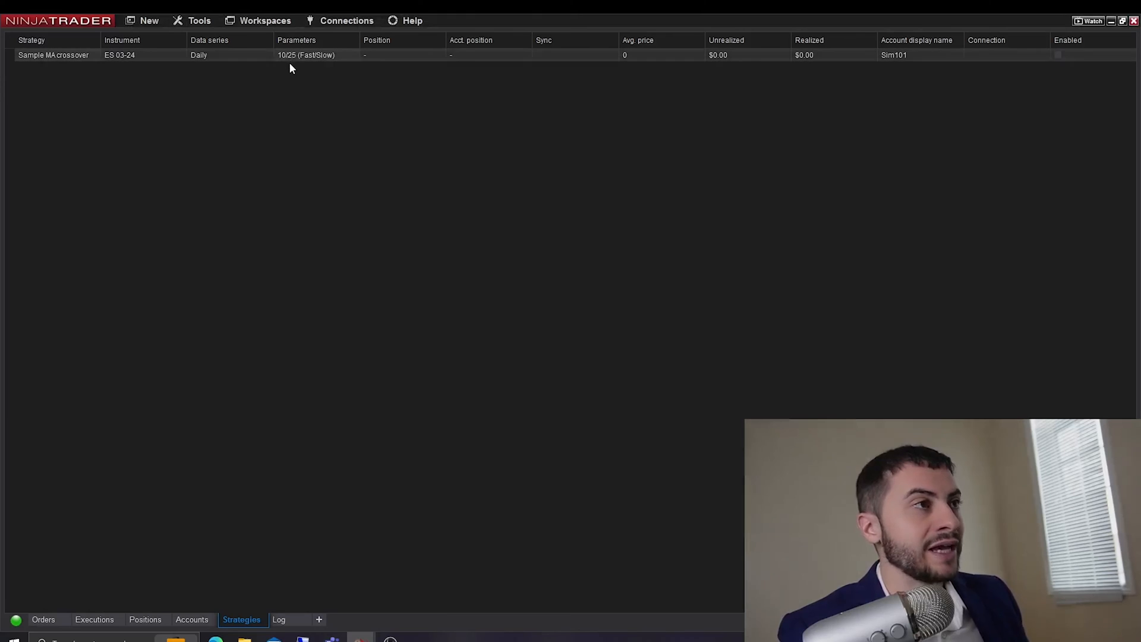
mouse_move(305, 55)
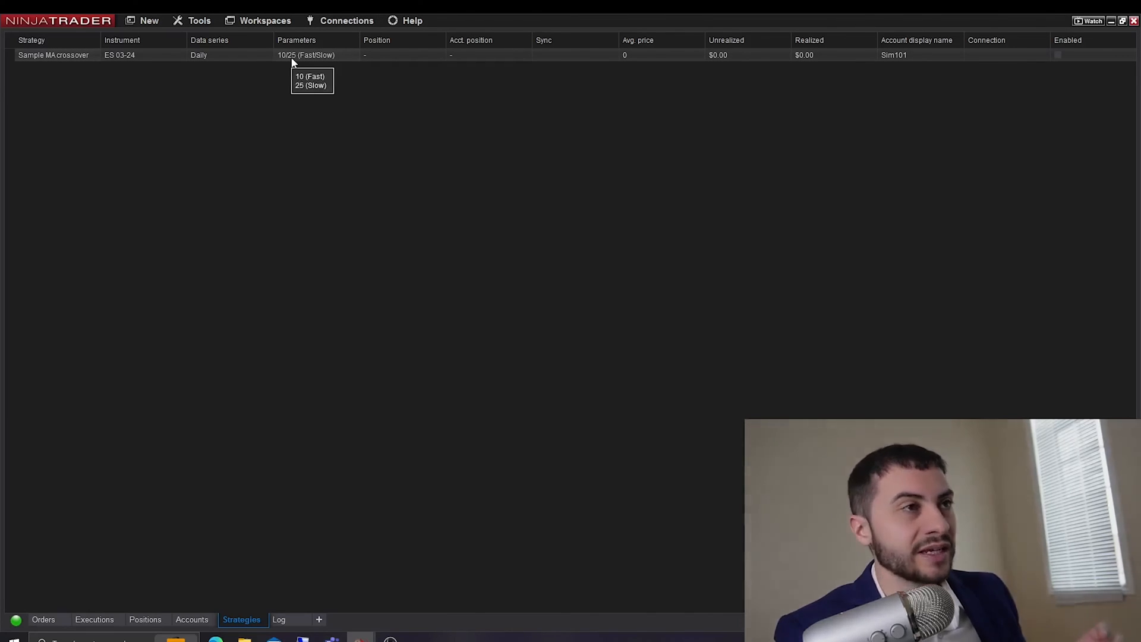
mouse_move(296, 100)
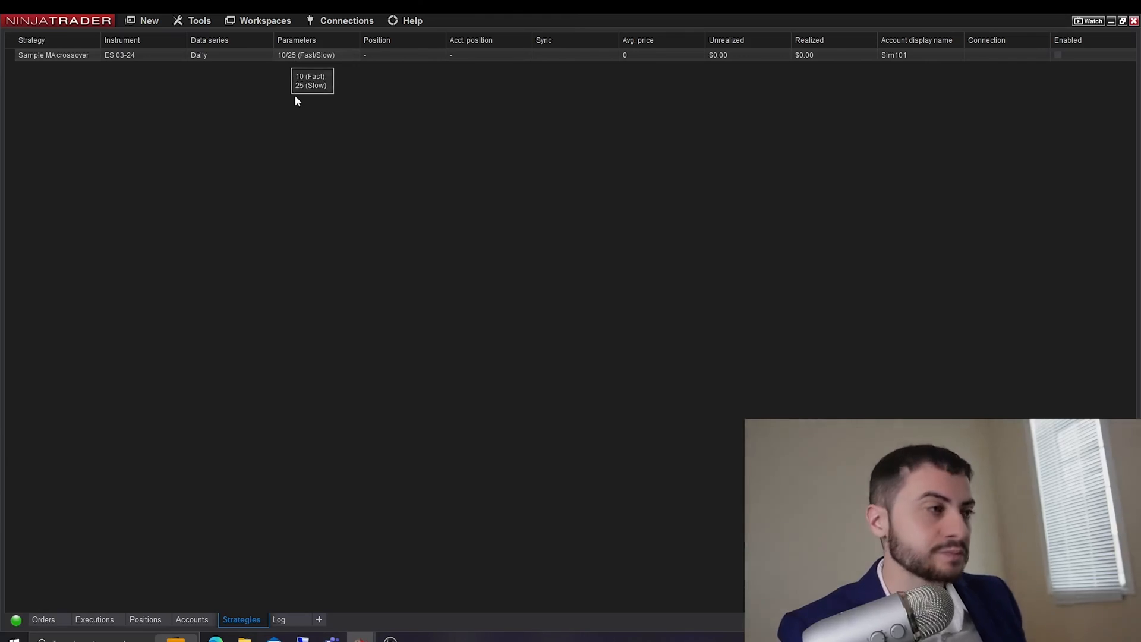
mouse_move(299, 113)
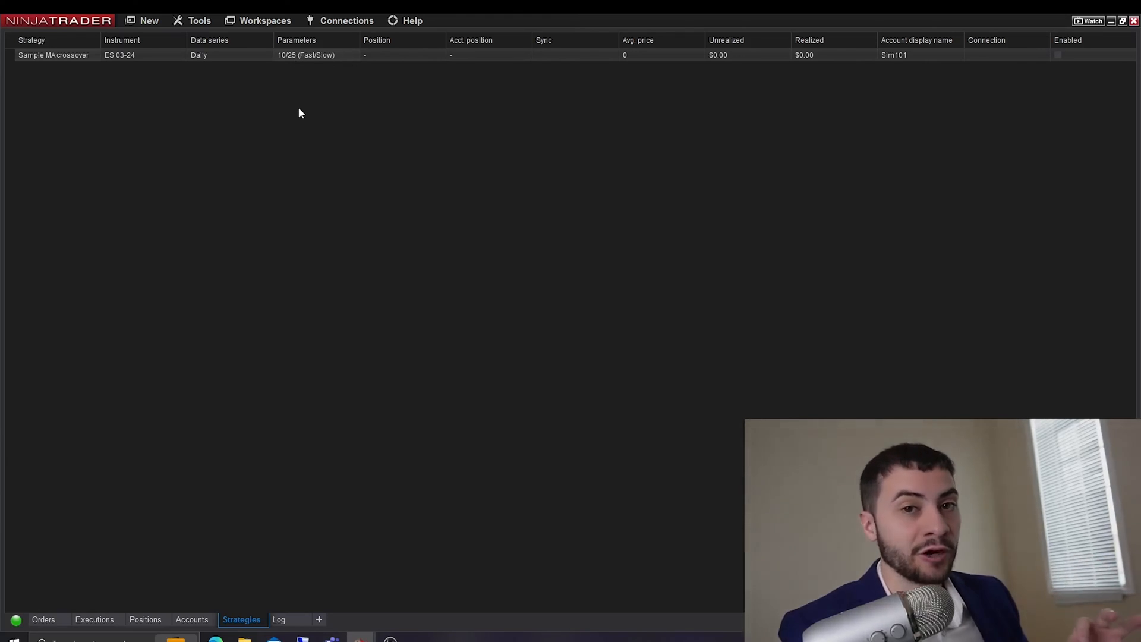
mouse_move(340, 48)
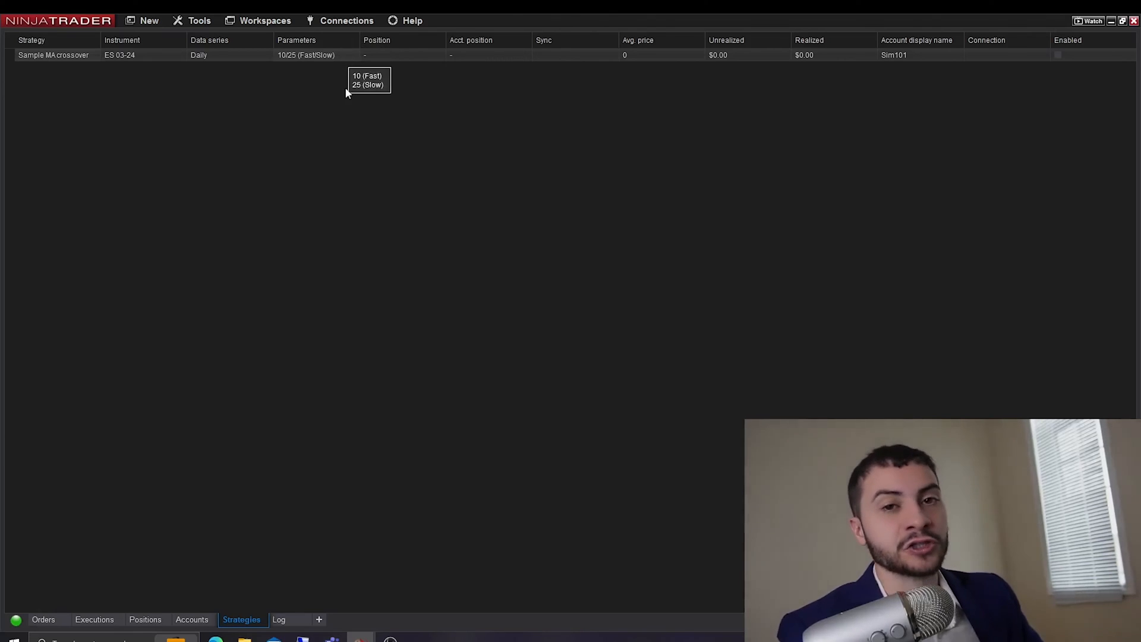
mouse_move(384, 78)
type("ES")
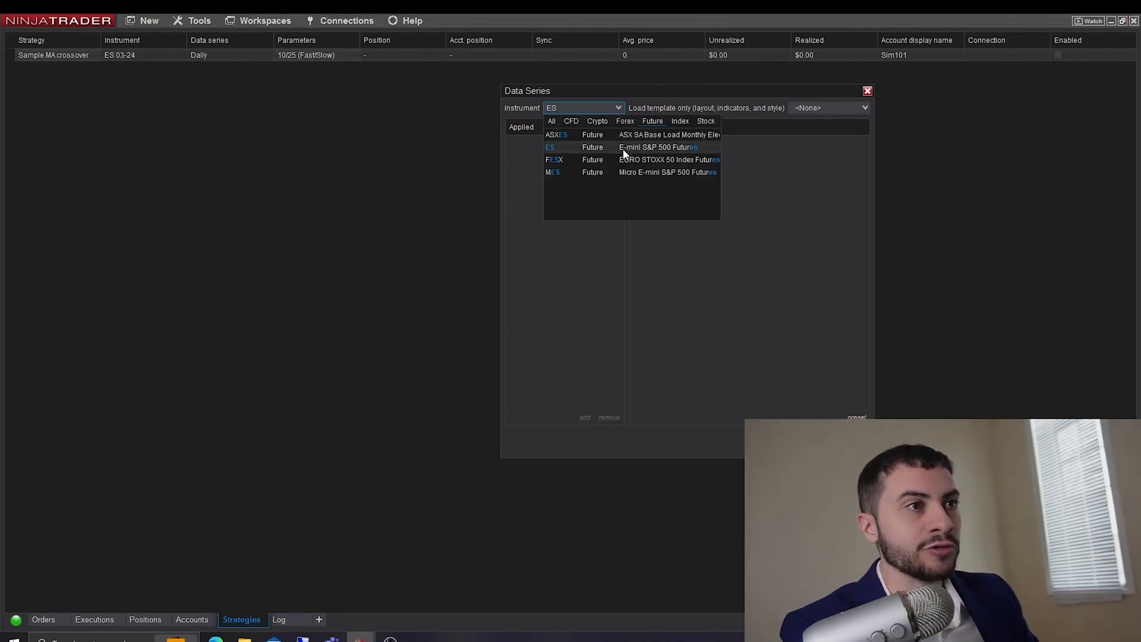
Create a new ES 03-24 chart with daily bars, loading 200 days of data
left_click(551, 147)
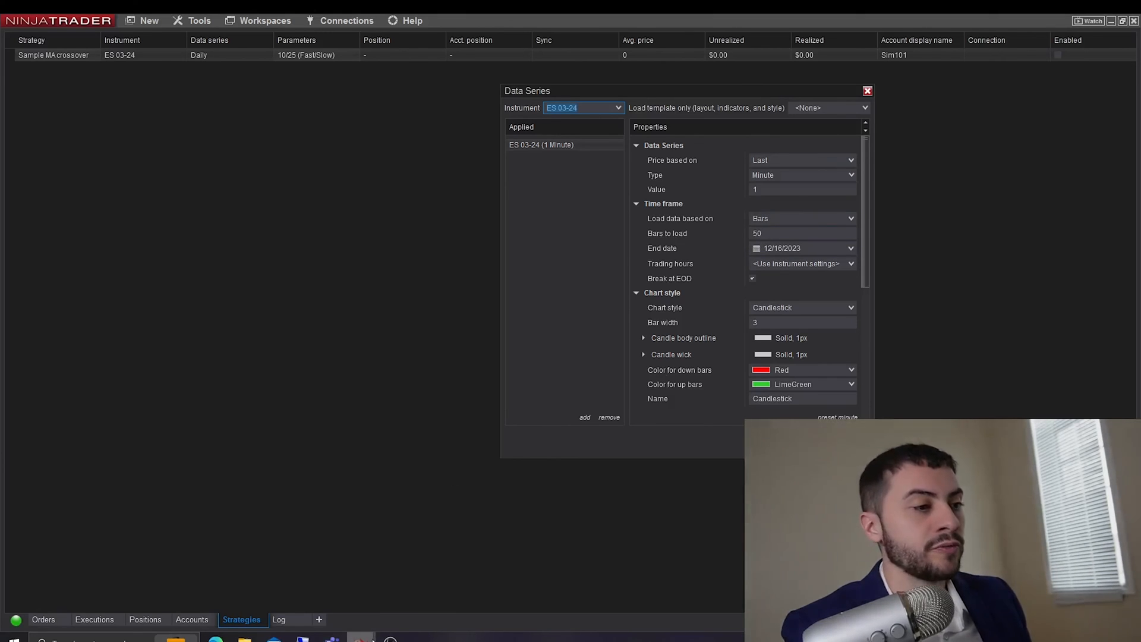
mouse_move(1060, 201)
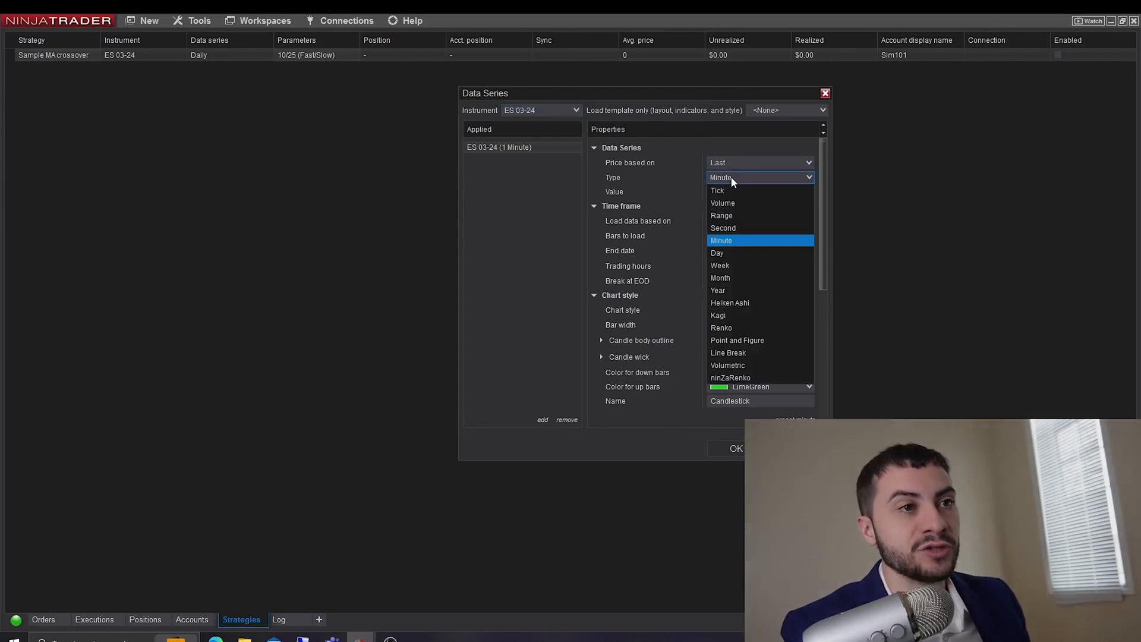
mouse_move(741, 252)
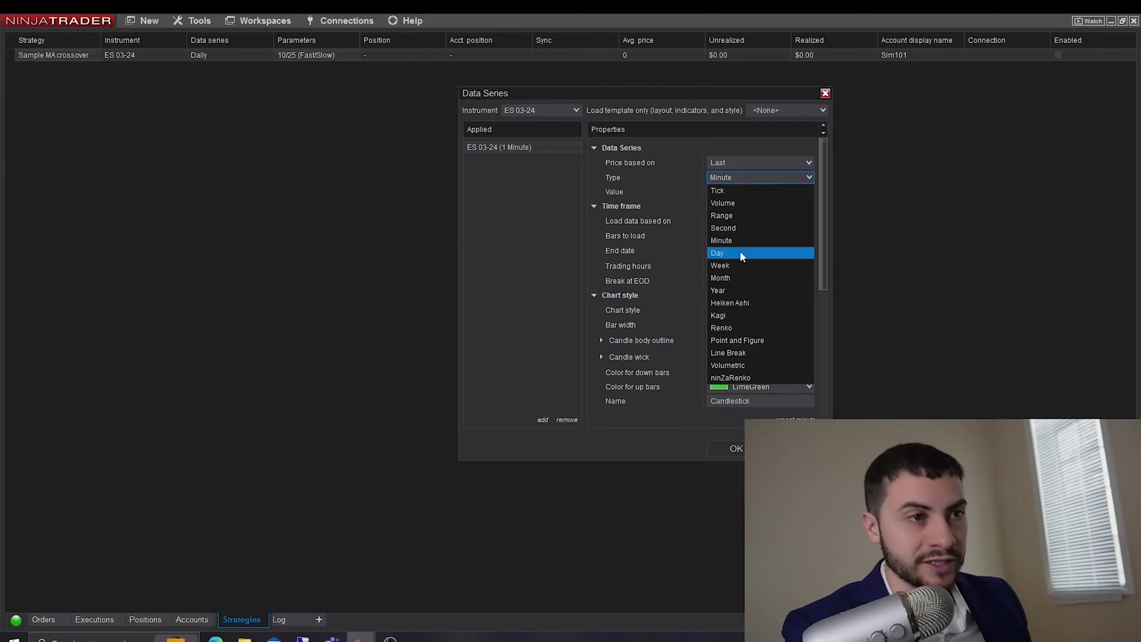
mouse_move(742, 240)
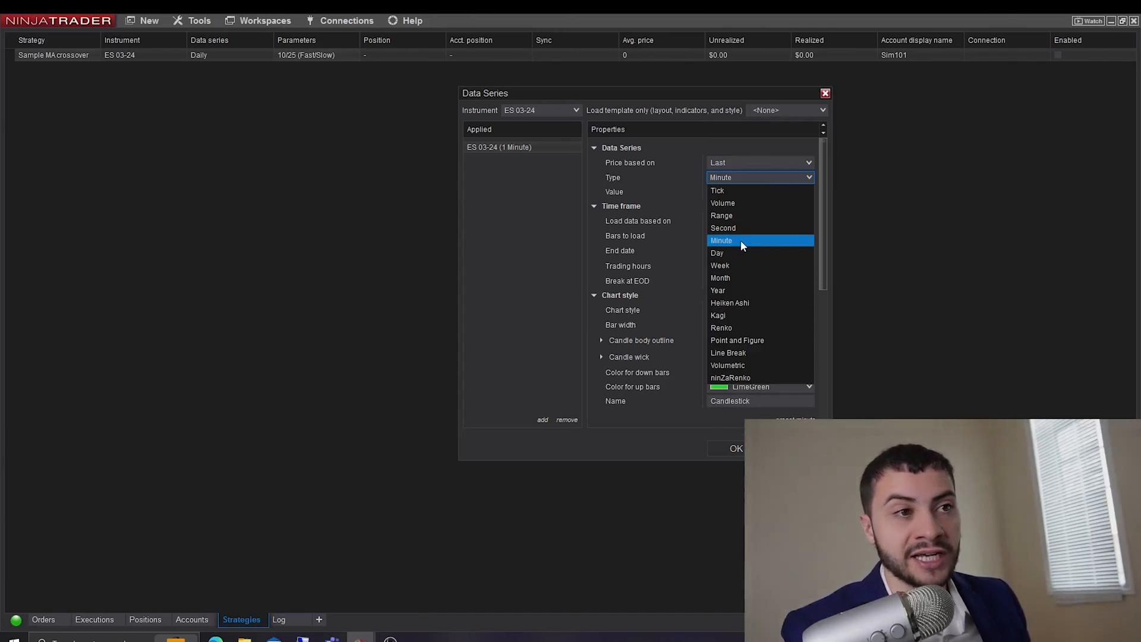
left_click(716, 252)
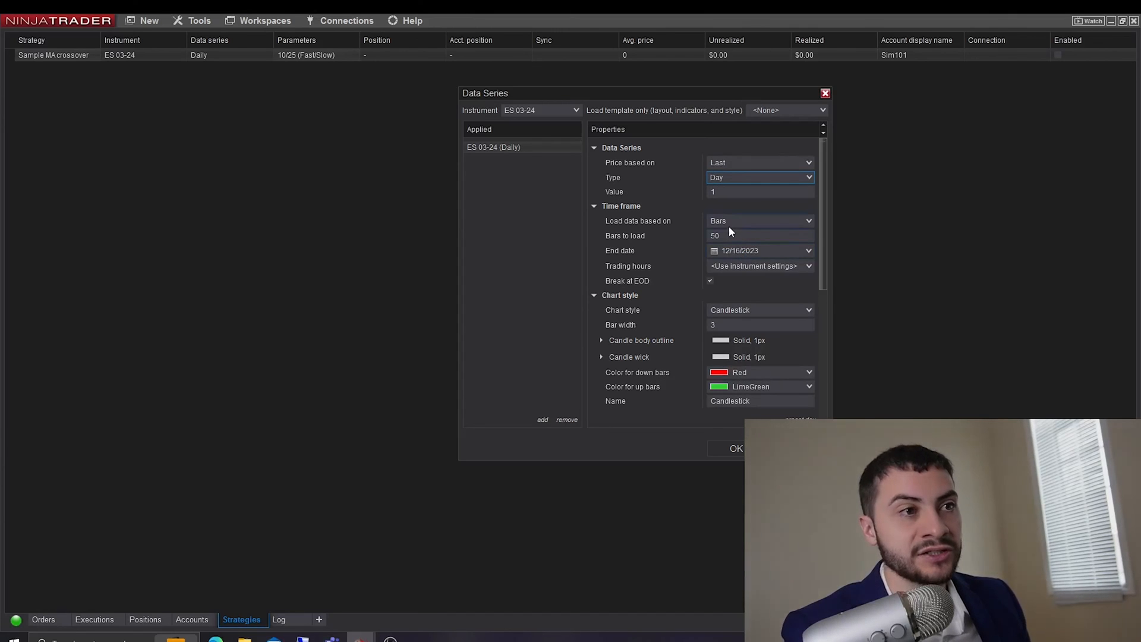
left_click(760, 221)
type("200")
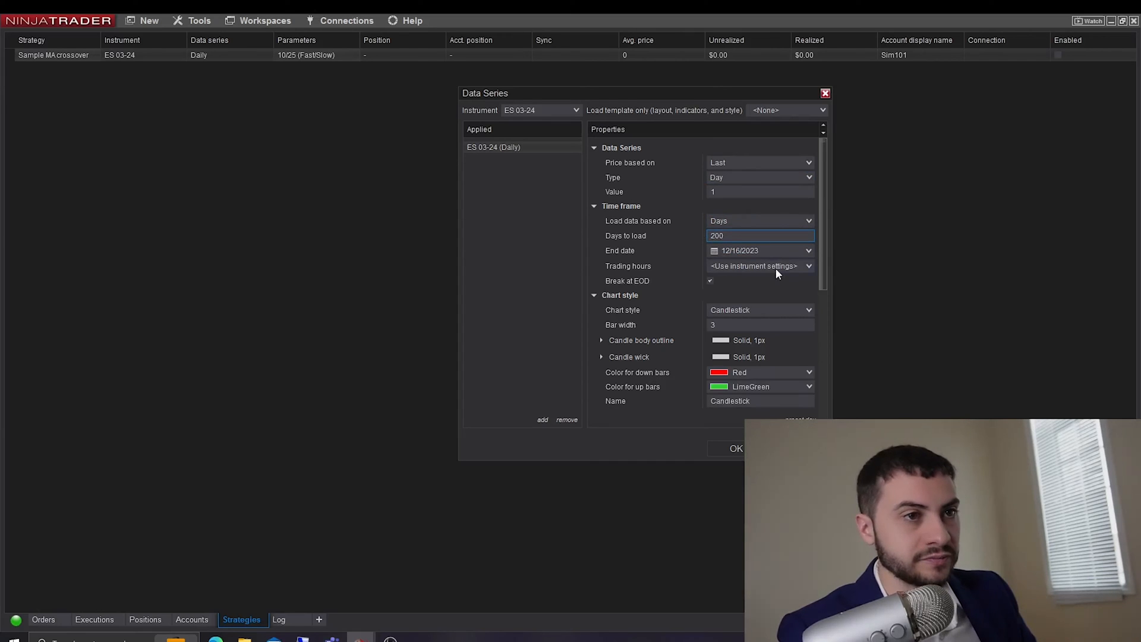
left_click(759, 192)
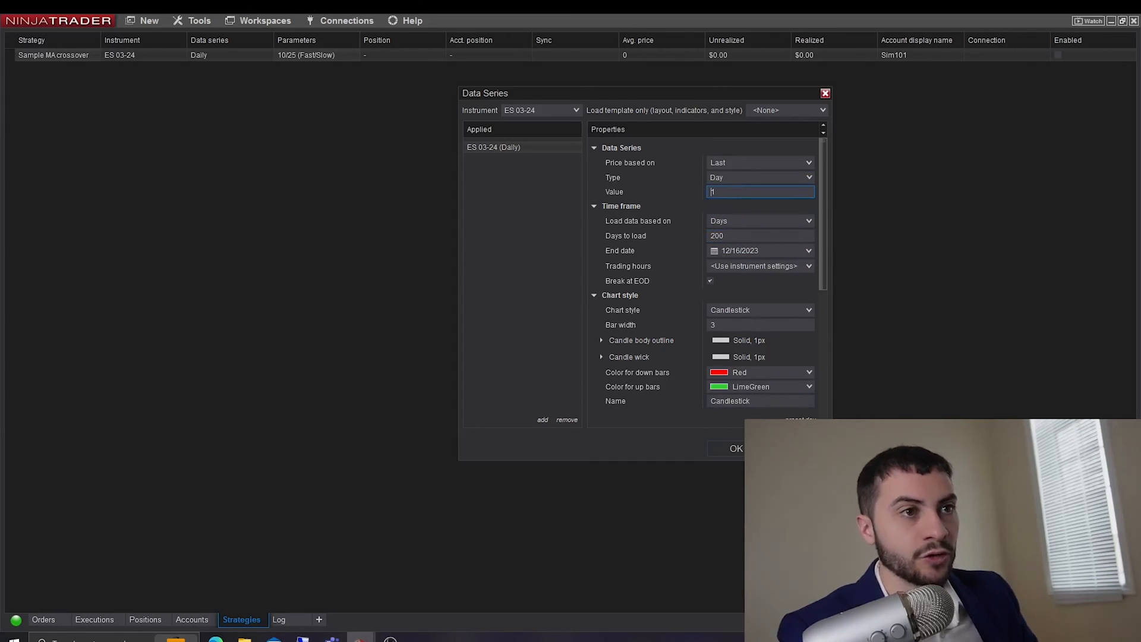
left_click(735, 448)
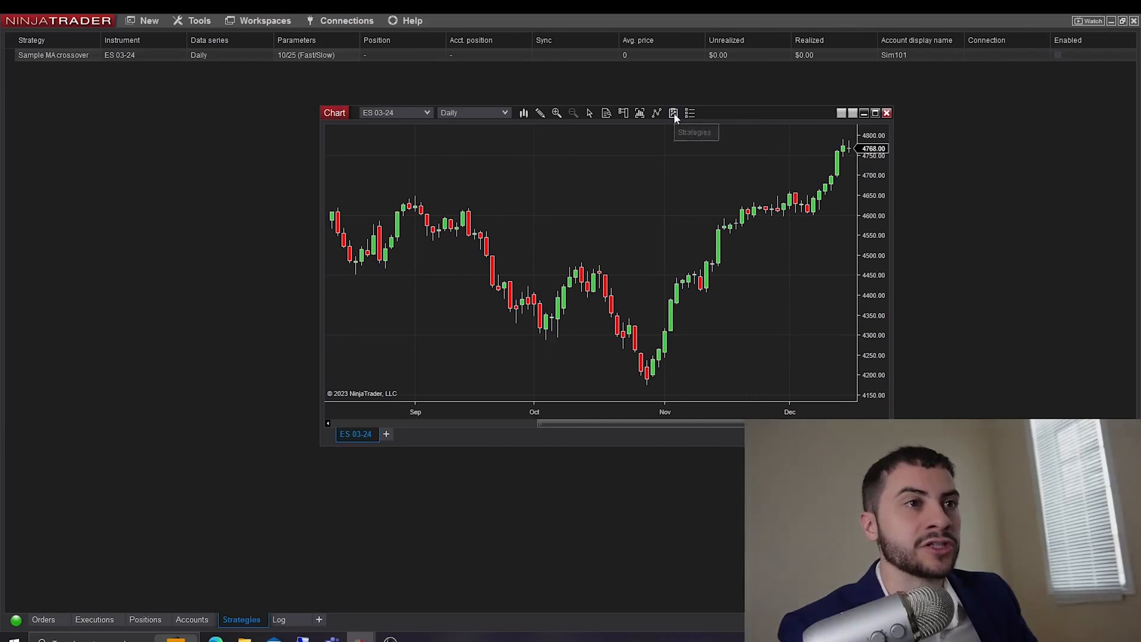
mouse_move(672, 113)
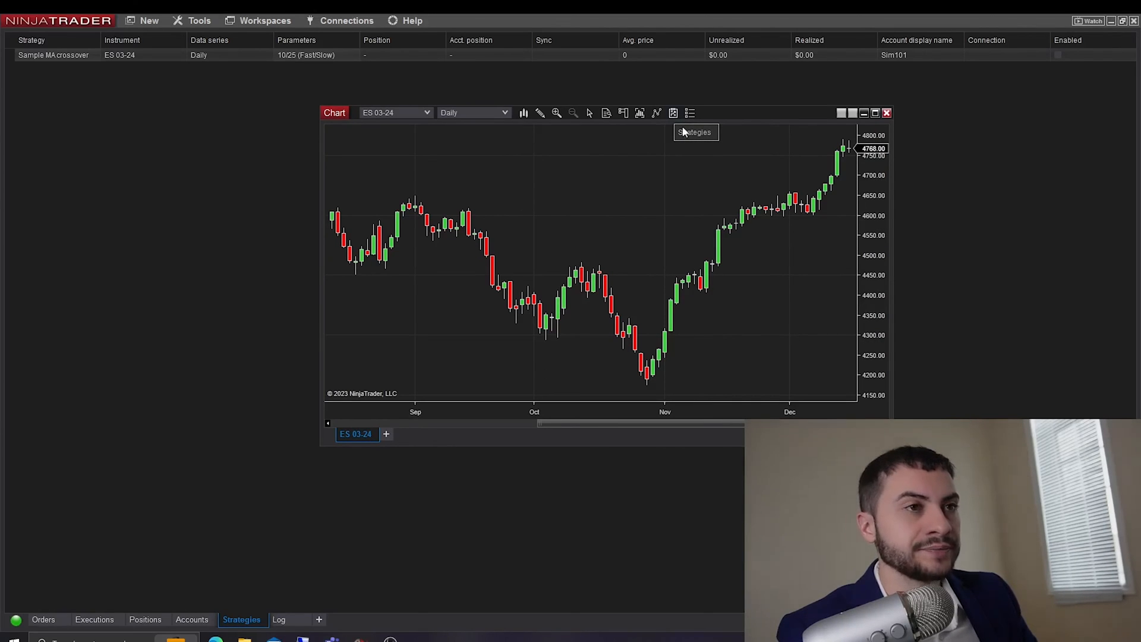
Apply Sample MA crossover (10,25) to the daily ES 03-24 chart after dismissing the template menu
left_click(689, 113)
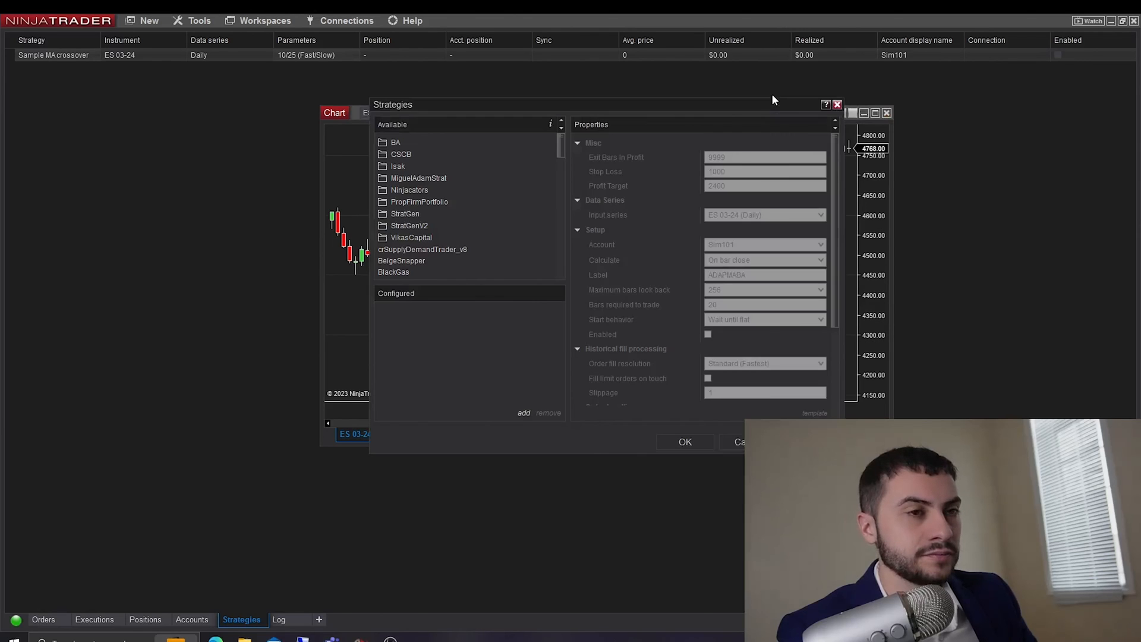
scroll("down", 3)
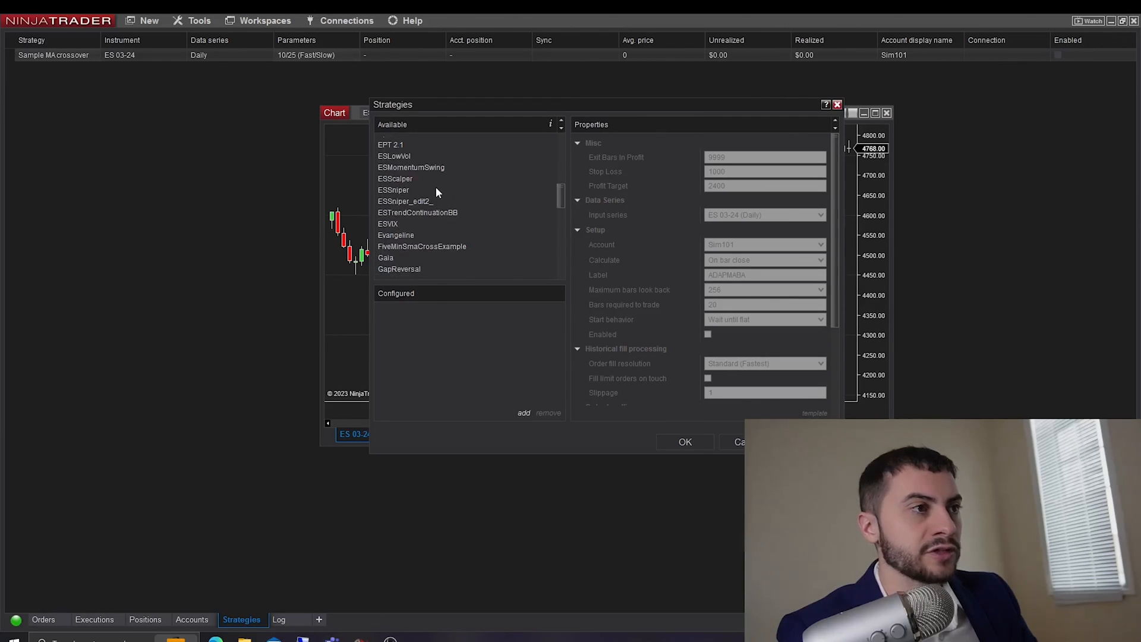
scroll("down", 3)
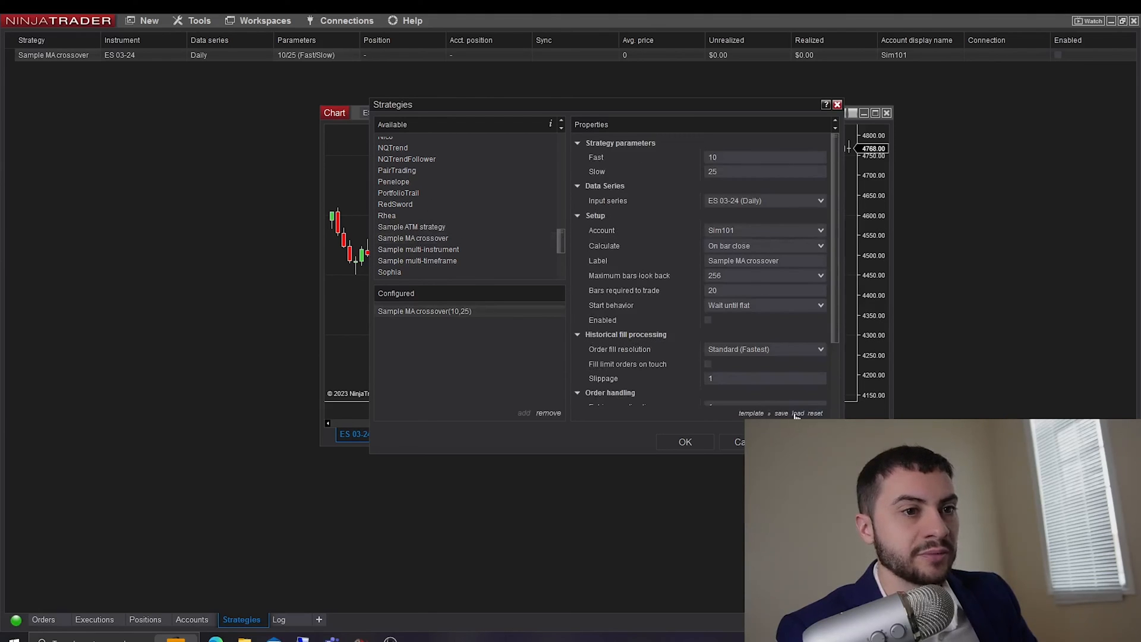
left_click(797, 413)
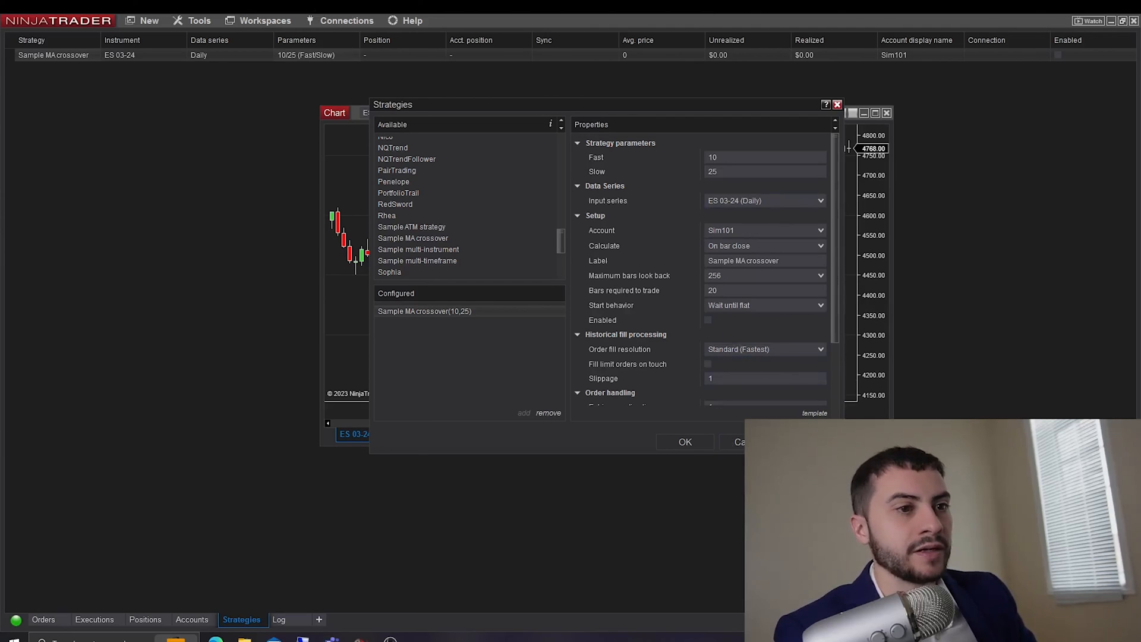
left_click(684, 441)
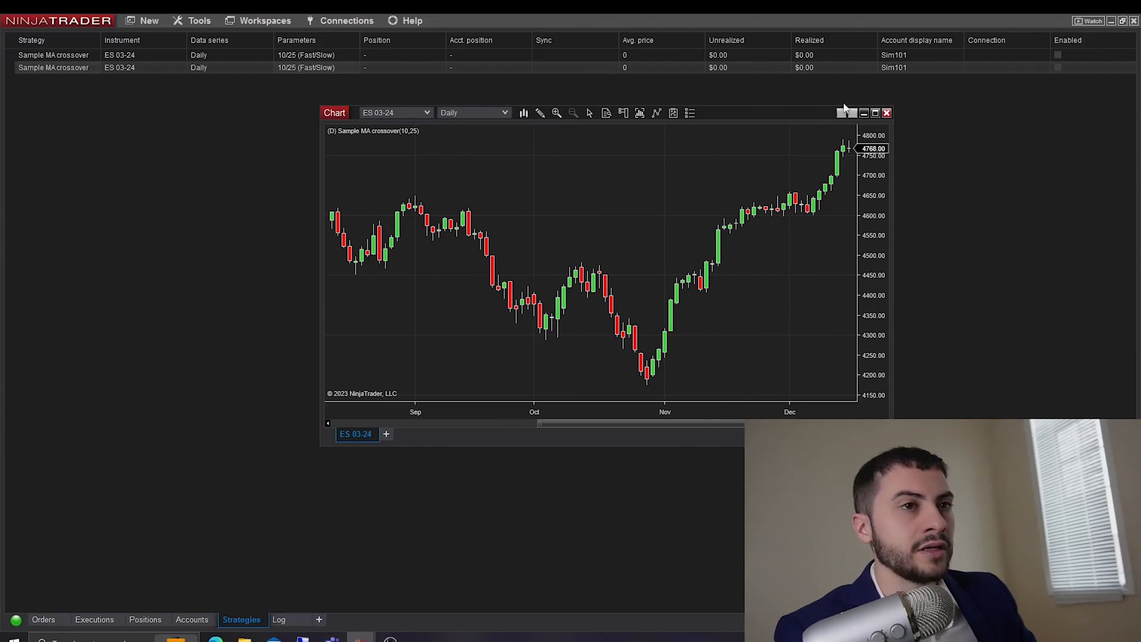
Maximize the chart to check the strategy label, then reopen its Strategies window
left_click(875, 112)
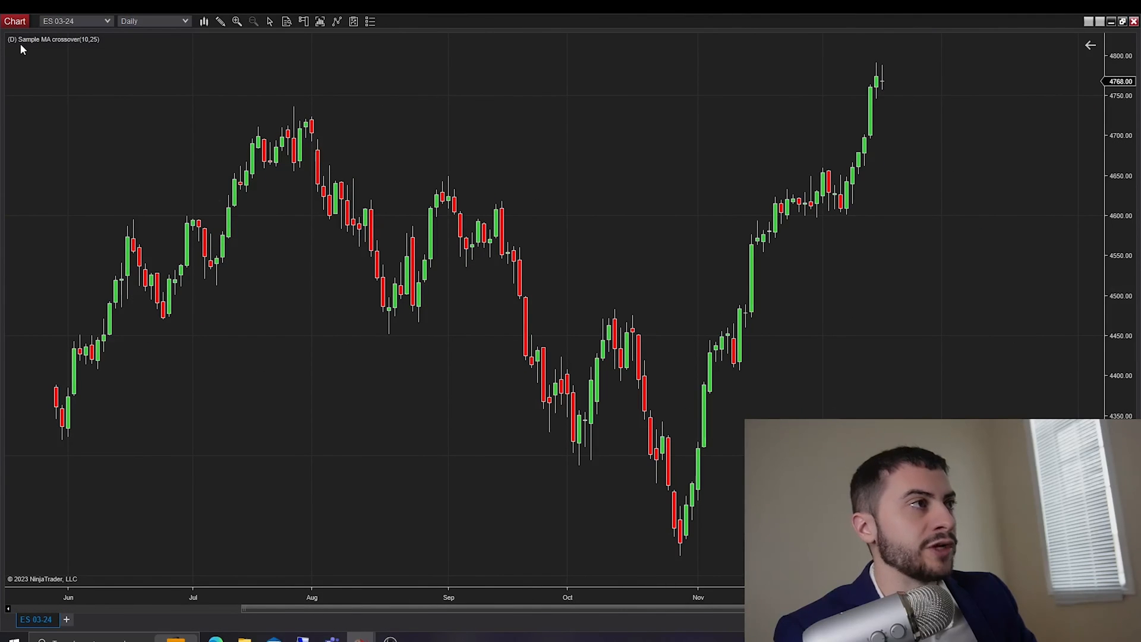
mouse_move(75, 49)
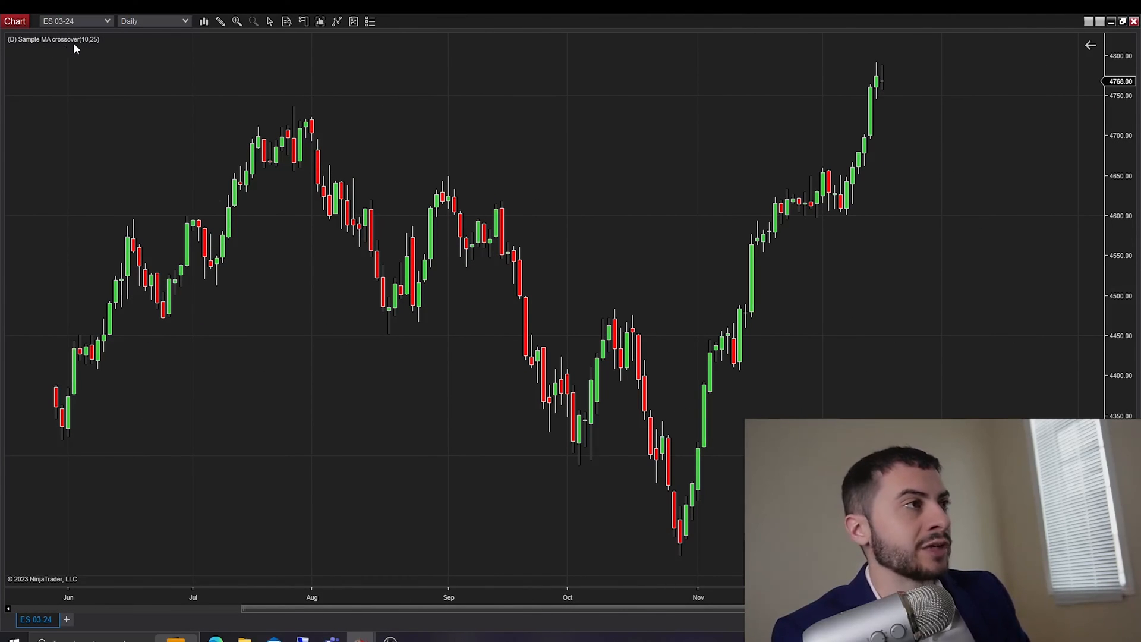
mouse_move(18, 51)
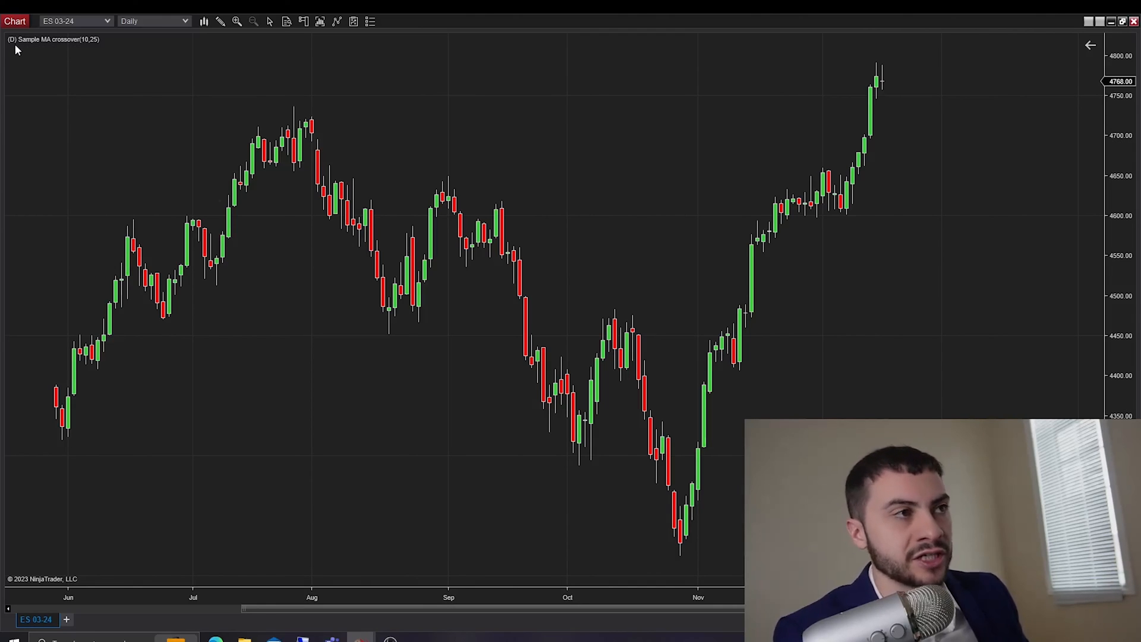
mouse_move(794, 50)
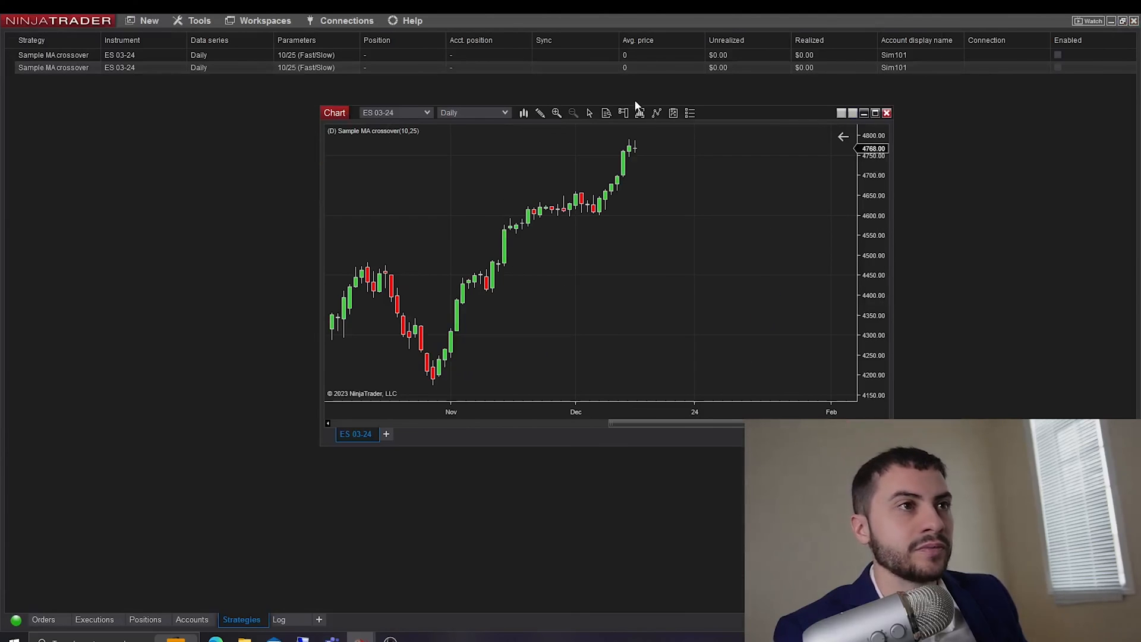
left_click(863, 112)
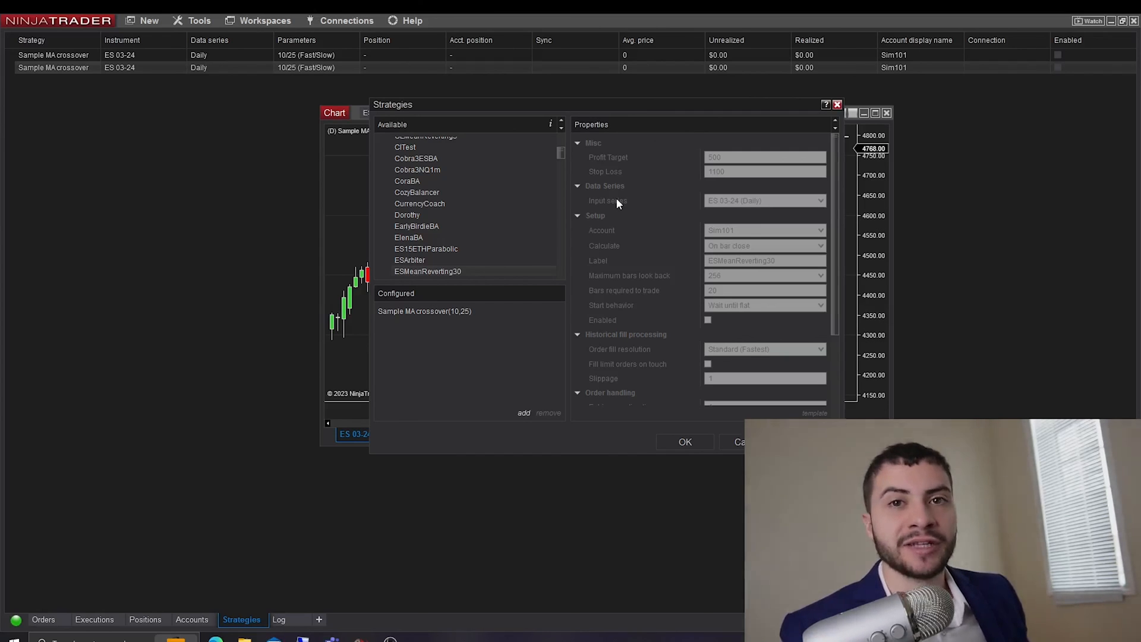
Scroll the Available strategies list and expand the BA folder
scroll("up", 3)
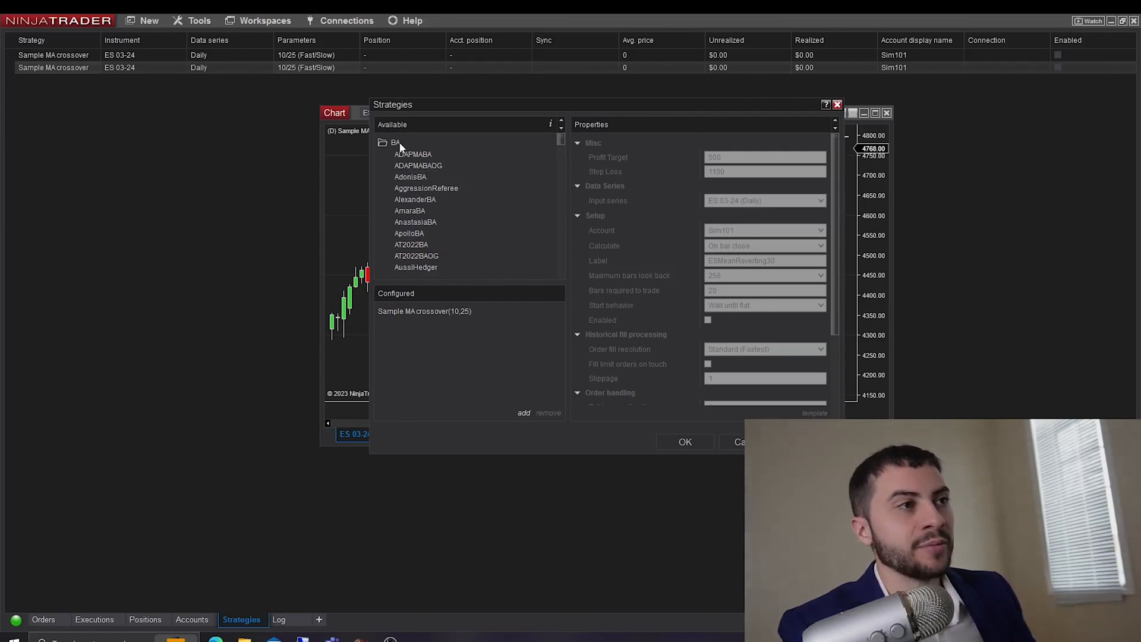
scroll("down", 3)
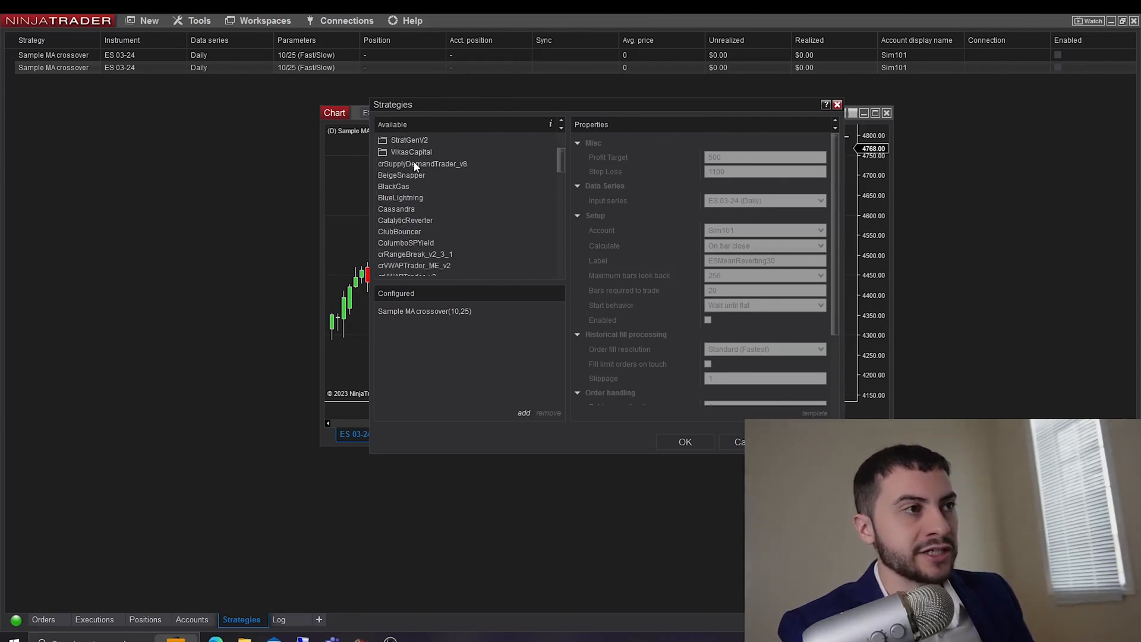
scroll("down", 3)
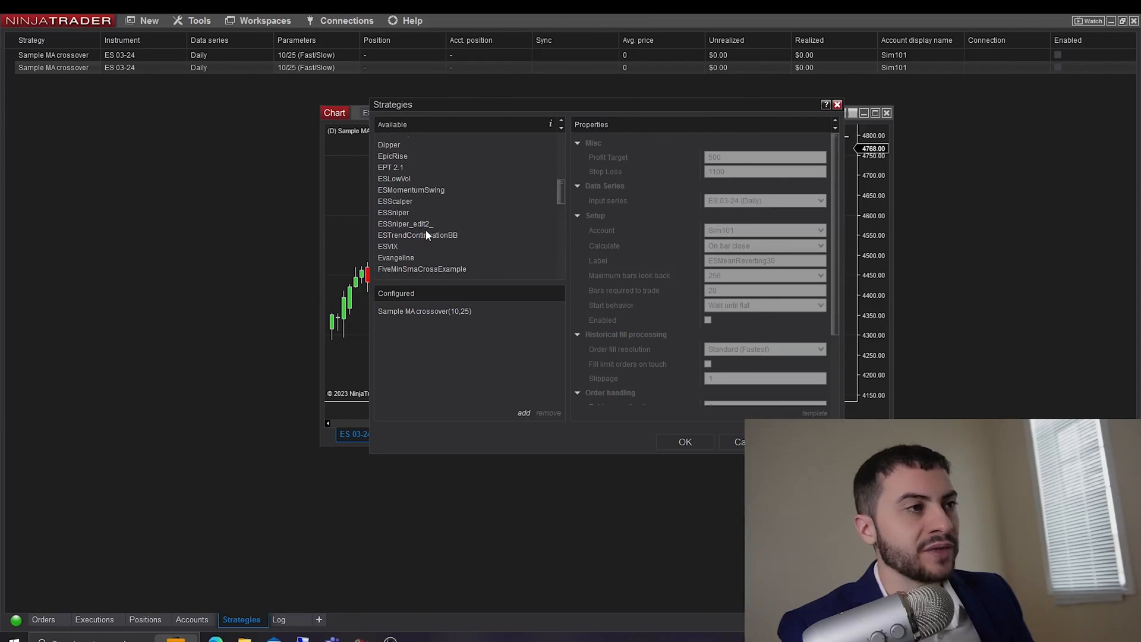
scroll("up", 3)
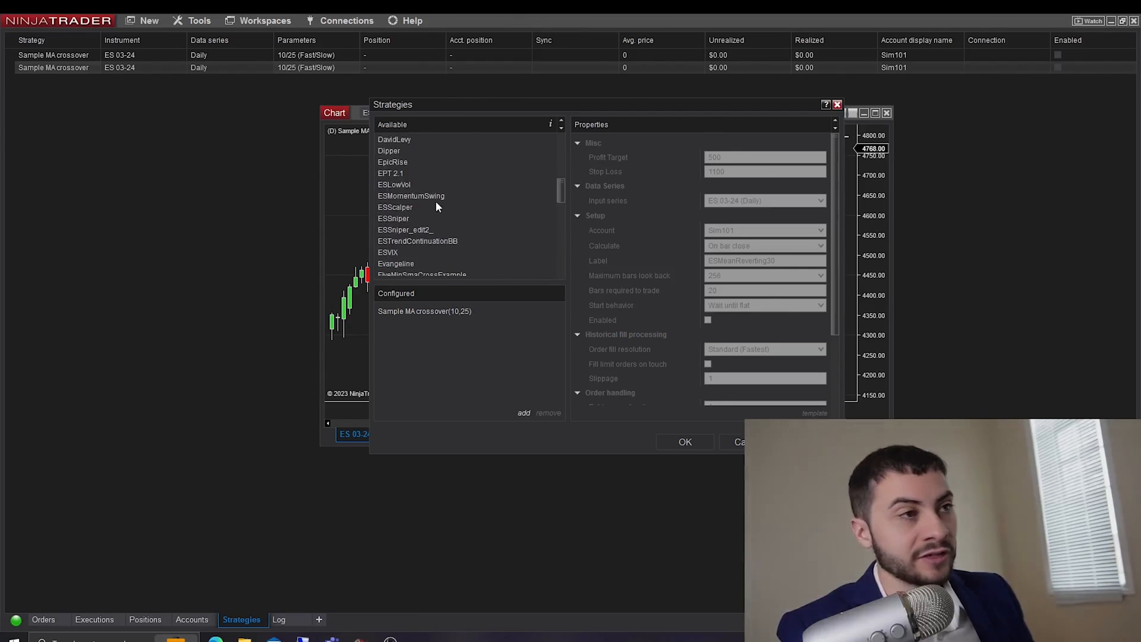
scroll("up", 3)
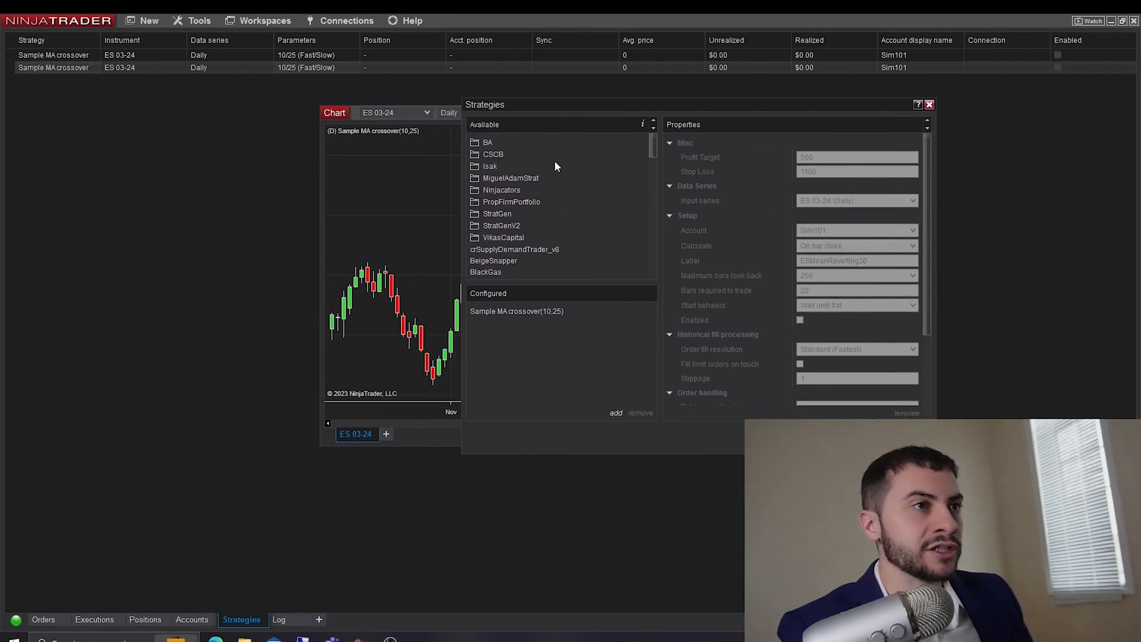
mouse_move(490, 150)
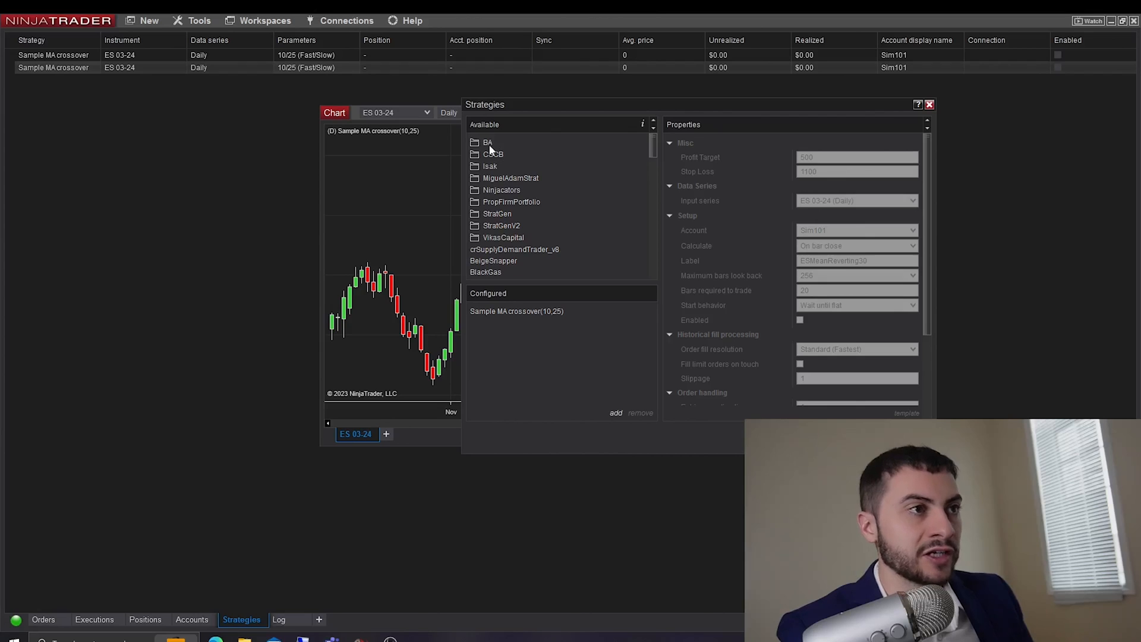
mouse_move(486, 146)
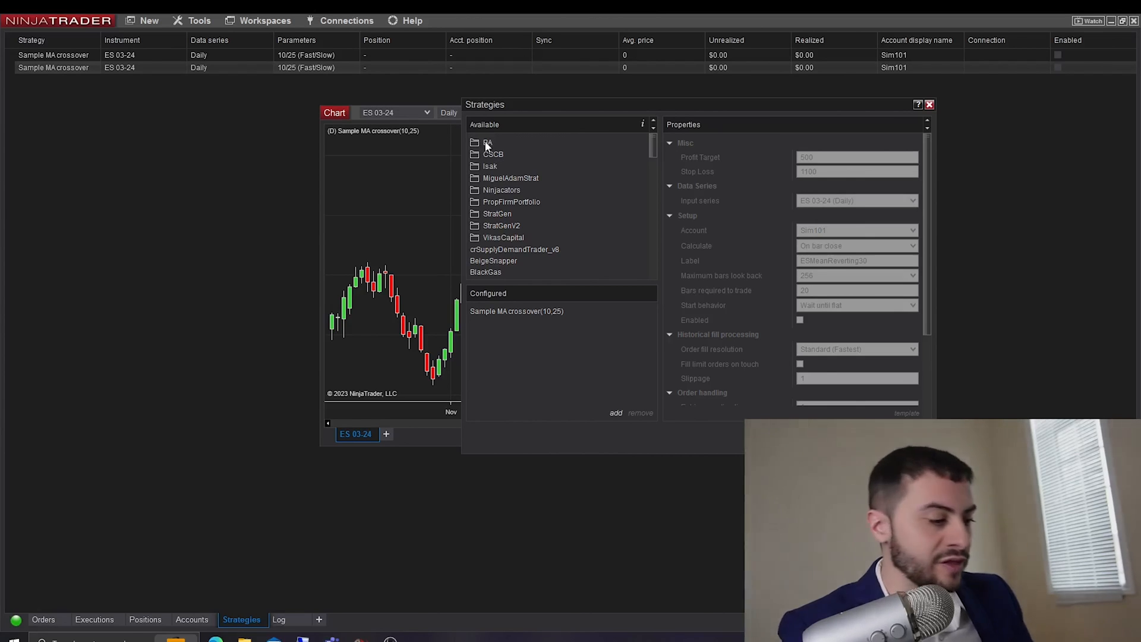
left_click(487, 143)
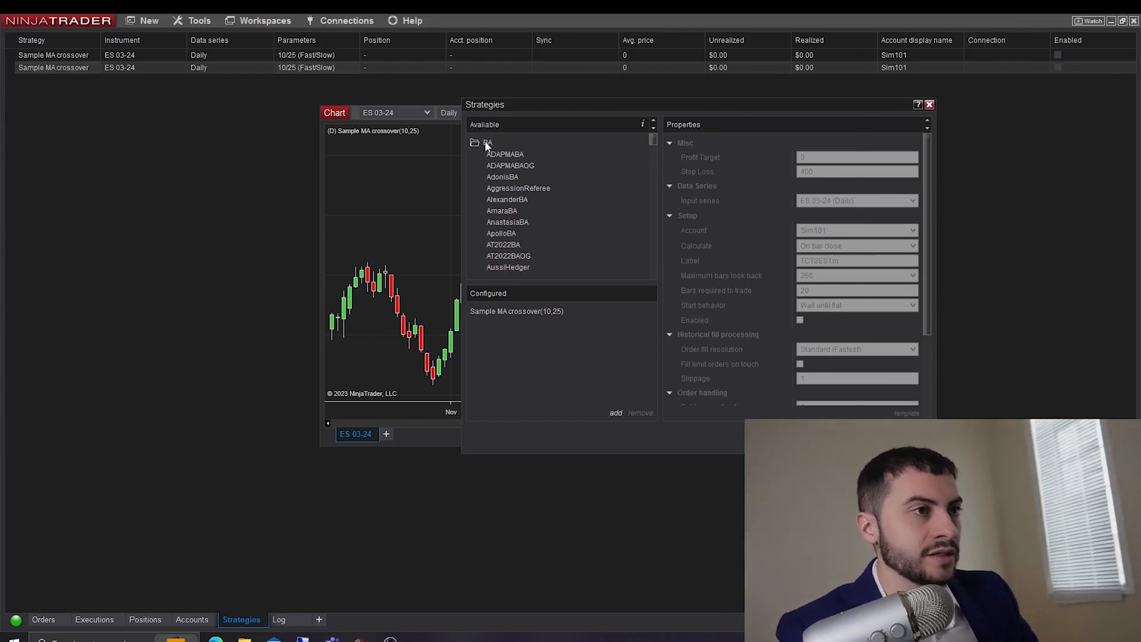
scroll("down", 3)
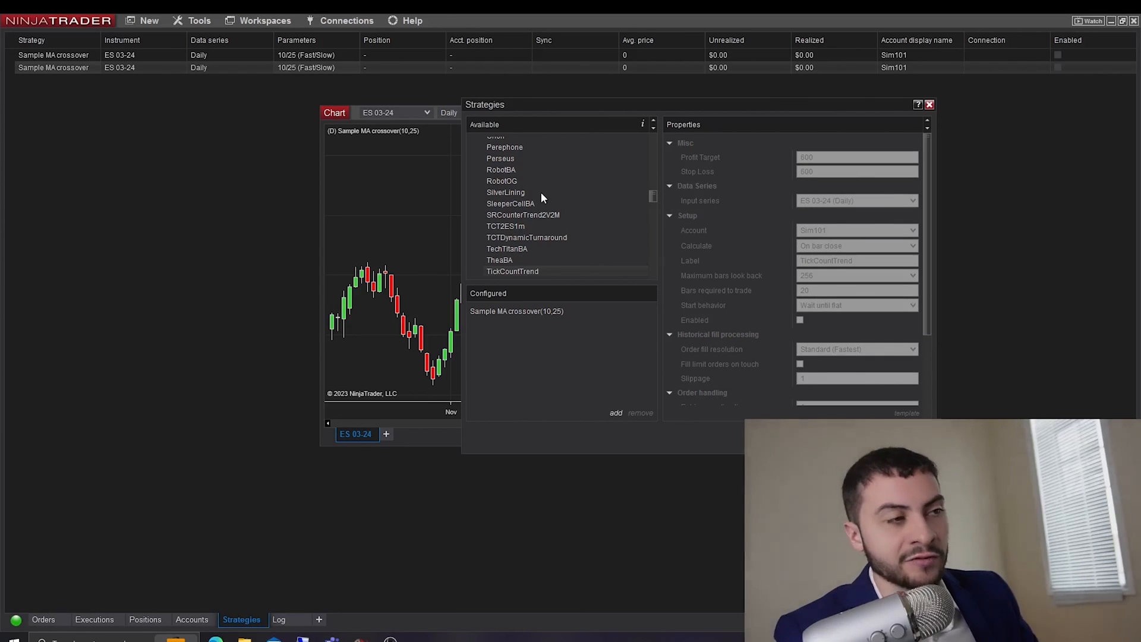
scroll("down", 3)
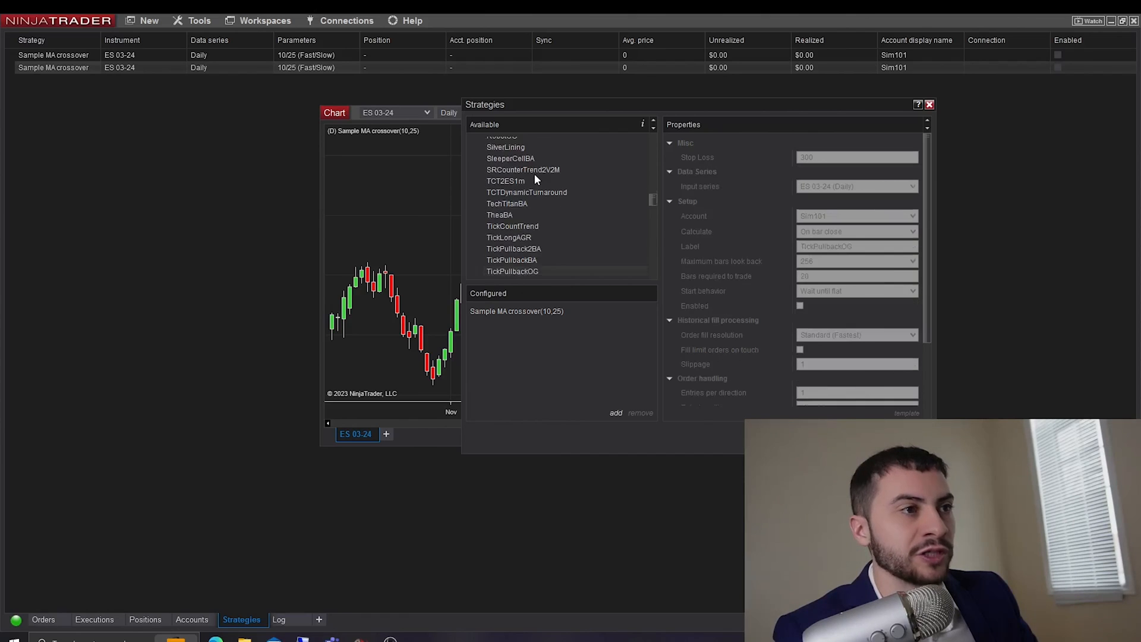
scroll("down", 3)
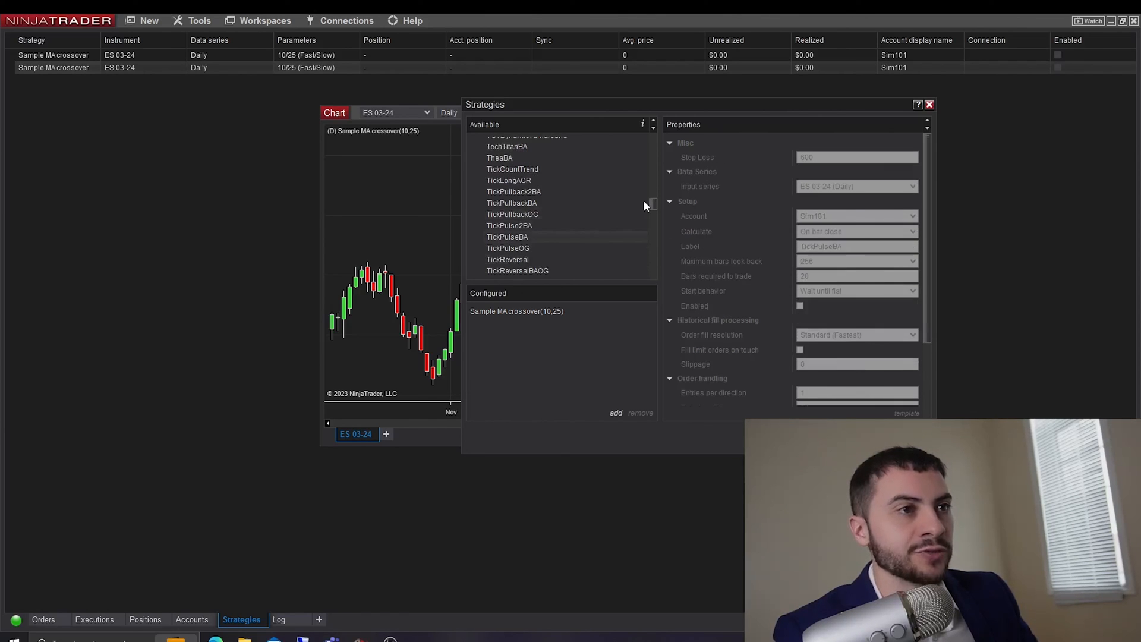
scroll("up", 3)
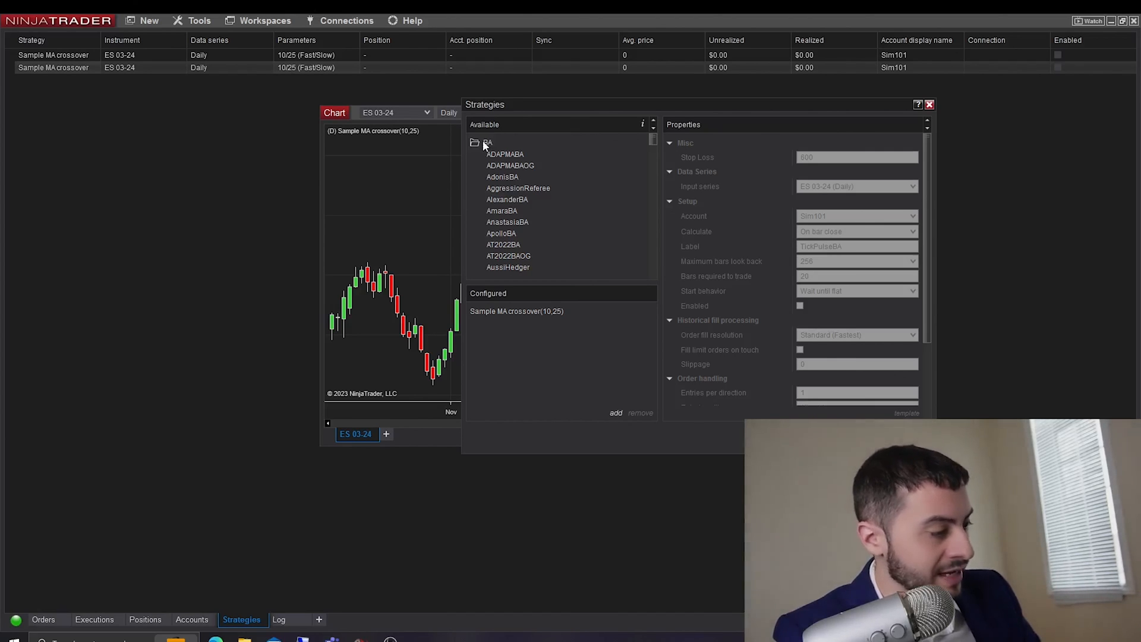
Review the ADAPMABA strategy's properties, then scroll back to the top
left_click(505, 155)
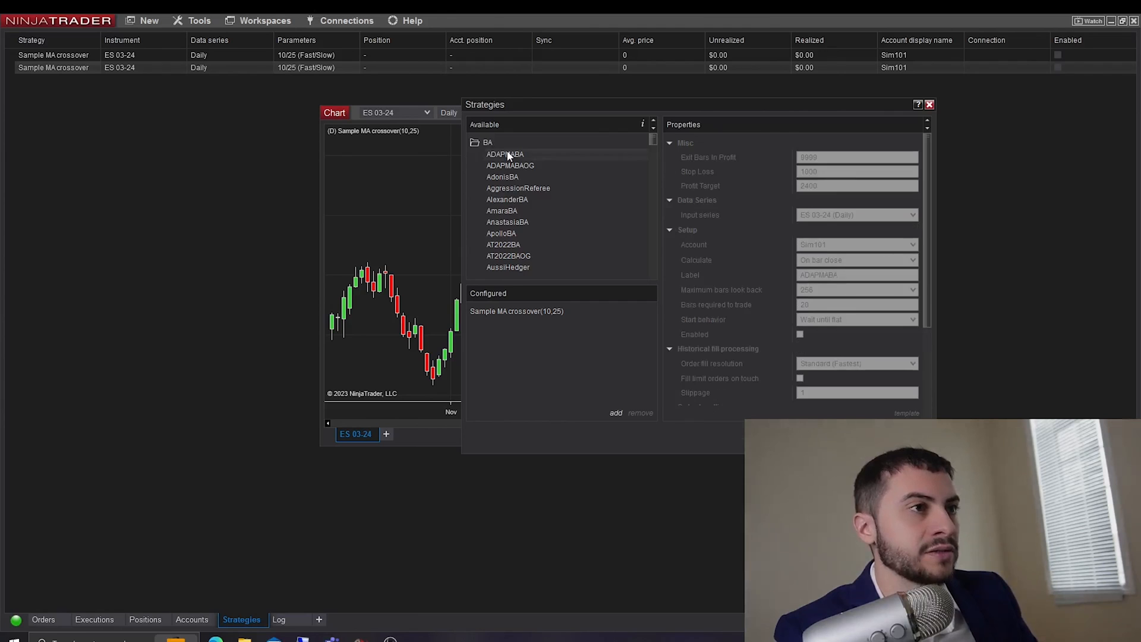
scroll("down", 3)
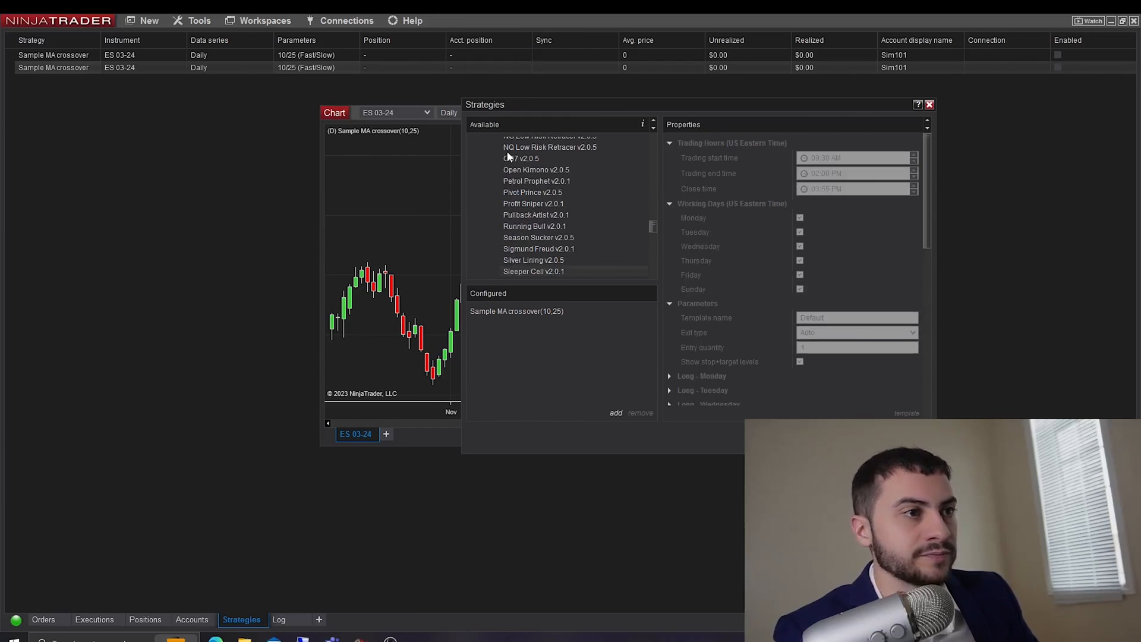
scroll("down", 3)
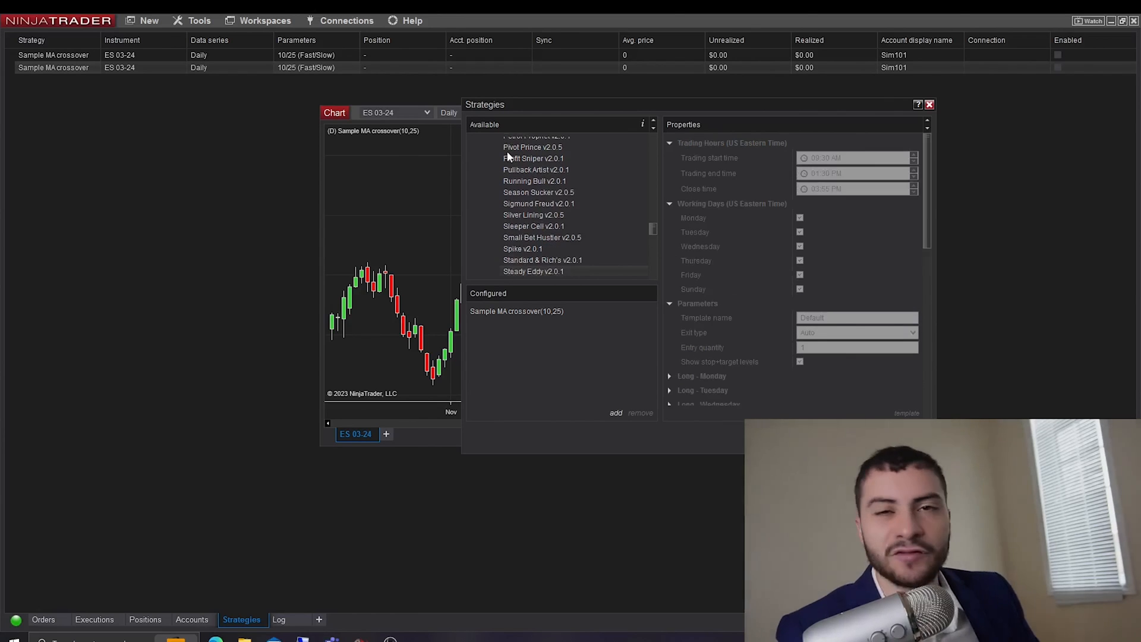
scroll("down", 3)
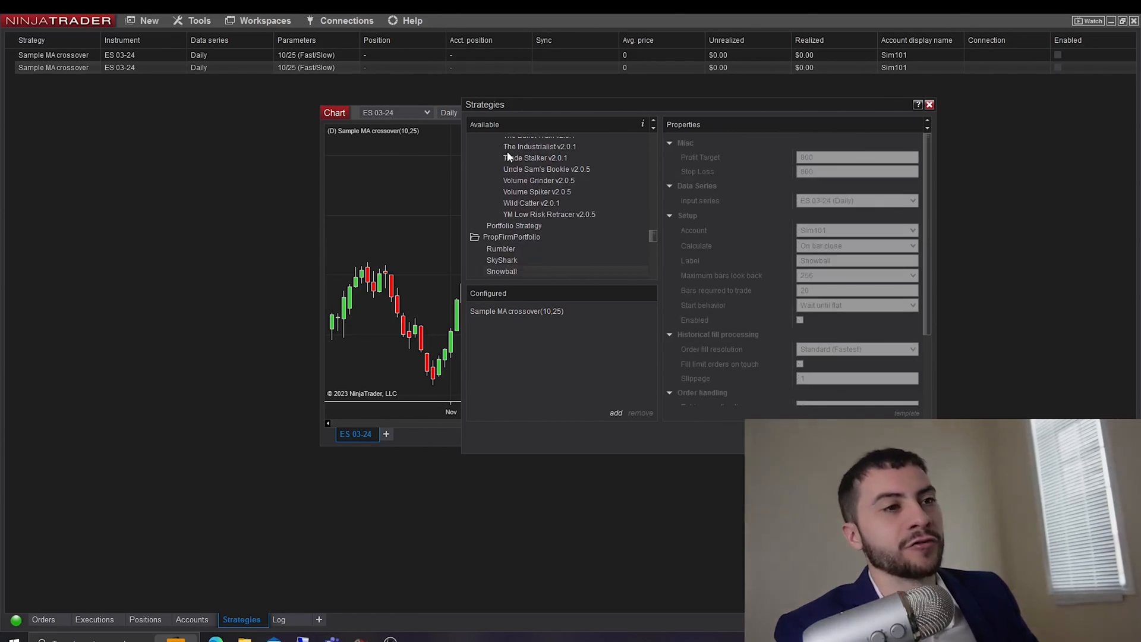
scroll("up", 3)
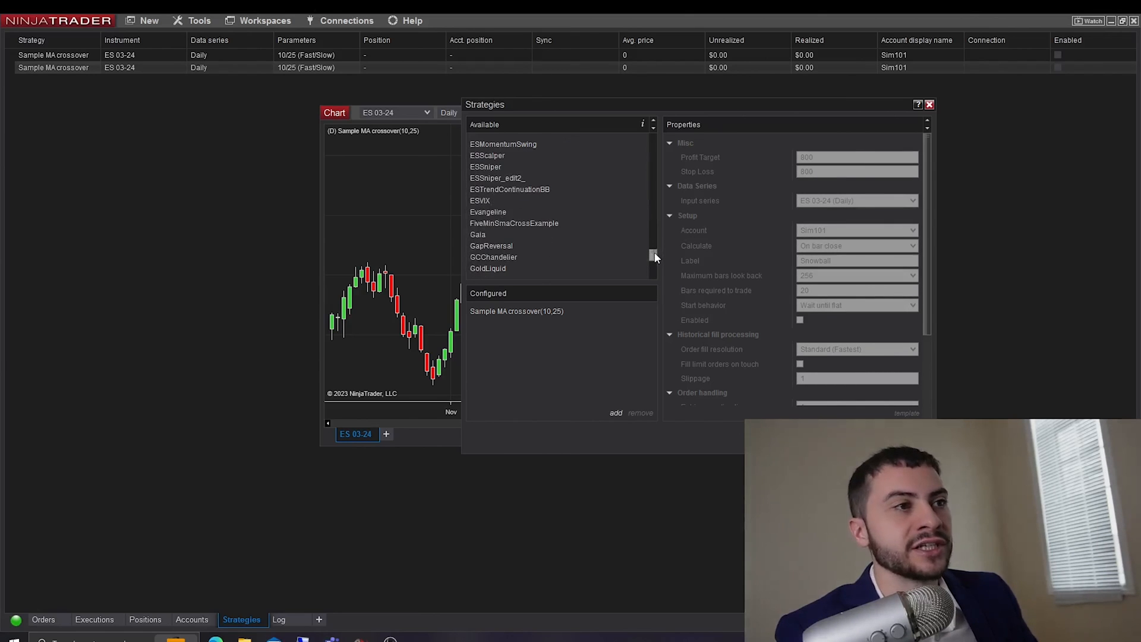
scroll("up", 3)
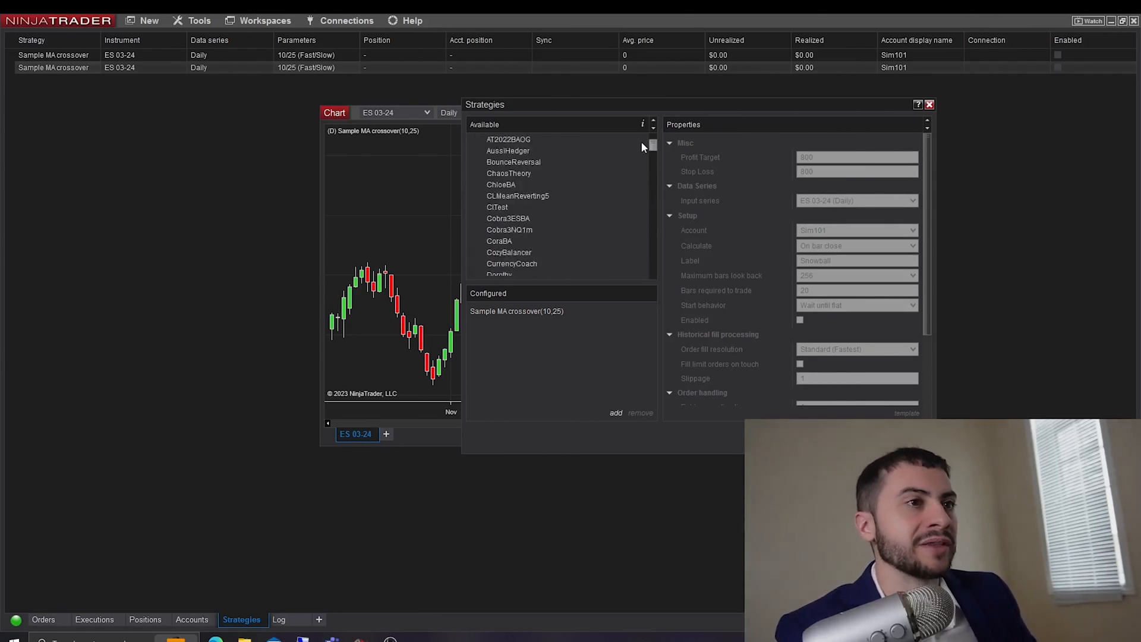
scroll("up", 3)
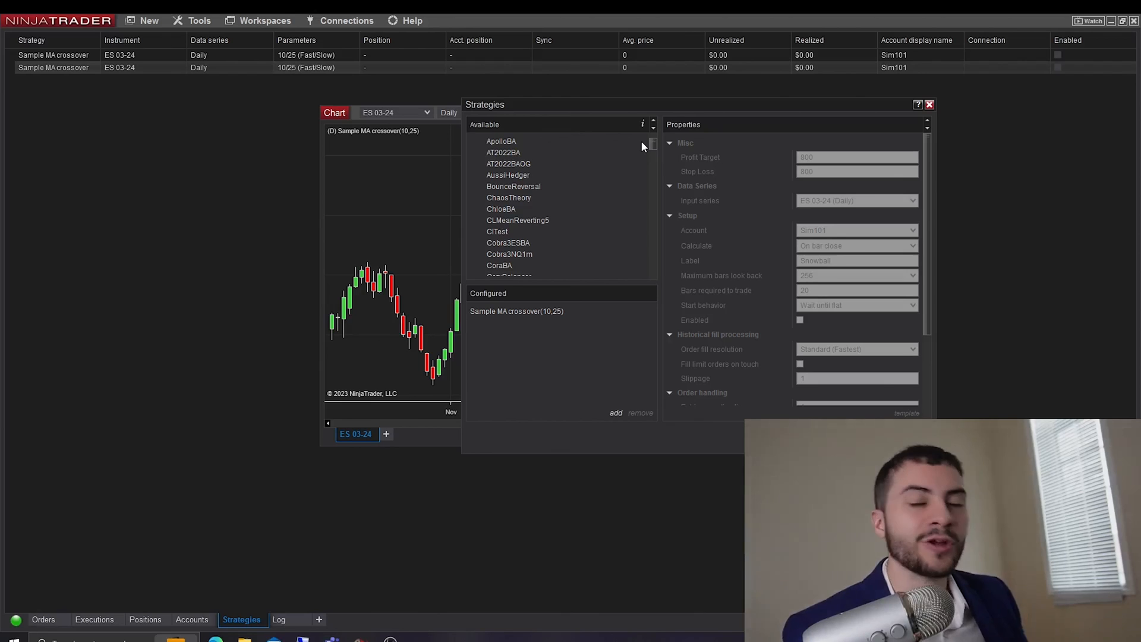